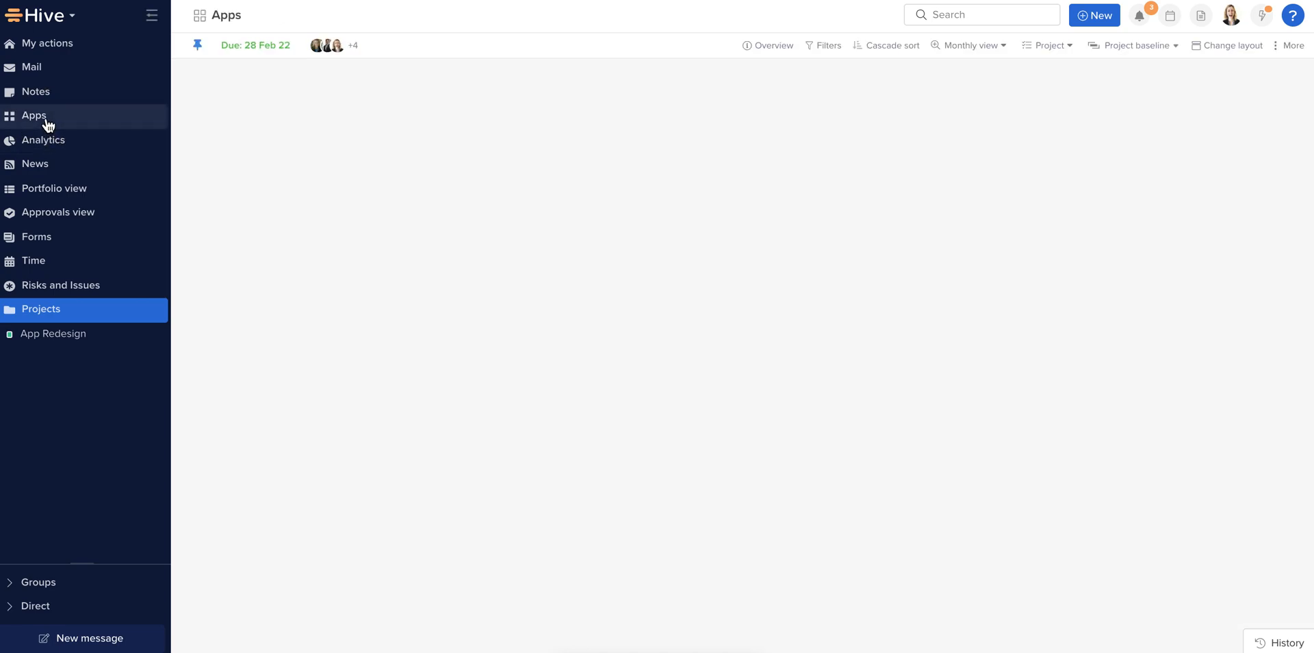
# - Go to the Workspace apps page from the sidebar
pyautogui.click(33, 116)
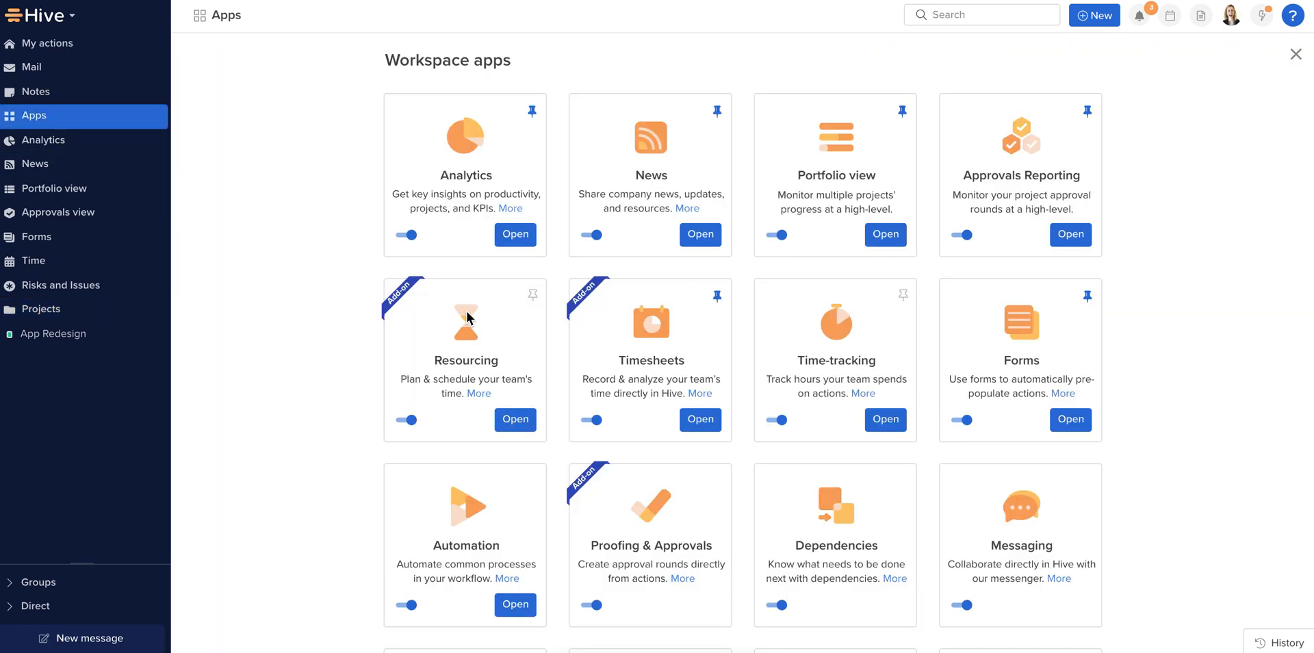
pyautogui.moveTo(449, 440)
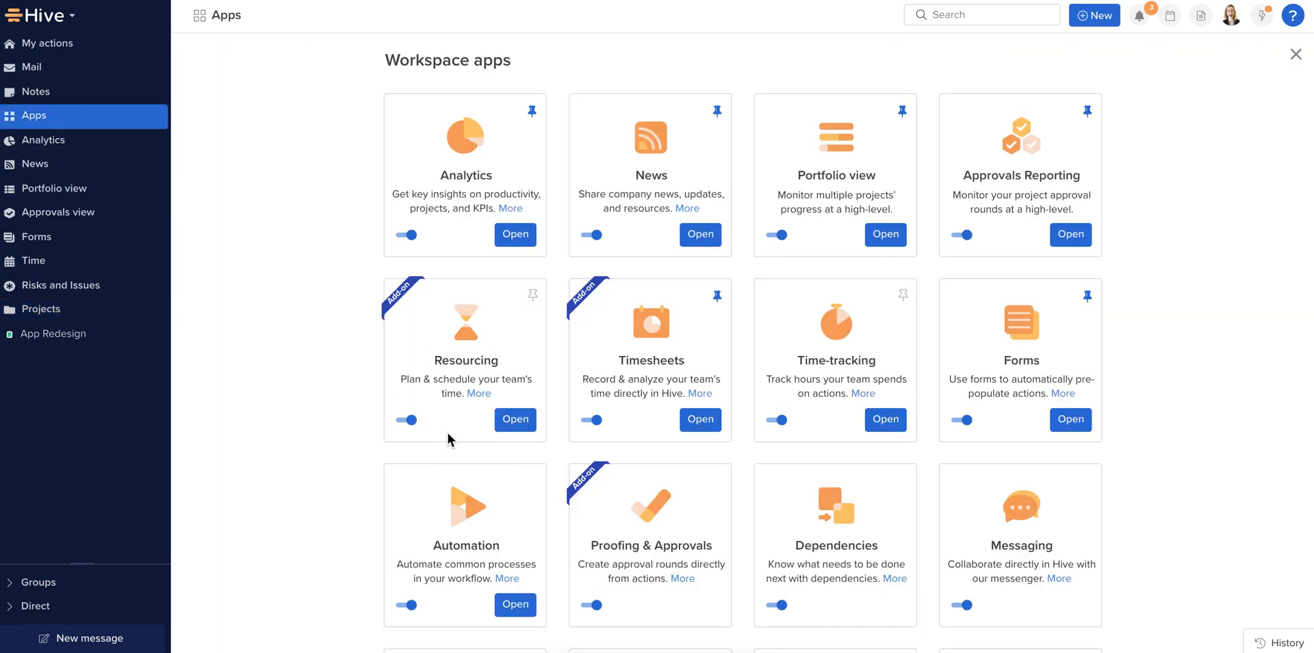
pyautogui.moveTo(526, 308)
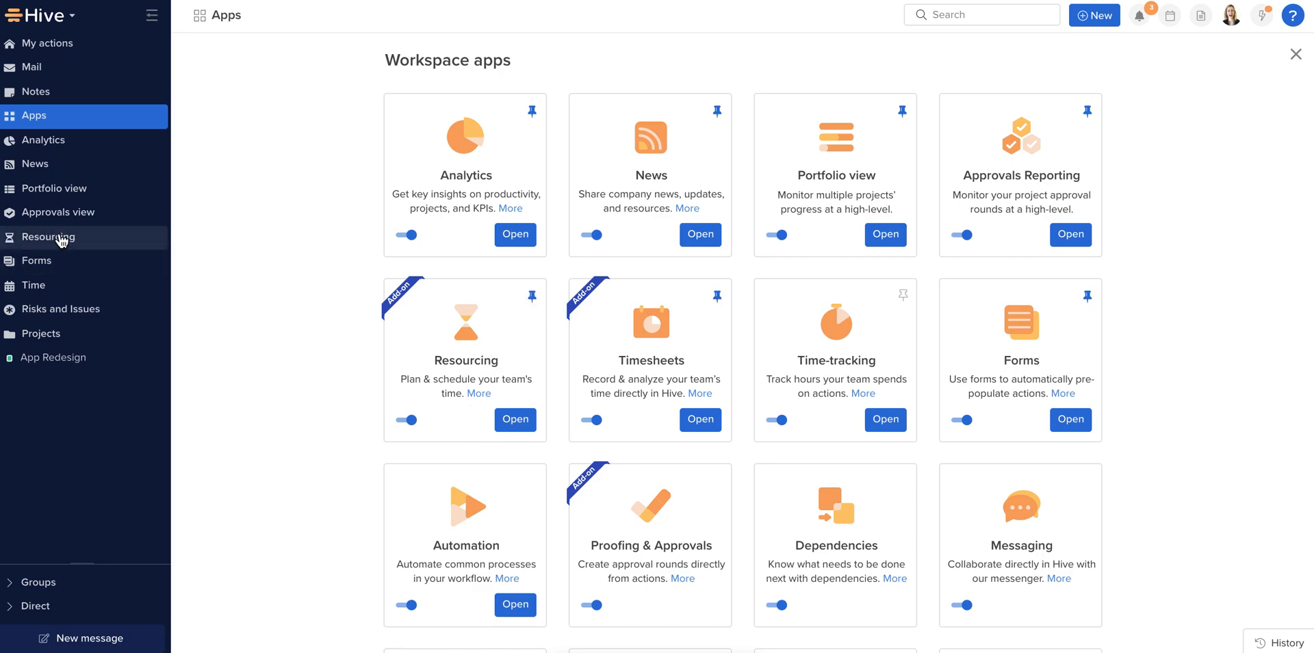
pyautogui.moveTo(52, 237)
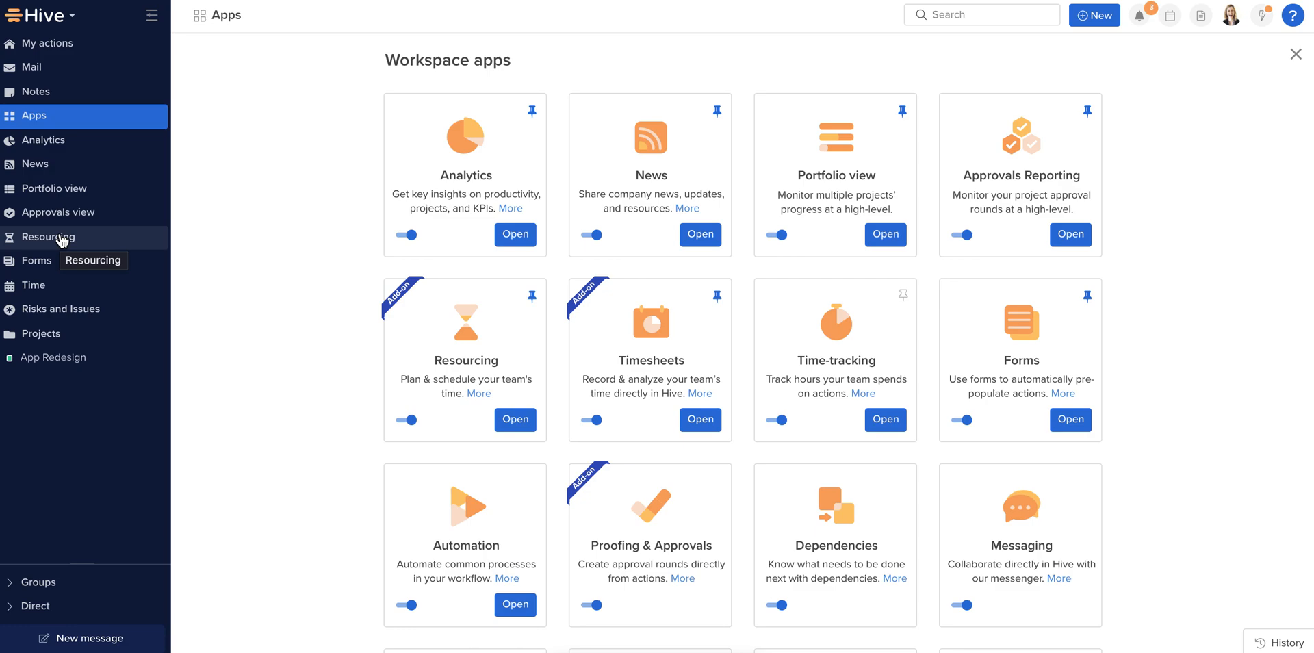
pyautogui.moveTo(76, 259)
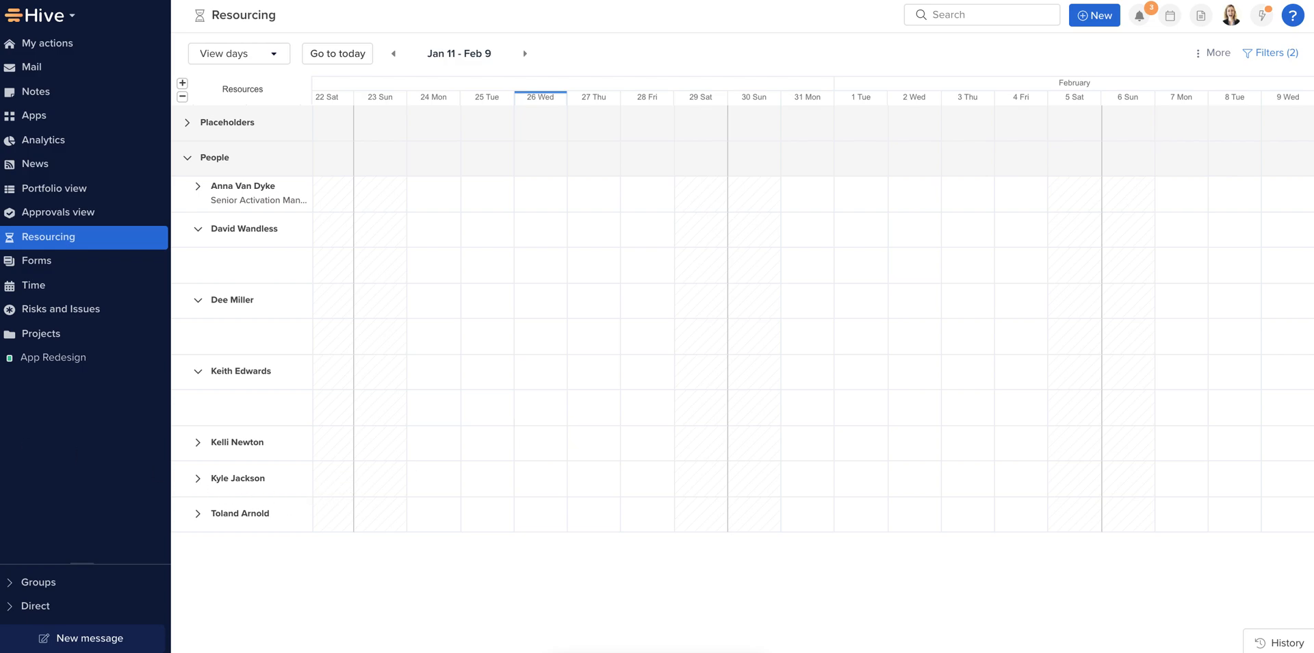
pyautogui.moveTo(1208, 99)
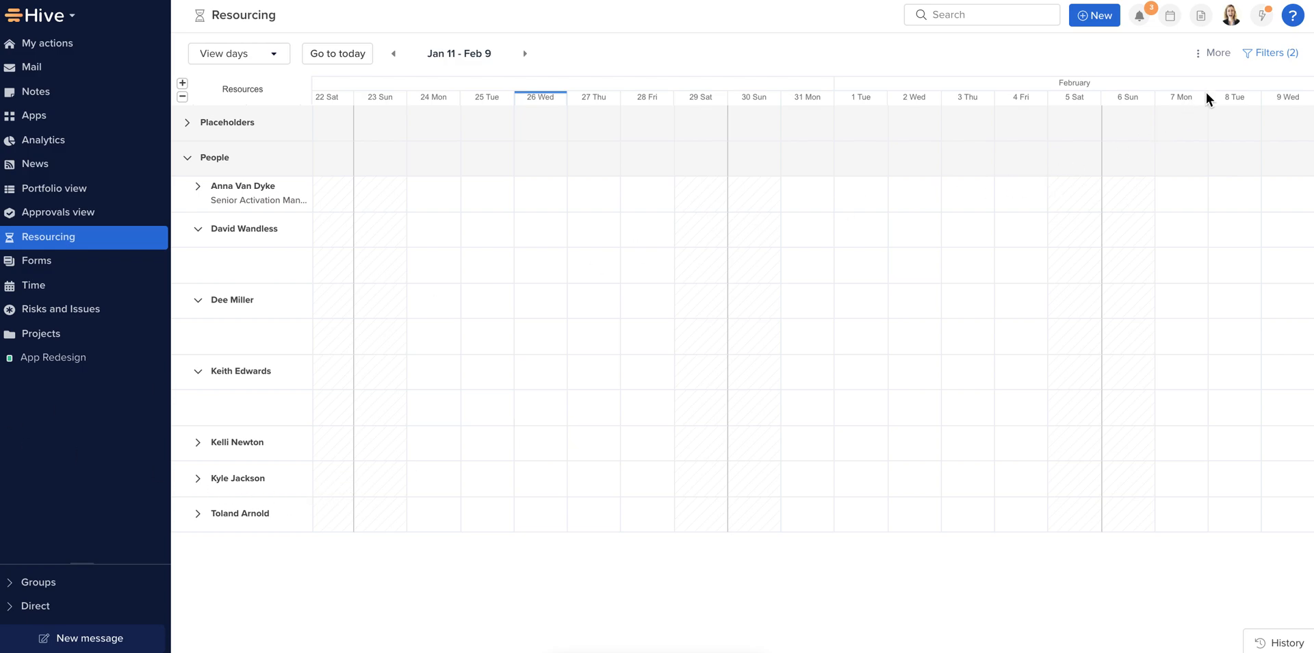
# - Filter the Resourcing schedule by all four assignment types and the Social Team
pyautogui.click(1271, 53)
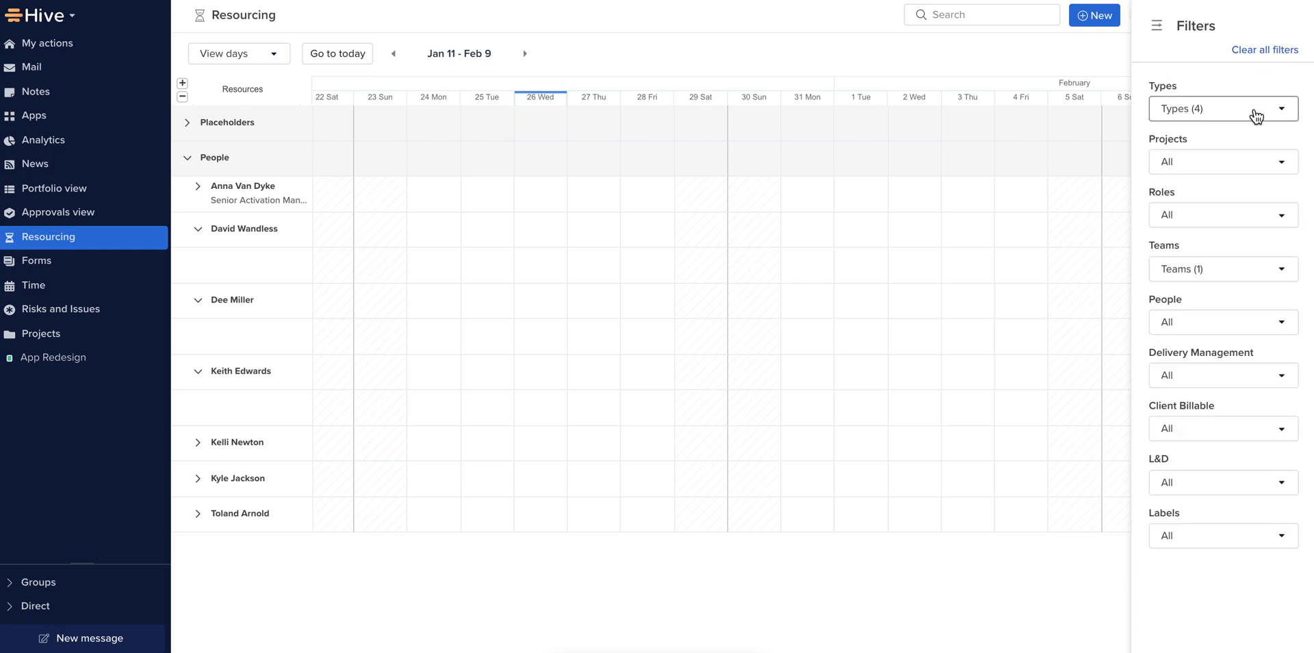
pyautogui.click(1223, 108)
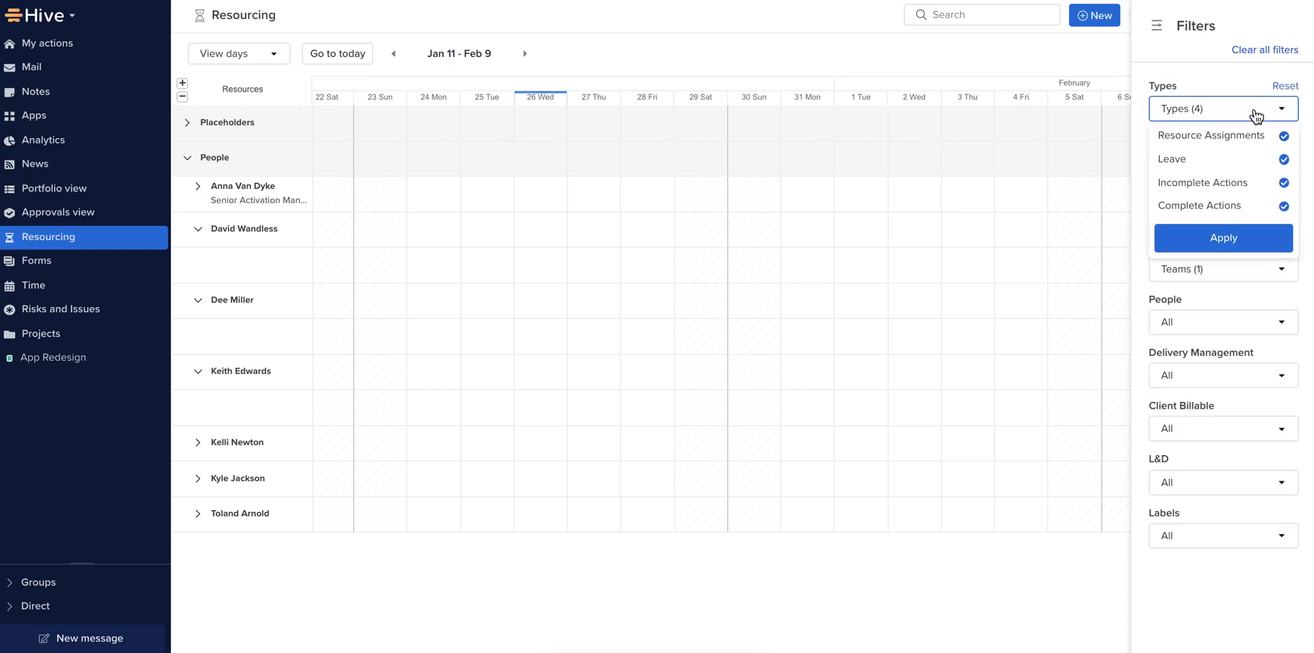
pyautogui.moveTo(1220, 169)
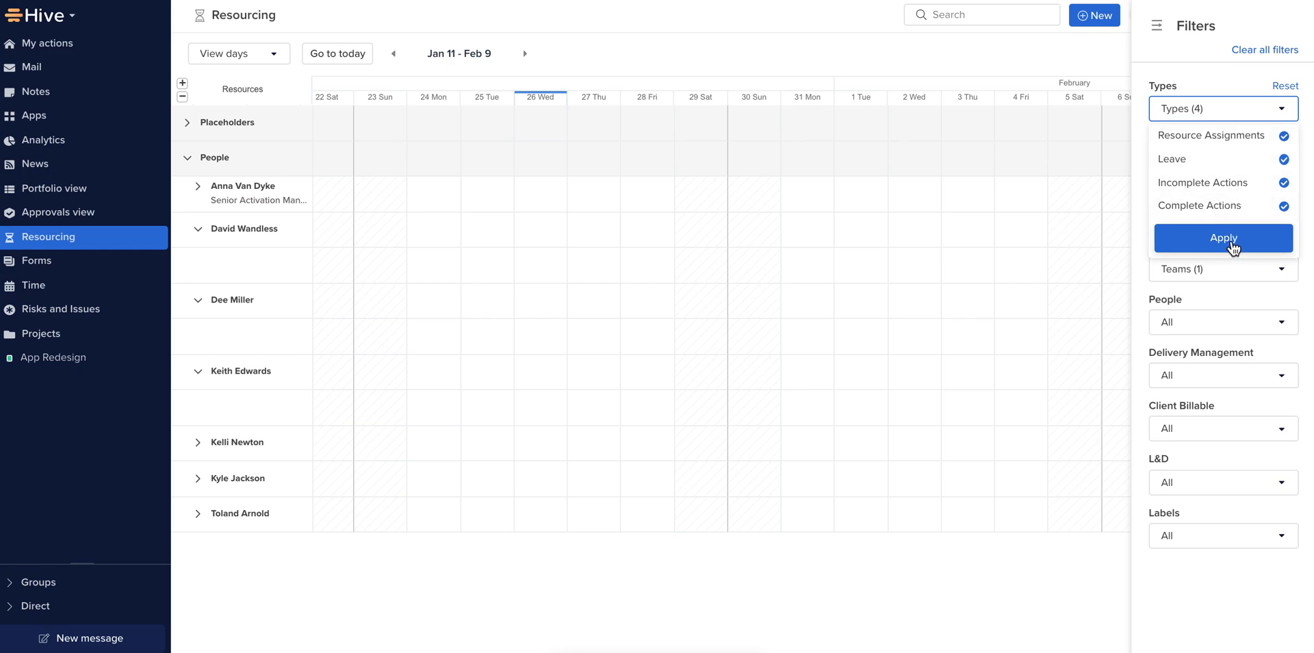
pyautogui.click(1222, 238)
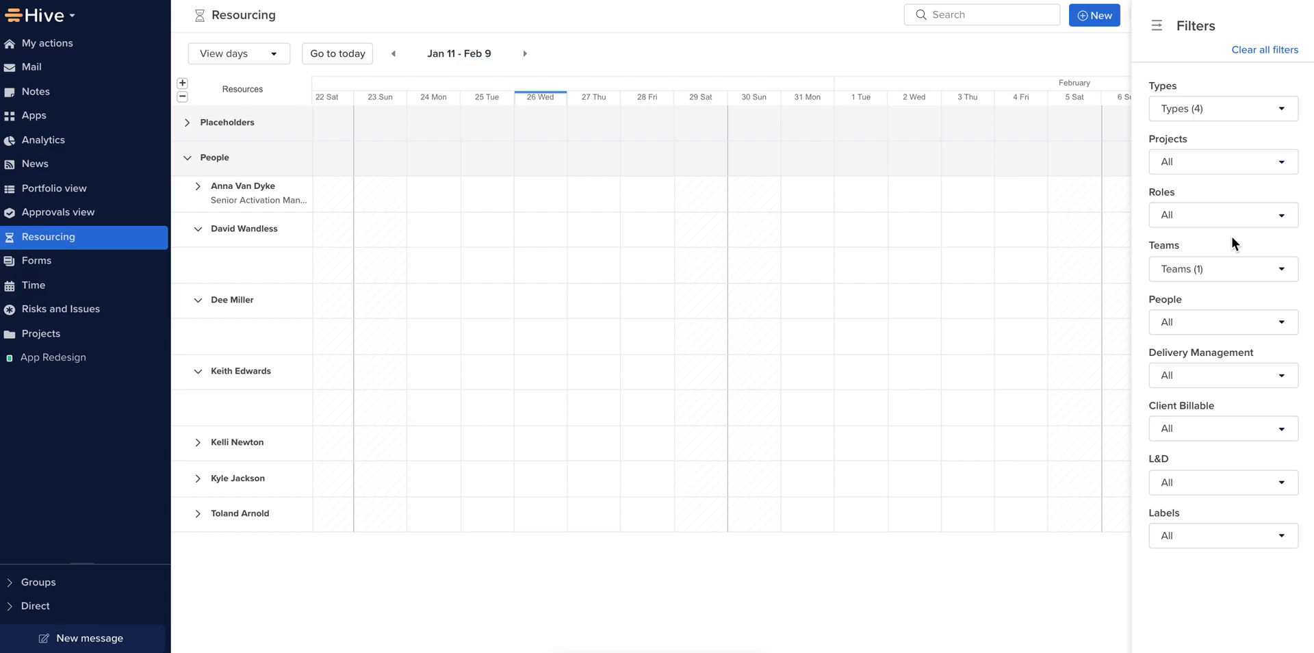
pyautogui.click(1223, 269)
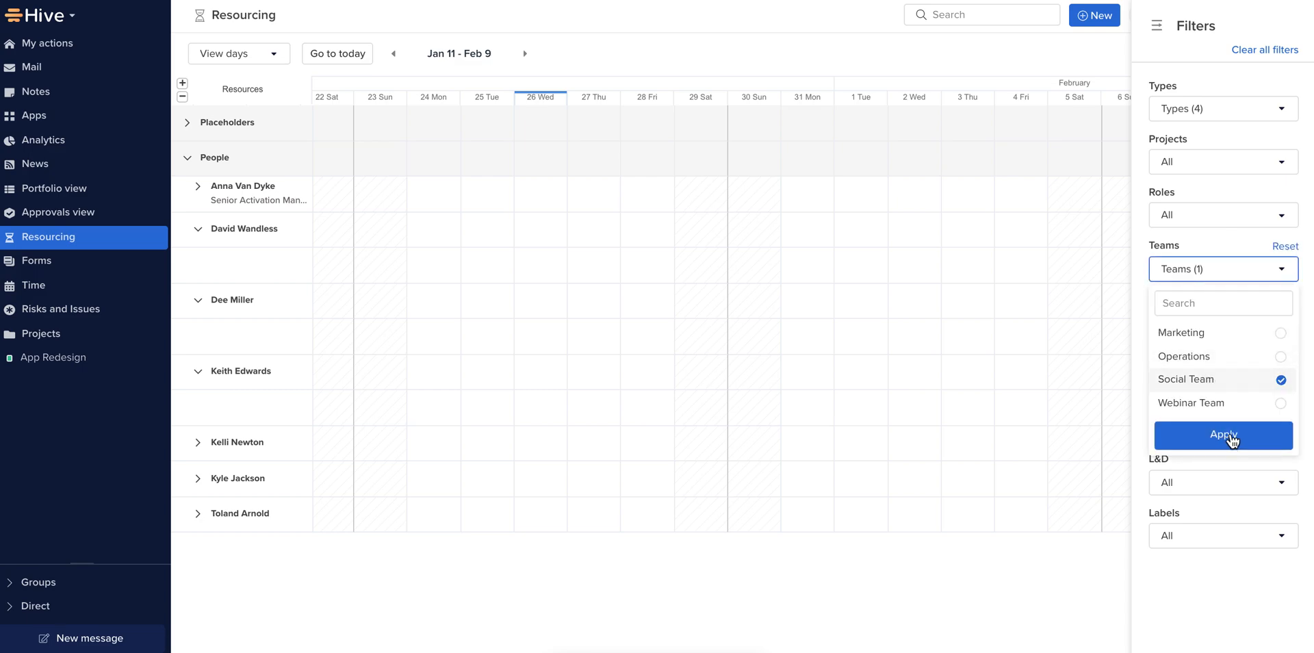
pyautogui.click(1223, 435)
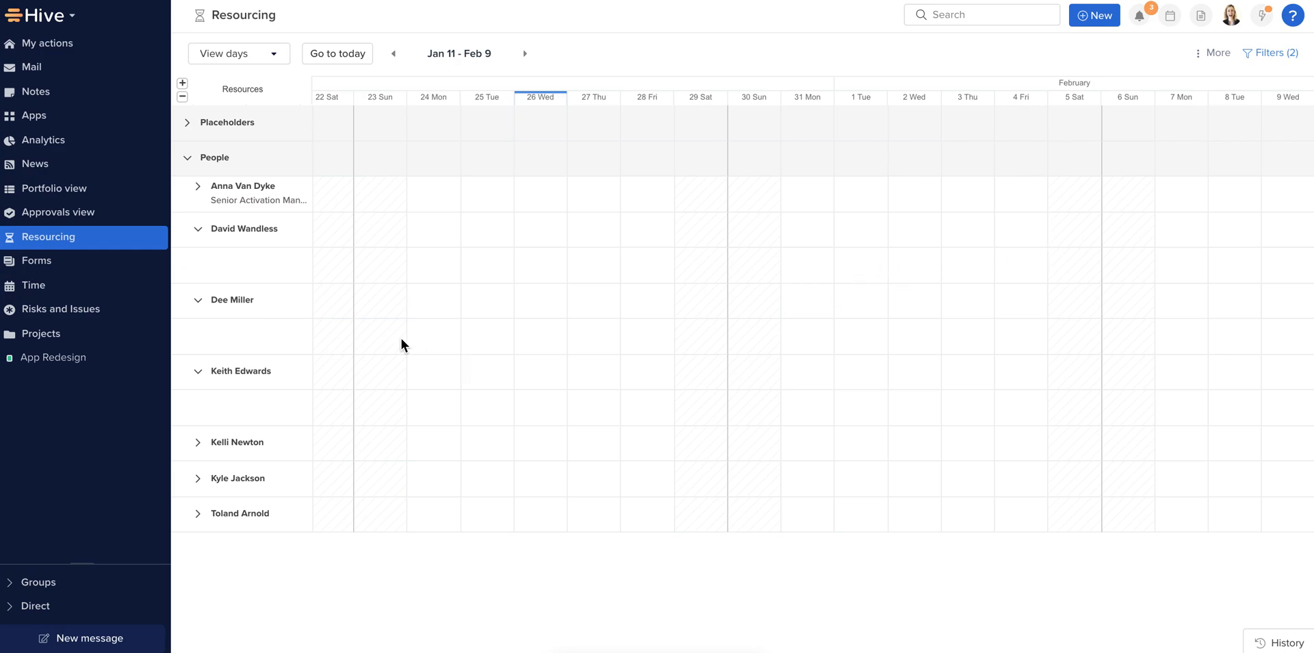
pyautogui.moveTo(848, 345)
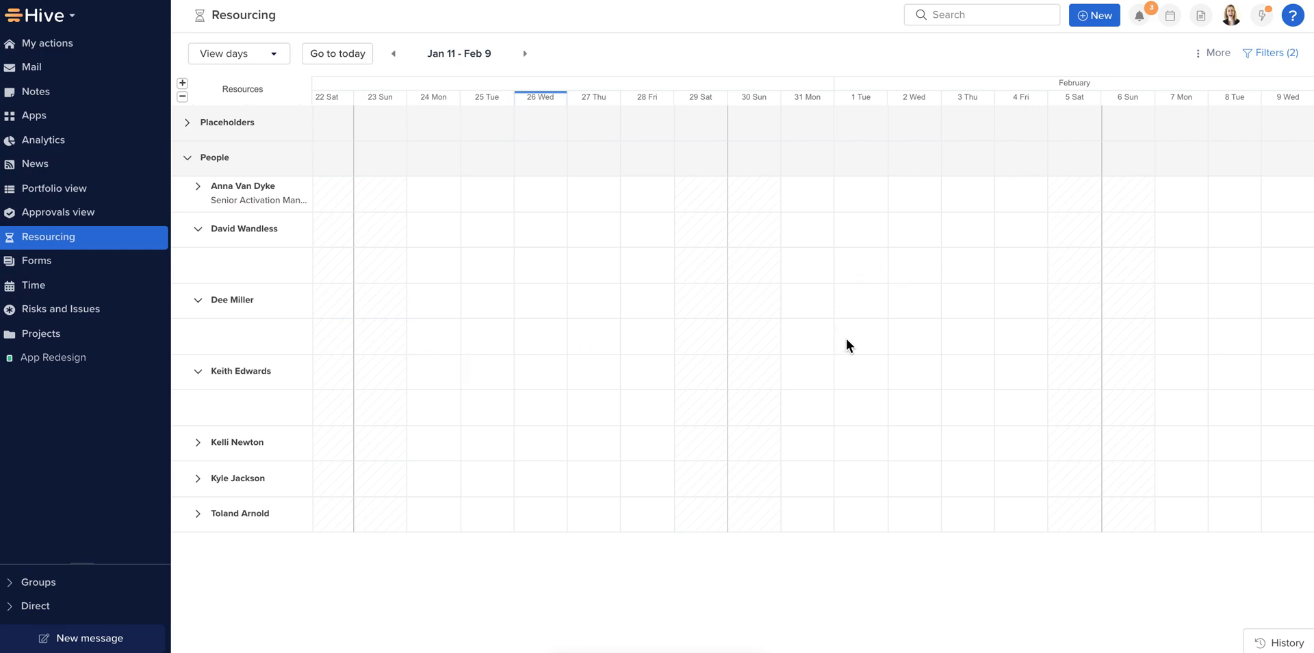
pyautogui.click(802, 327)
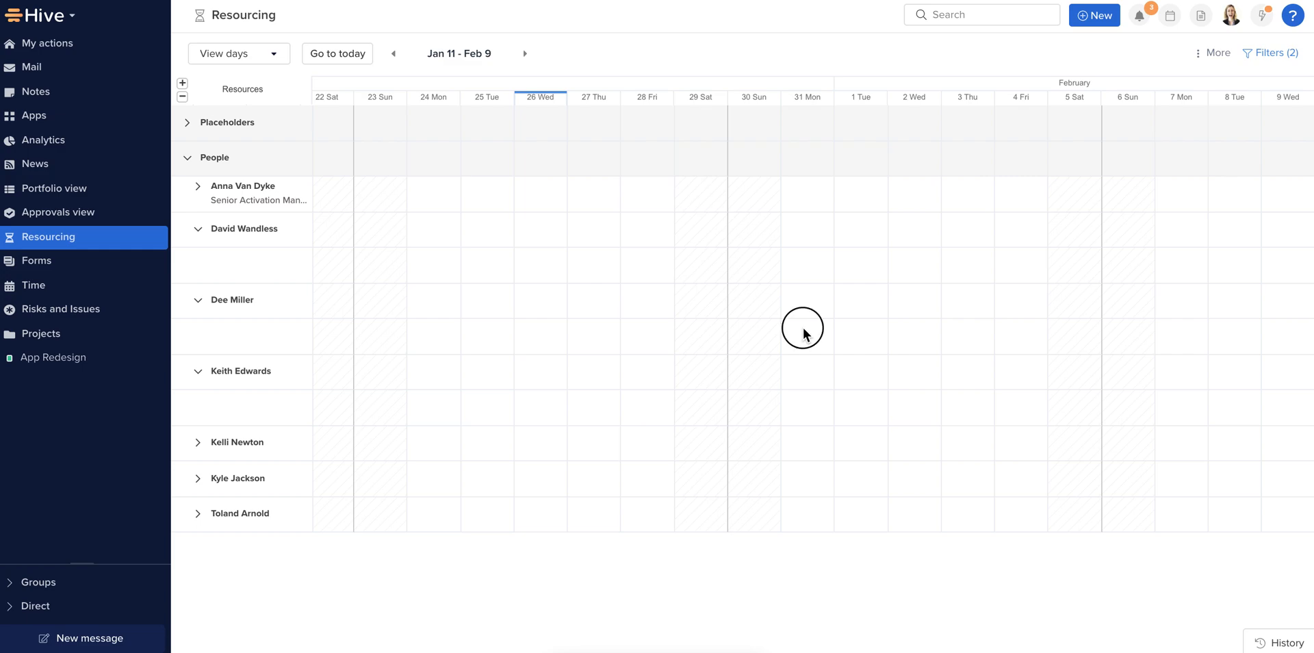
pyautogui.moveTo(802, 328); pyautogui.dragTo(1030, 330)
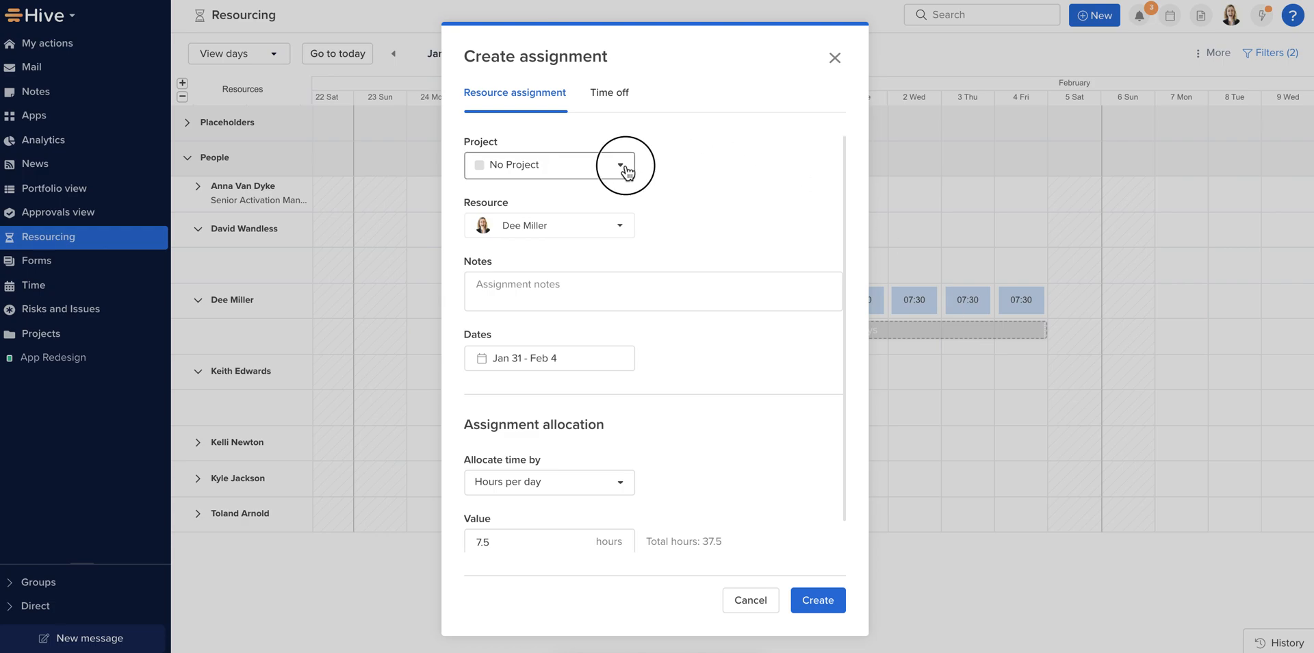
pyautogui.click(549, 164)
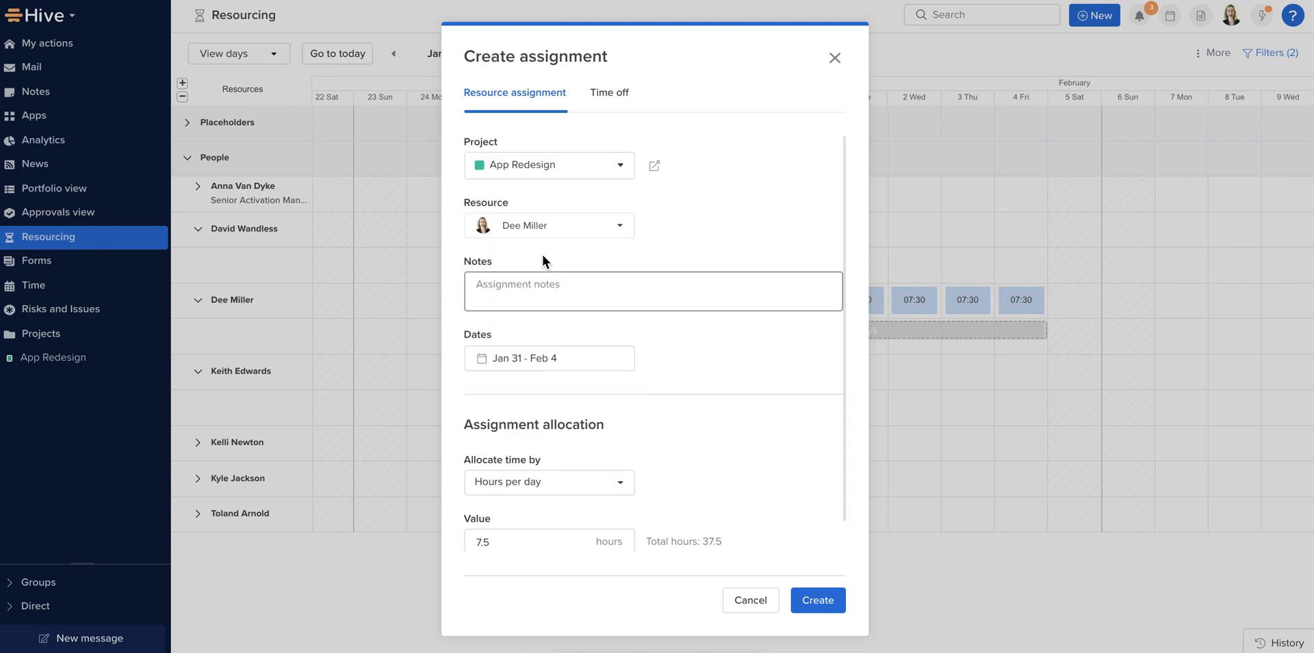
pyautogui.click(653, 291)
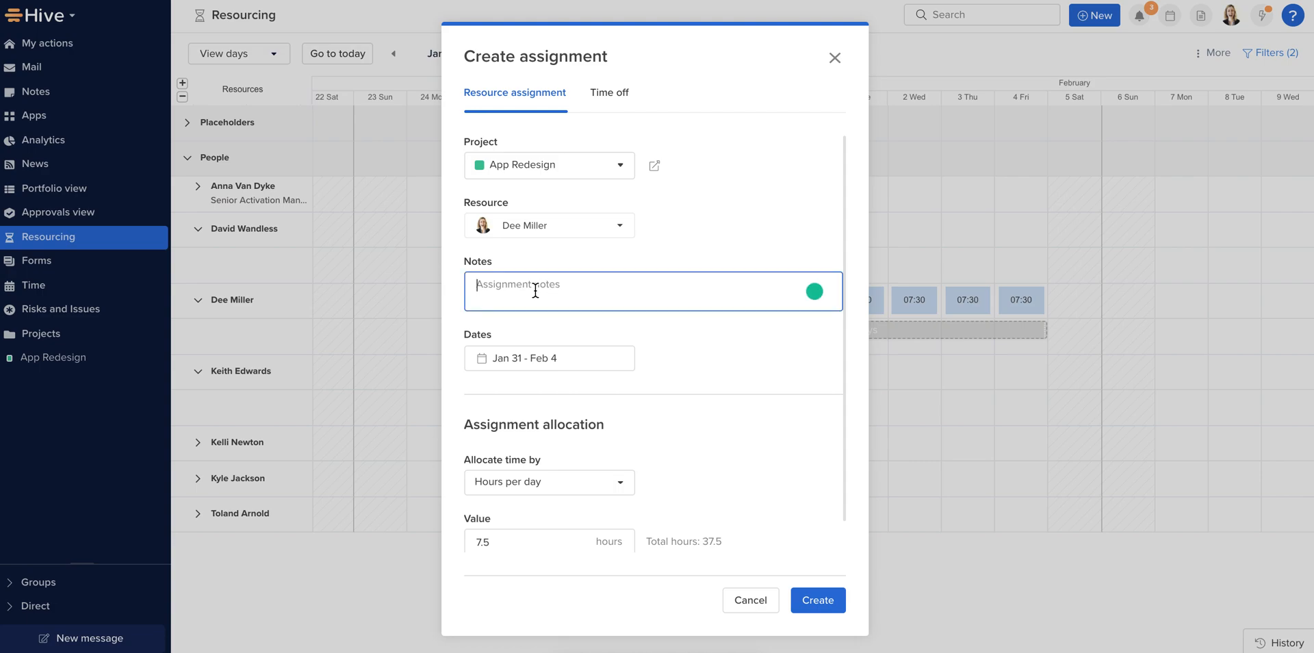
pyautogui.write('Need to focus')
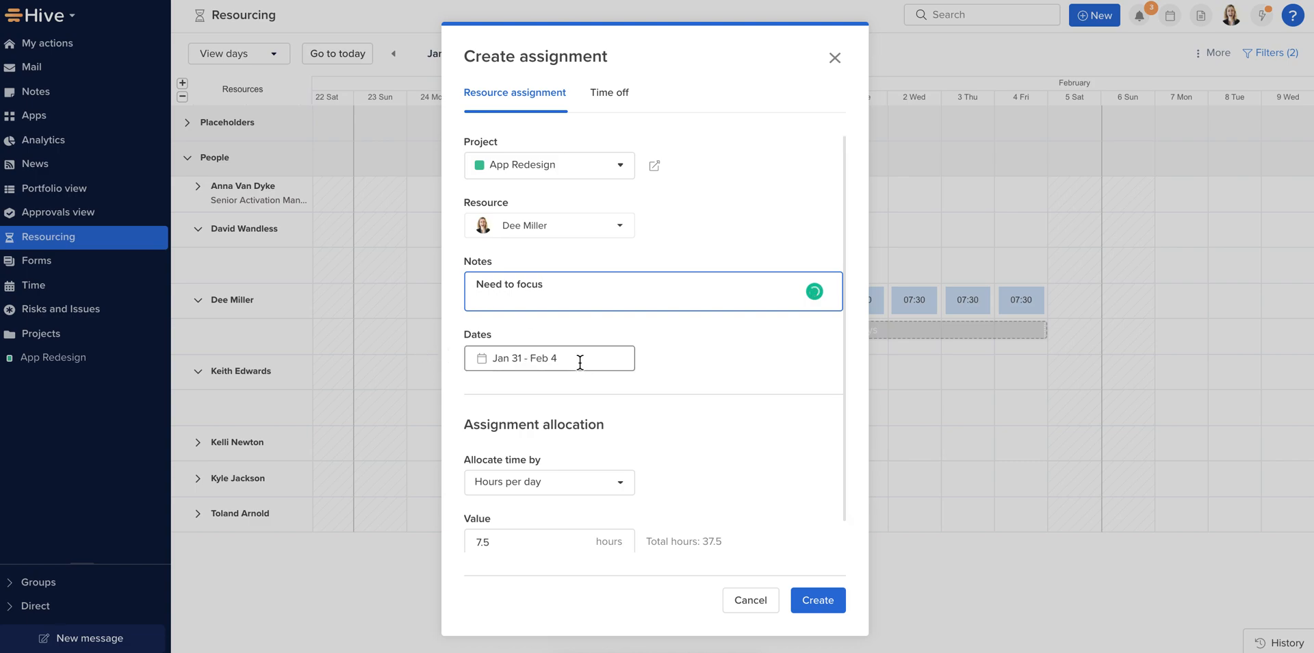
pyautogui.scroll(-3)
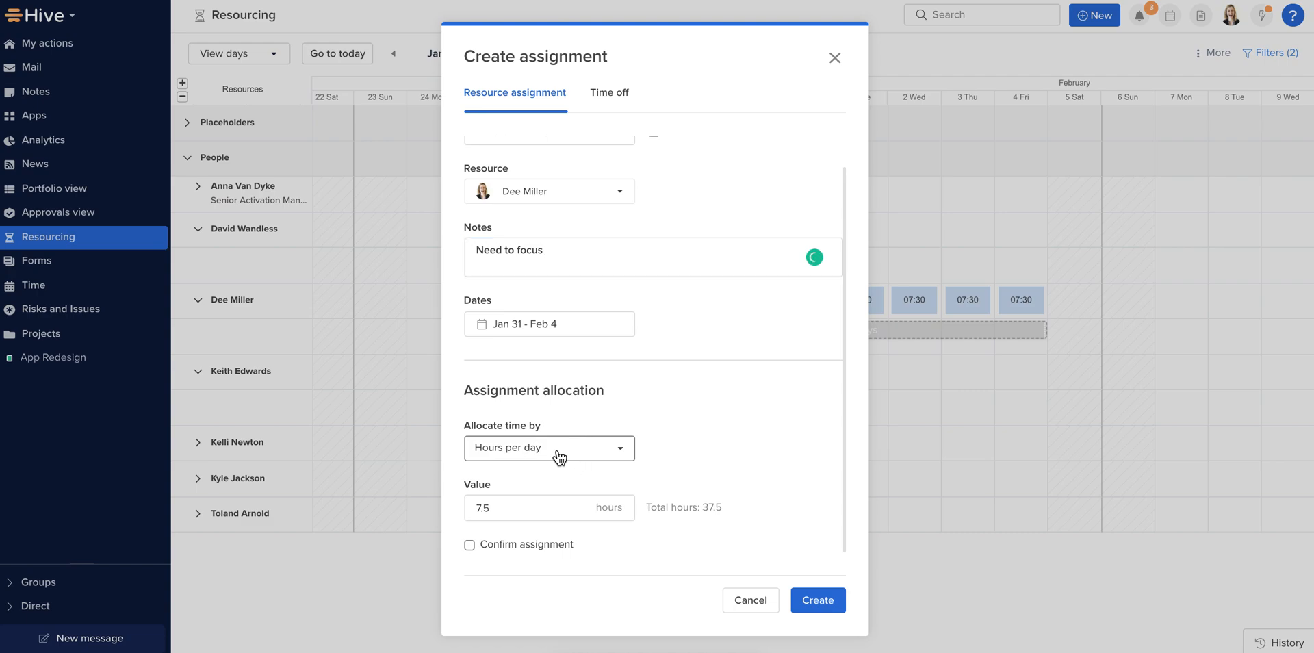
# - Allocate 4 hours per day, confirm the assignment and create it
pyautogui.click(547, 447)
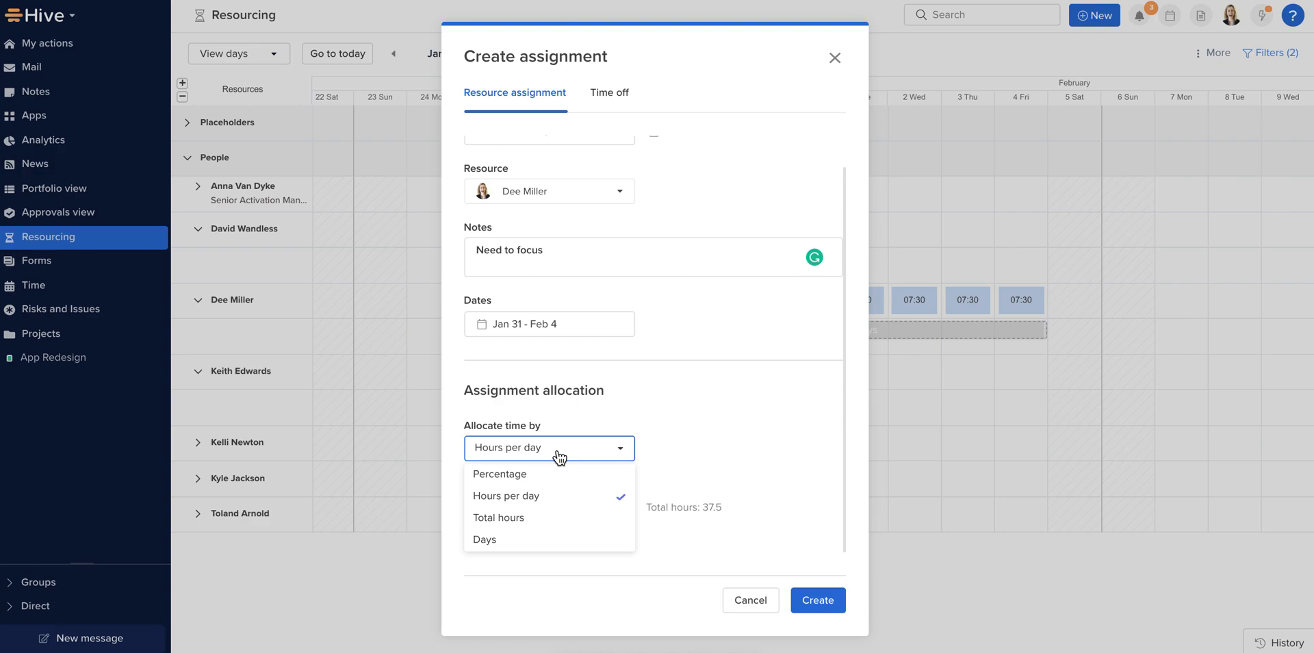
pyautogui.moveTo(742, 457)
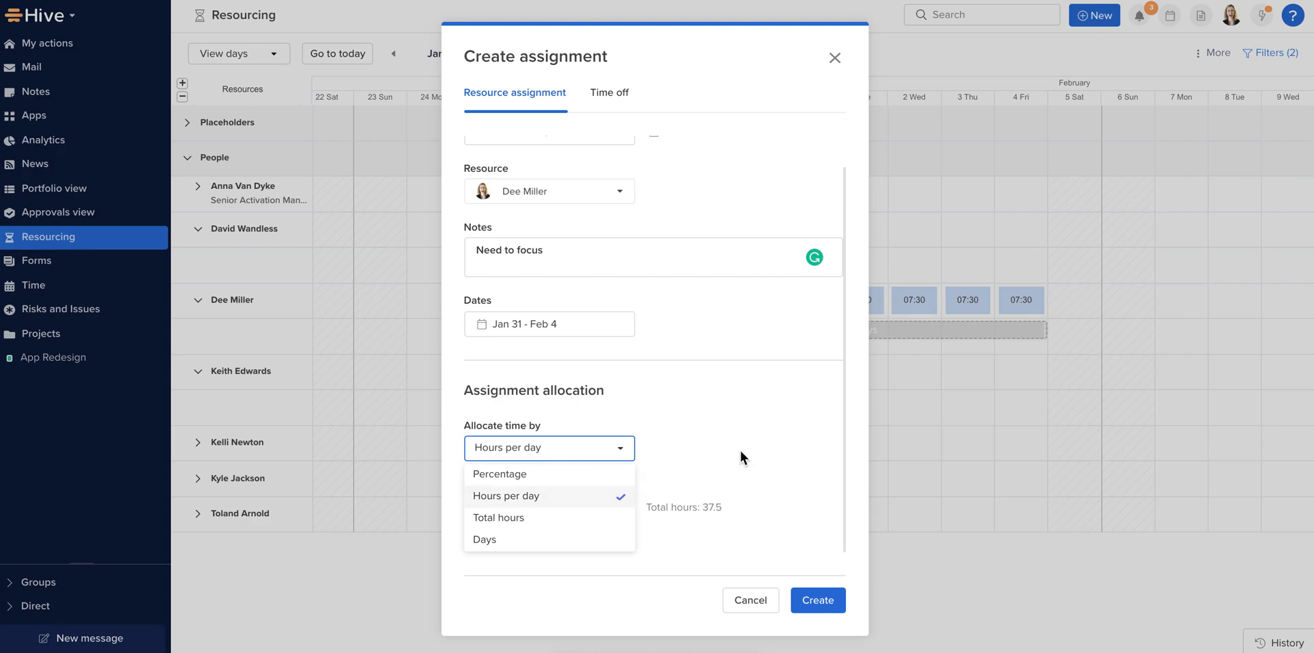
pyautogui.click(506, 496)
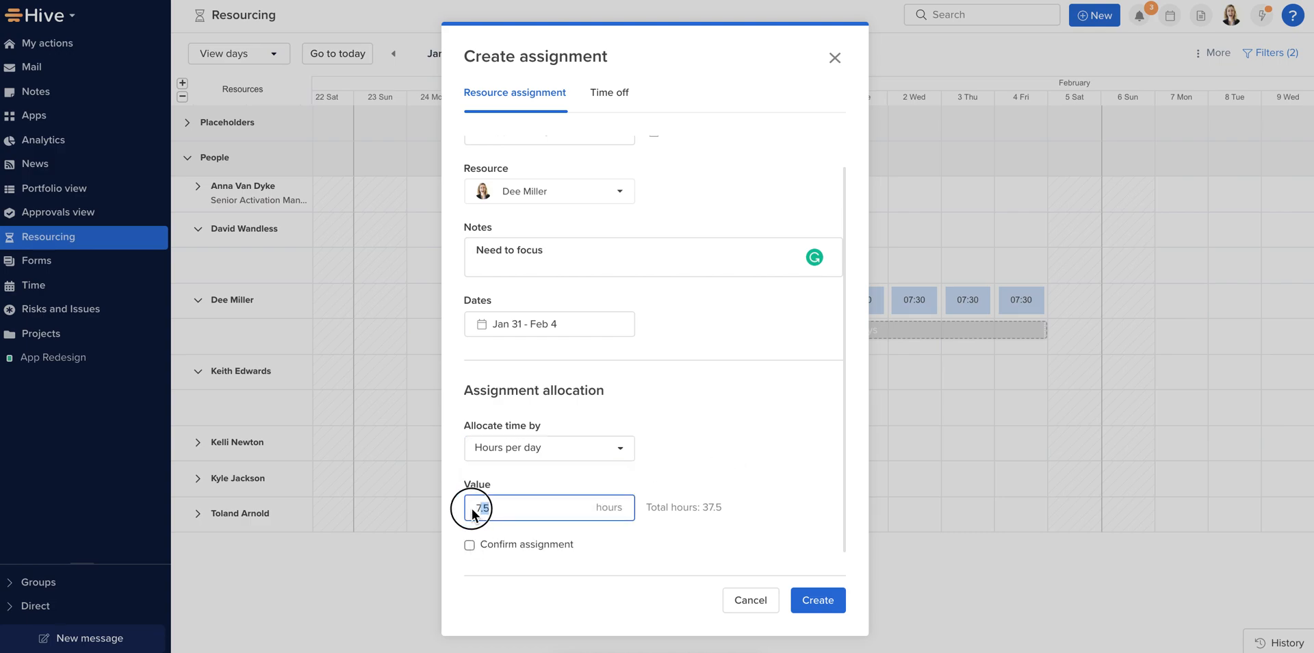
pyautogui.write('4')
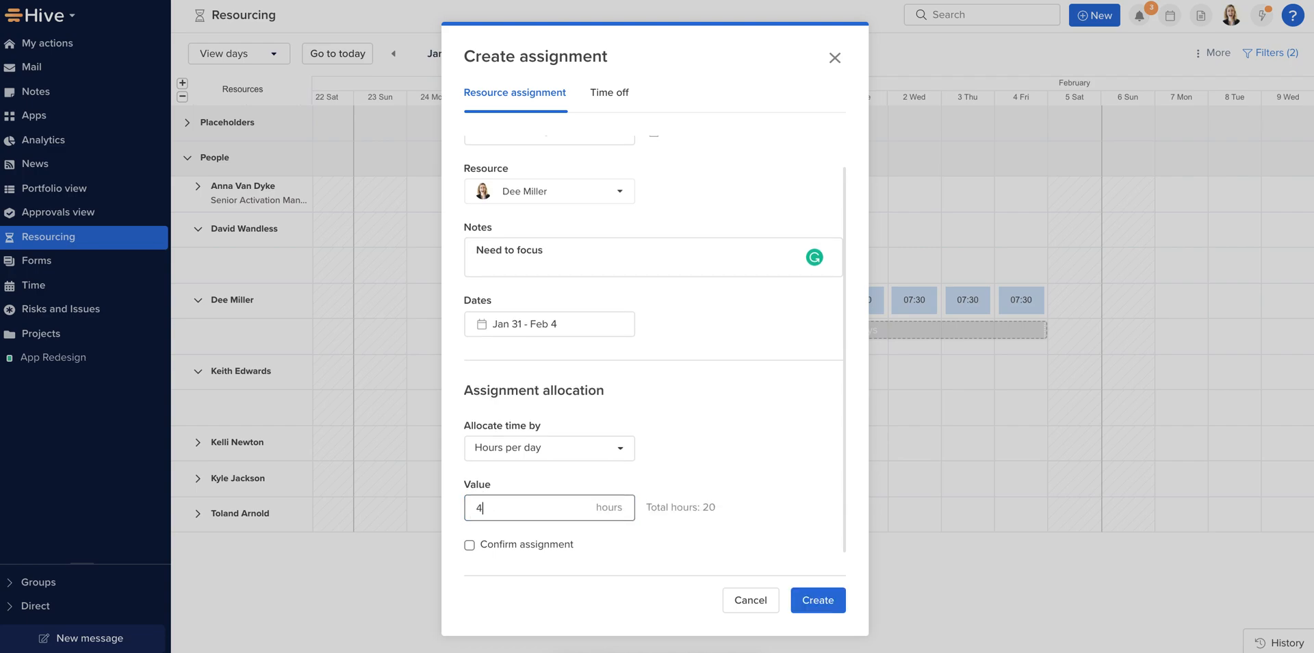
pyautogui.click(470, 543)
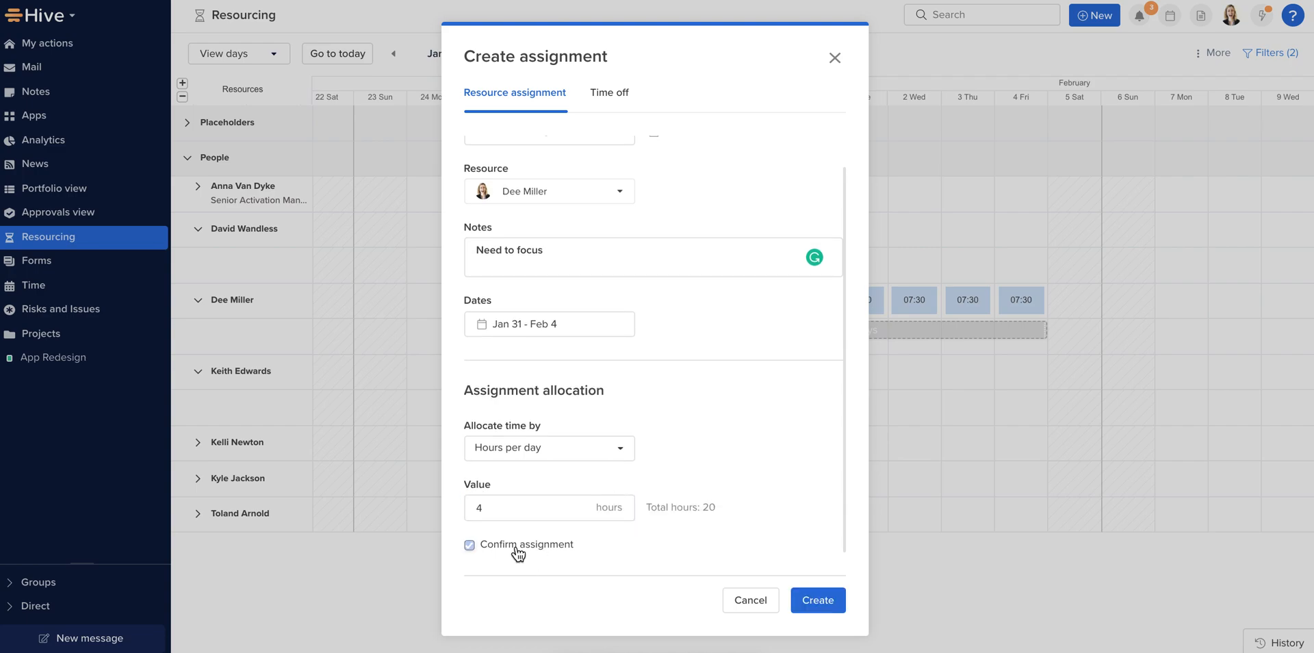
pyautogui.click(816, 600)
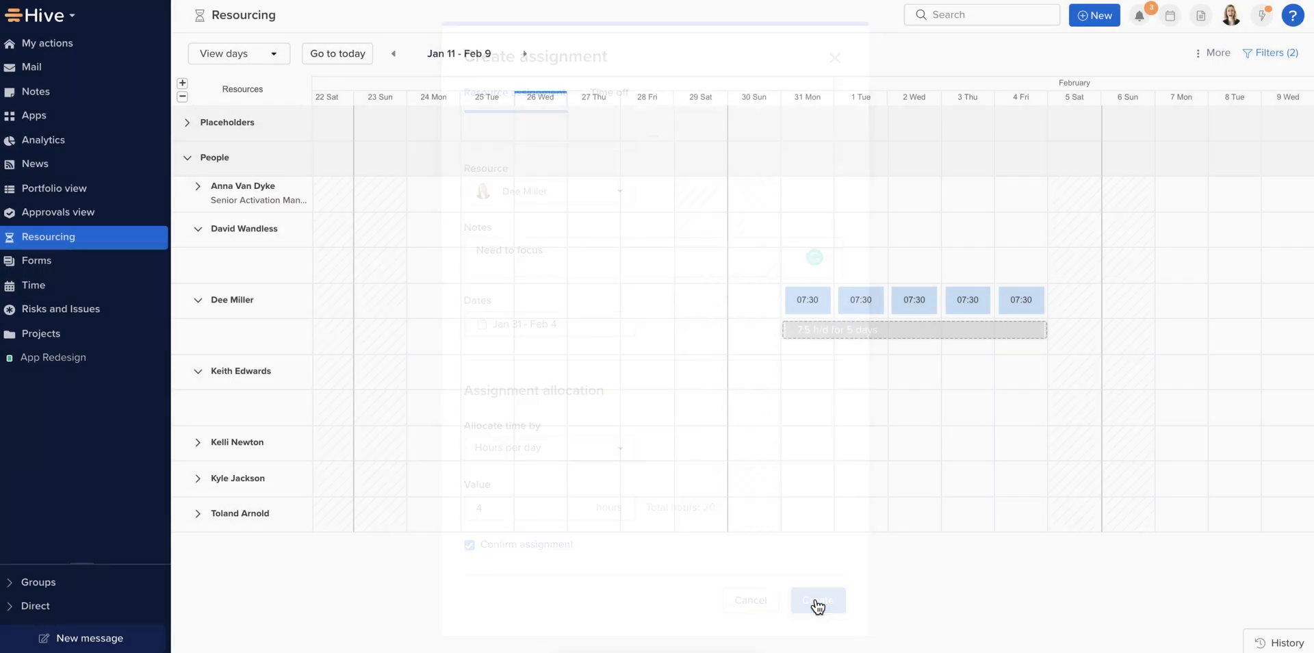
pyautogui.click(816, 600)
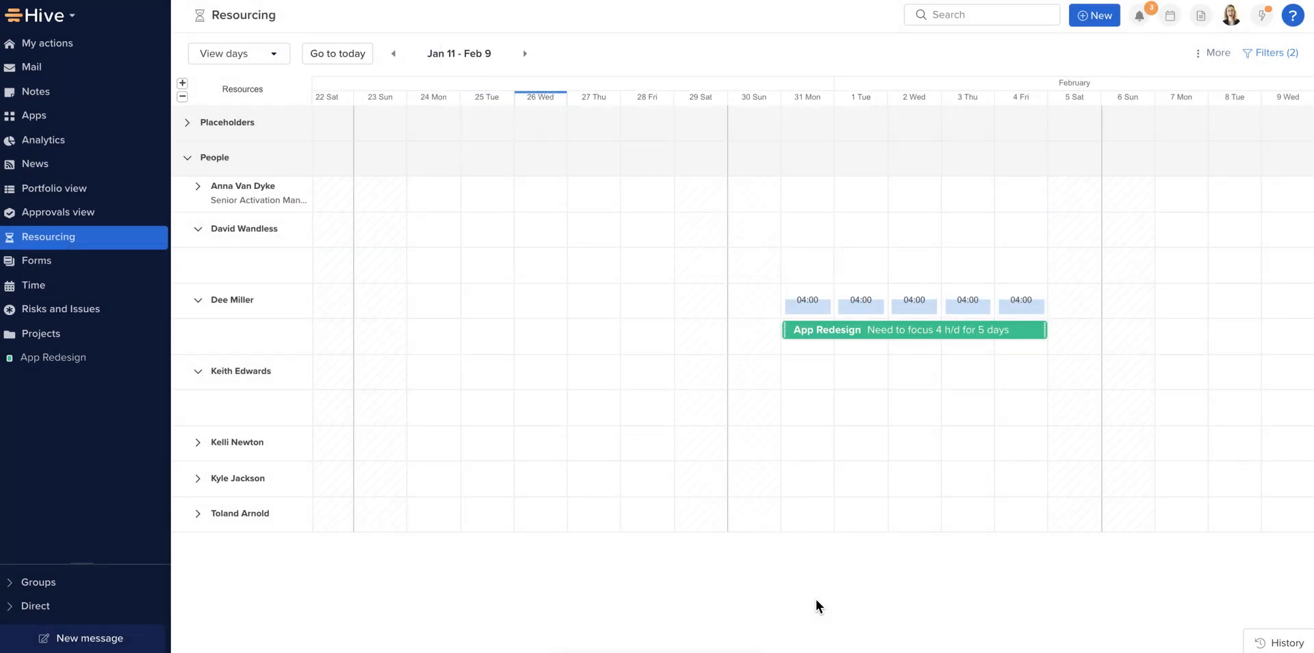
pyautogui.moveTo(819, 345)
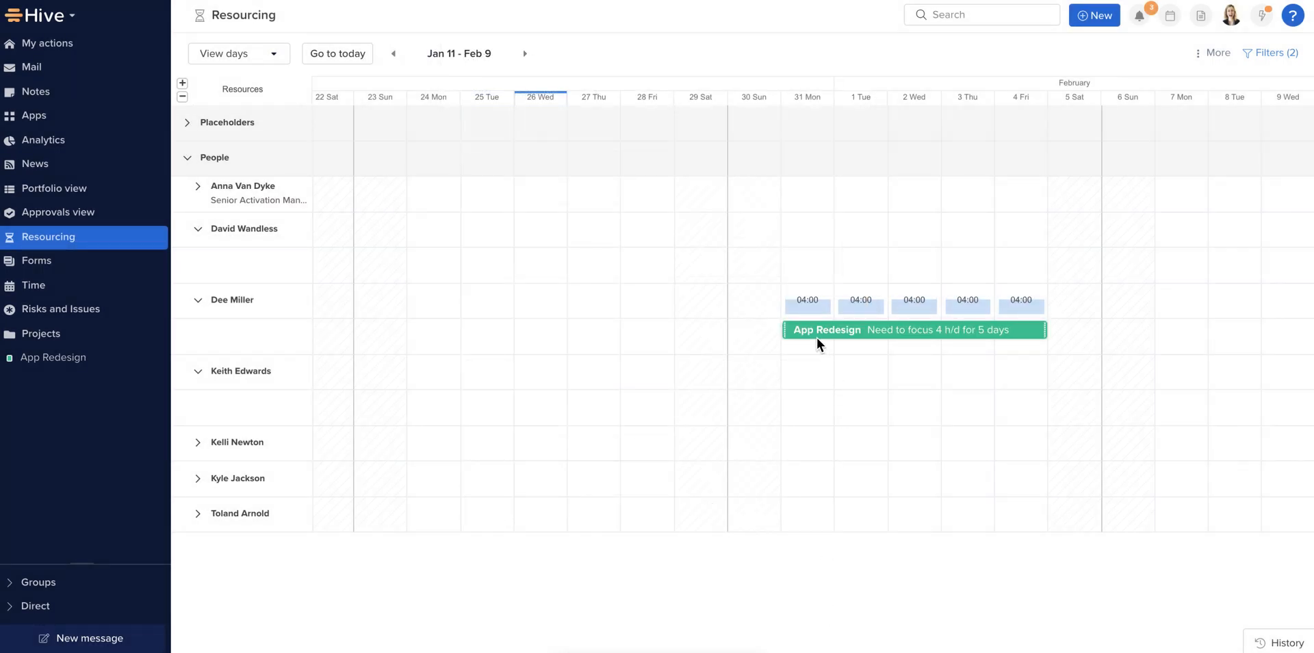
pyautogui.moveTo(994, 330)
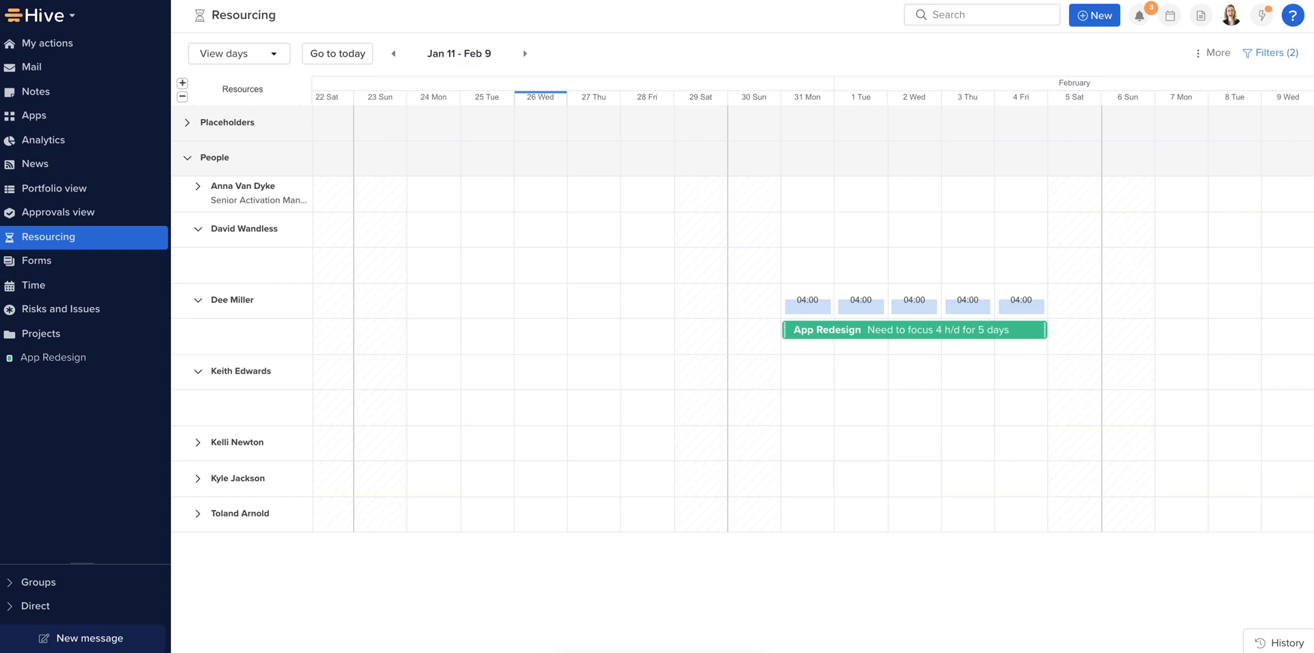
pyautogui.moveTo(40, 117)
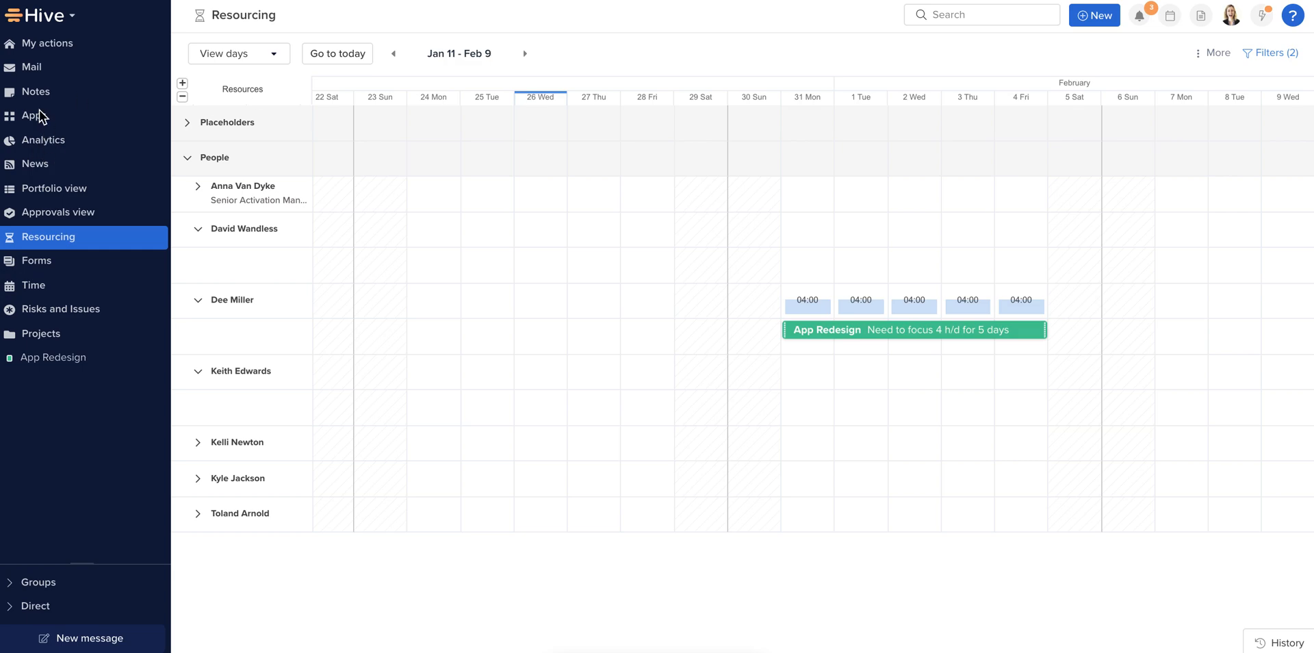
# - Return to Workspace apps, then go into the App Redesign project
pyautogui.click(34, 116)
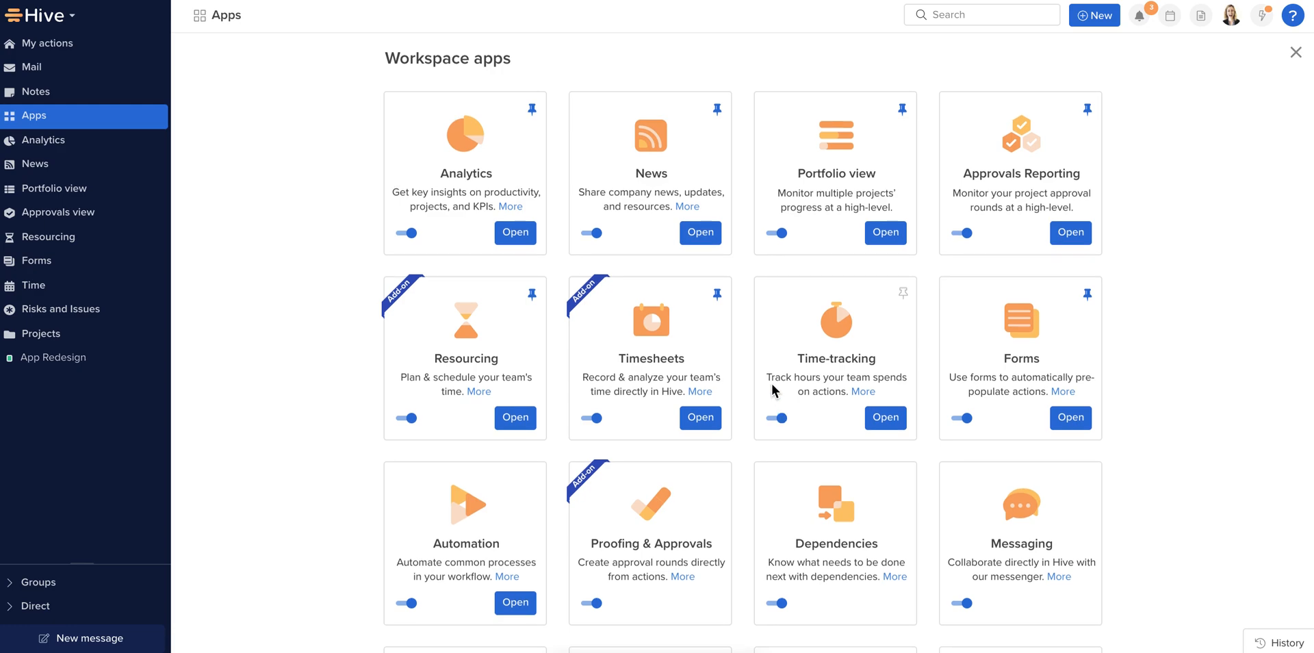
pyautogui.click(54, 358)
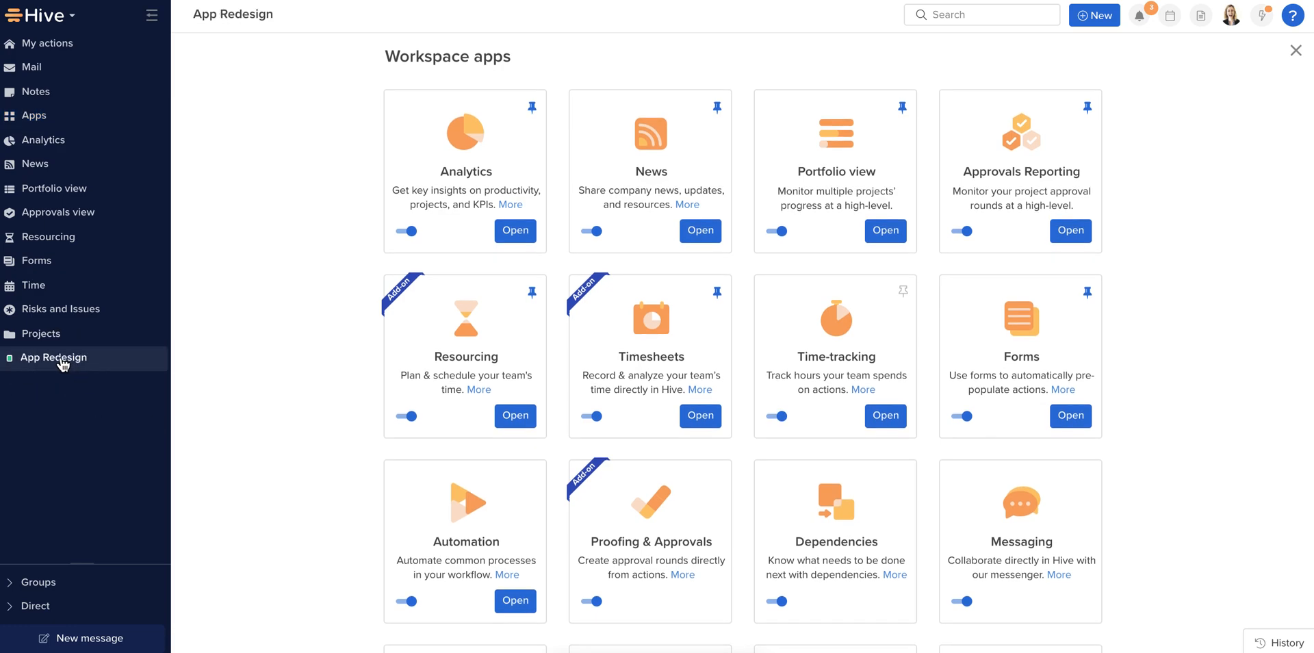
pyautogui.click(1295, 51)
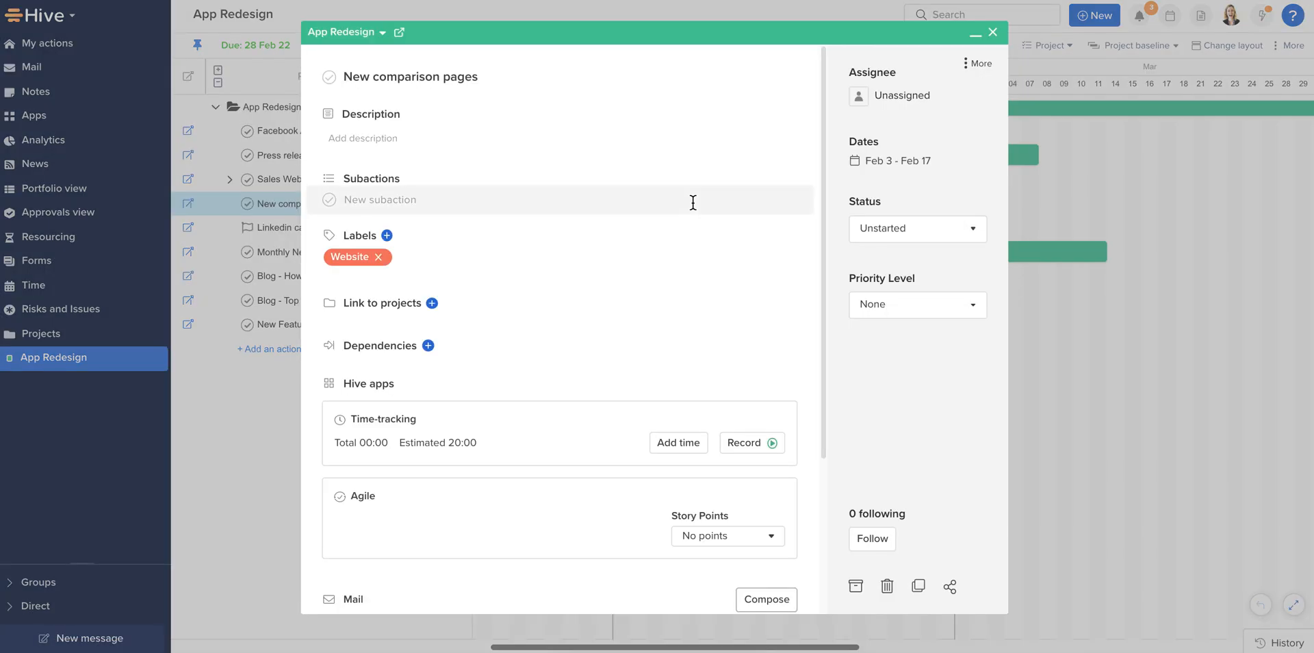
pyautogui.click(901, 96)
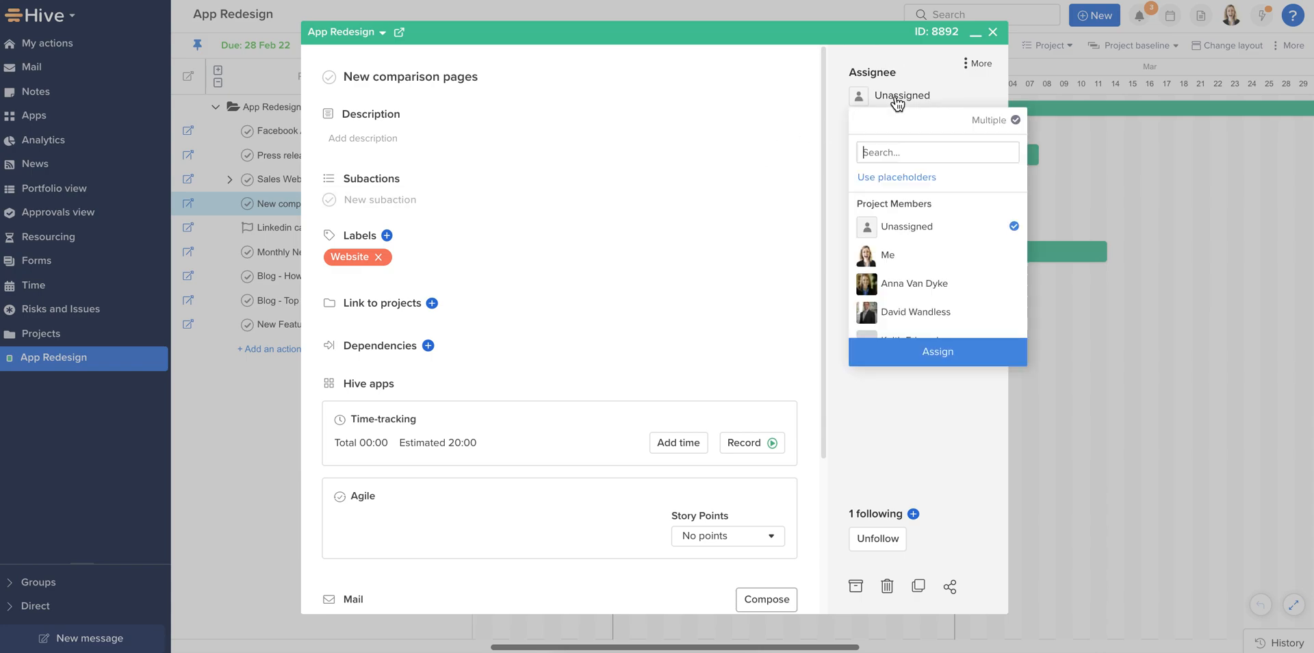
pyautogui.click(937, 352)
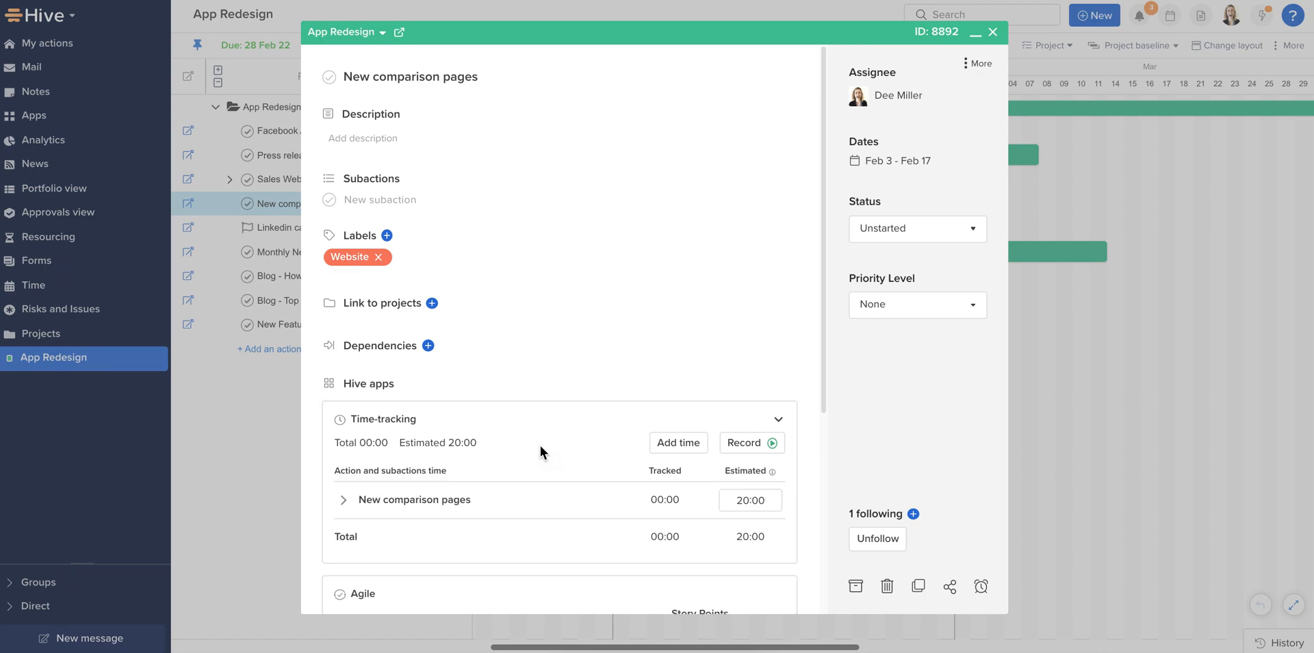
pyautogui.click(749, 501)
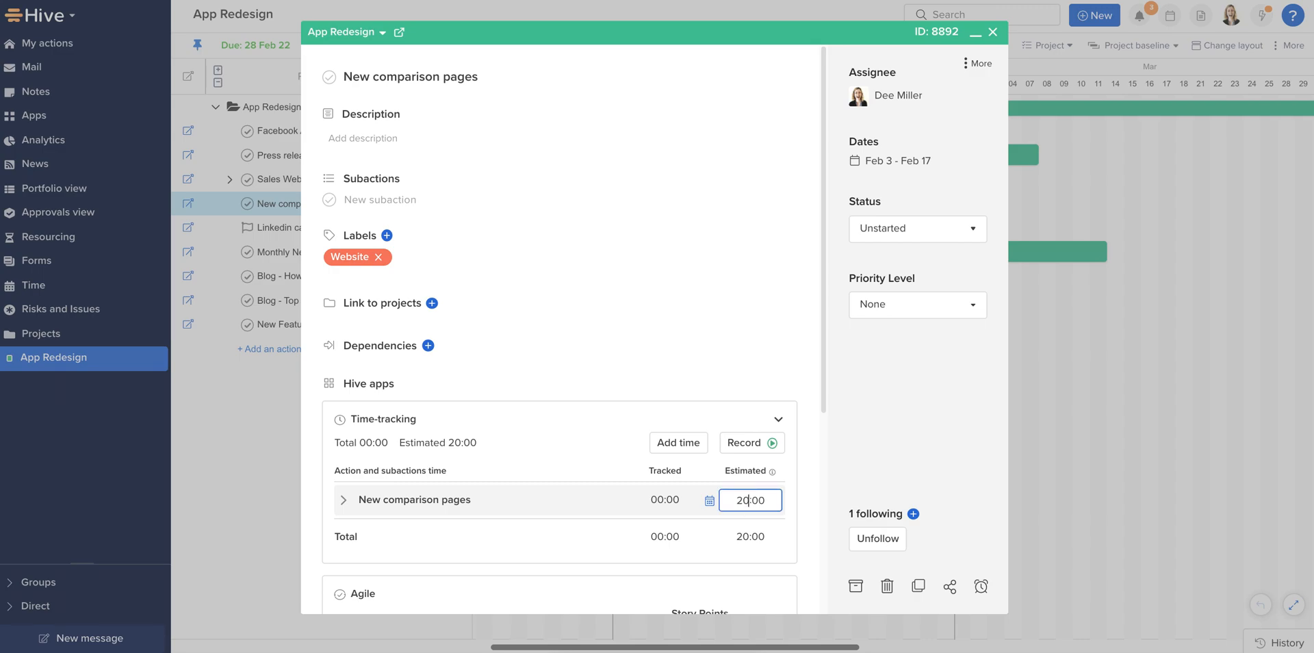
pyautogui.write('15:00')
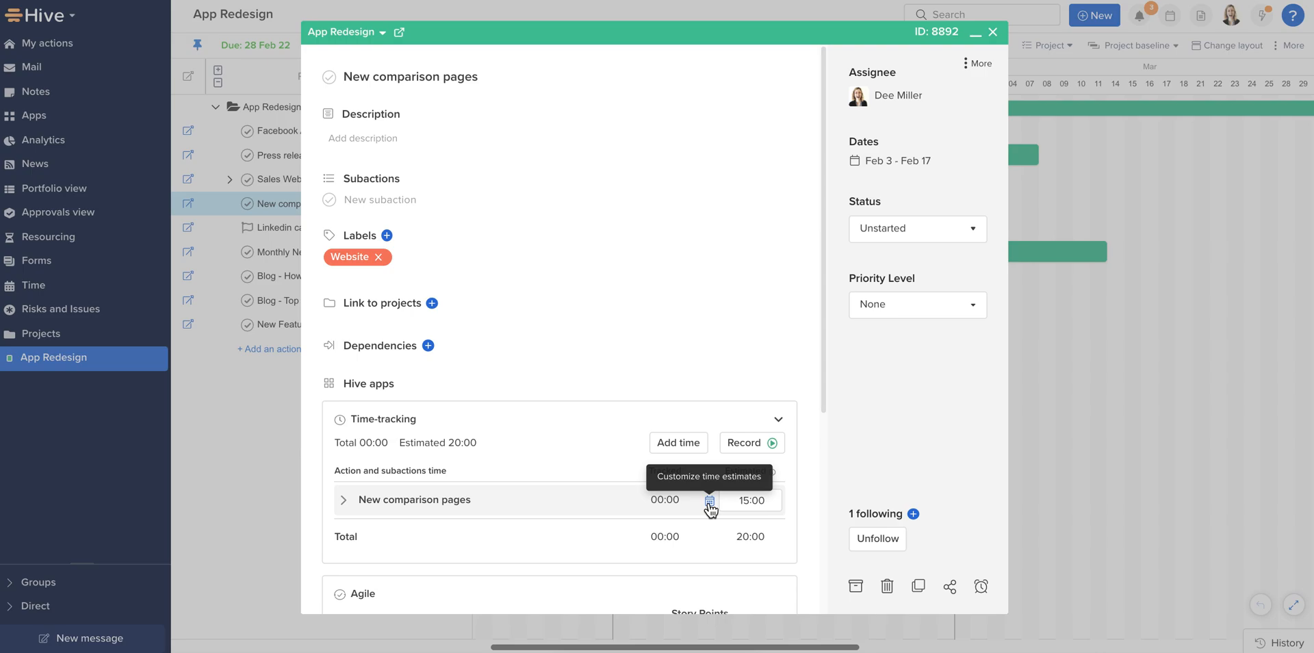
# - Customise daily estimates to 04:30 Thursday and 03:49 Friday and save them, totalling 24:40
pyautogui.click(711, 499)
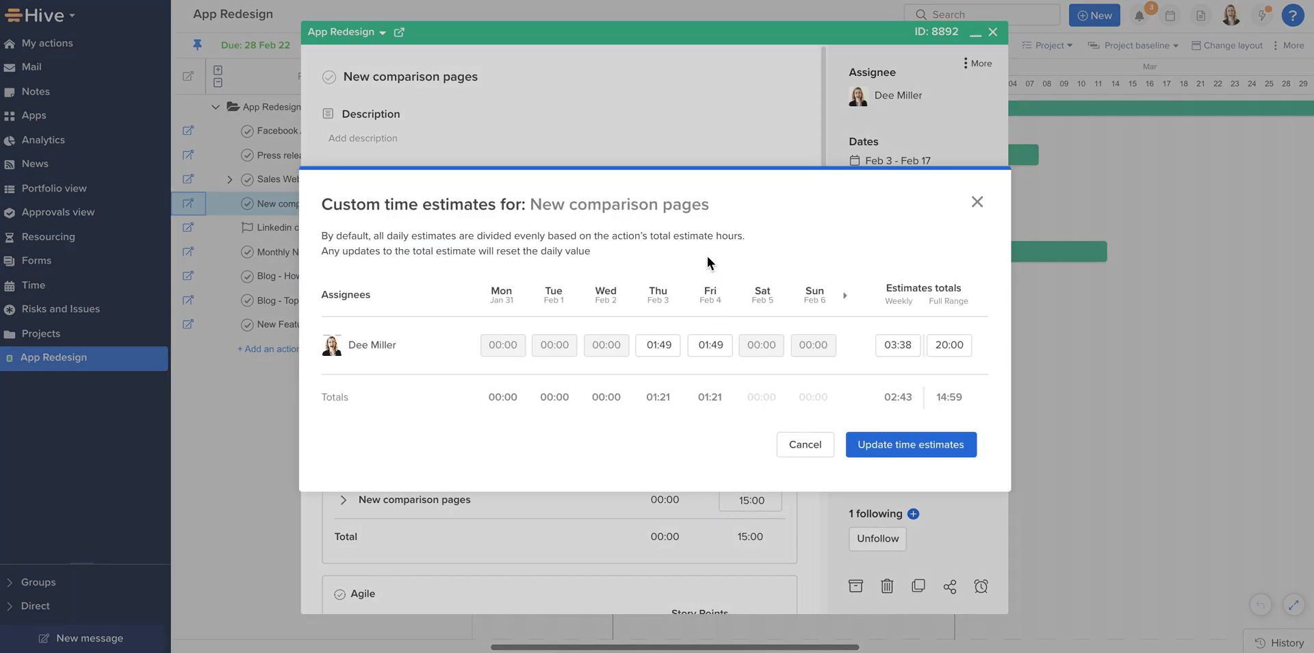
pyautogui.moveTo(659, 397)
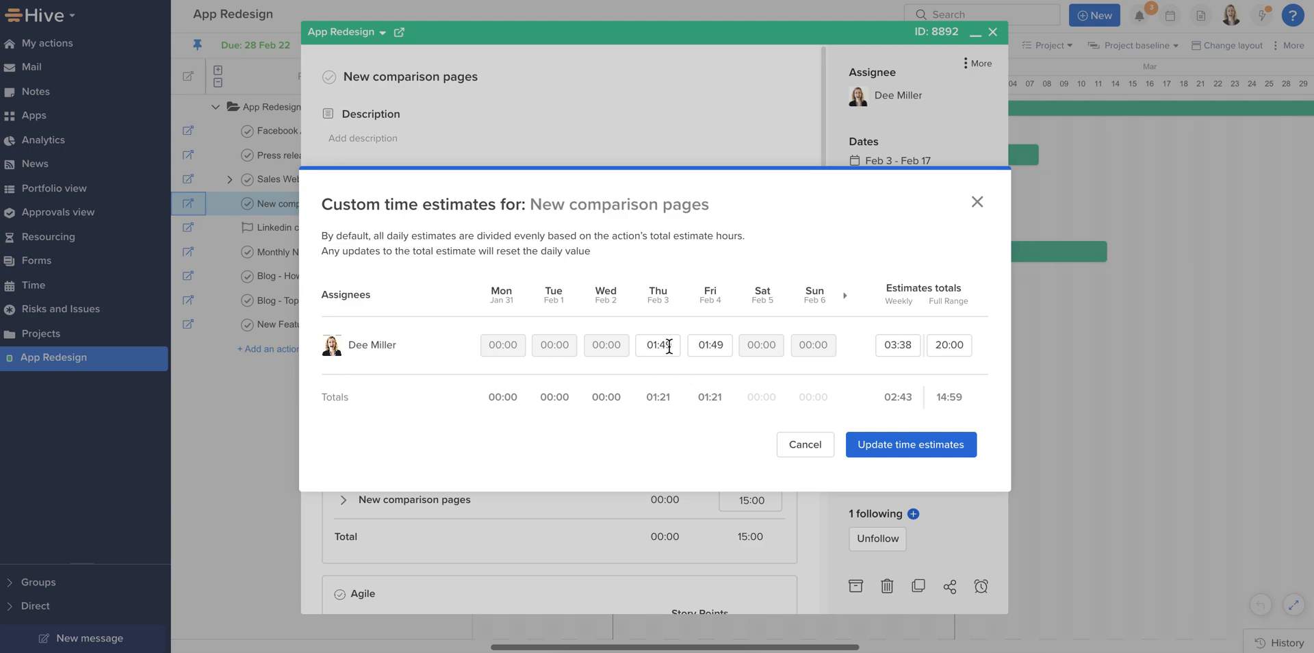
pyautogui.click(657, 345)
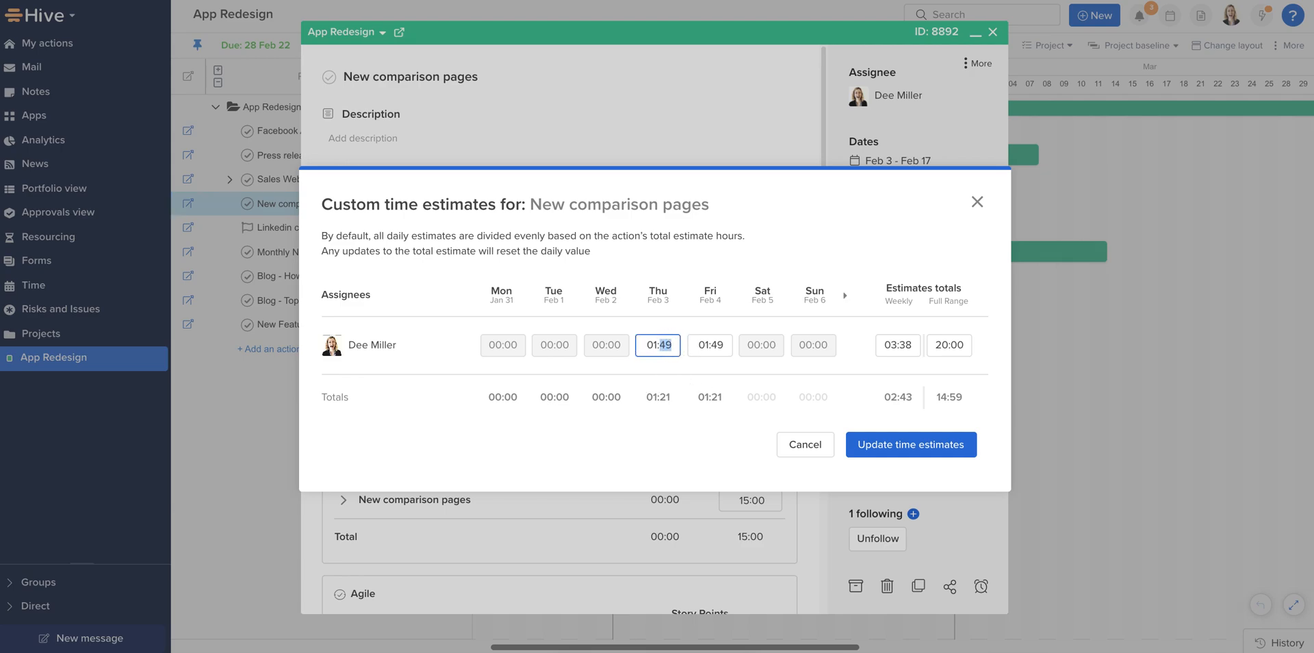
pyautogui.press('Backspace')
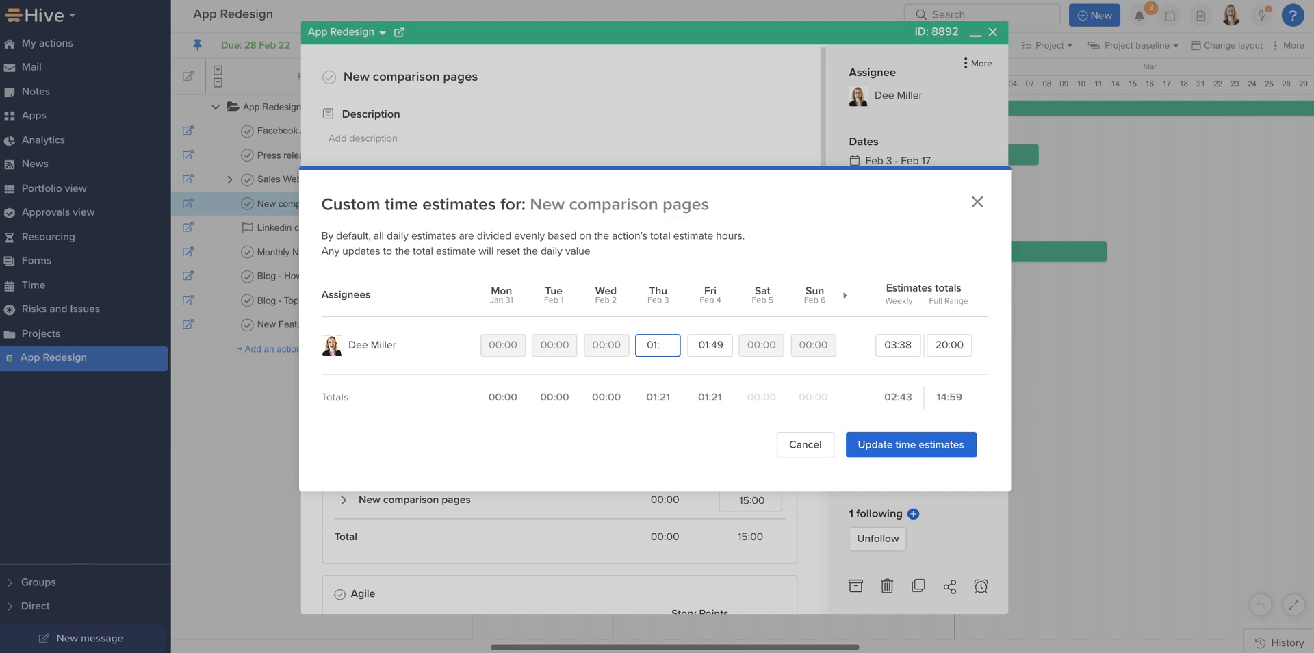
pyautogui.write('3')
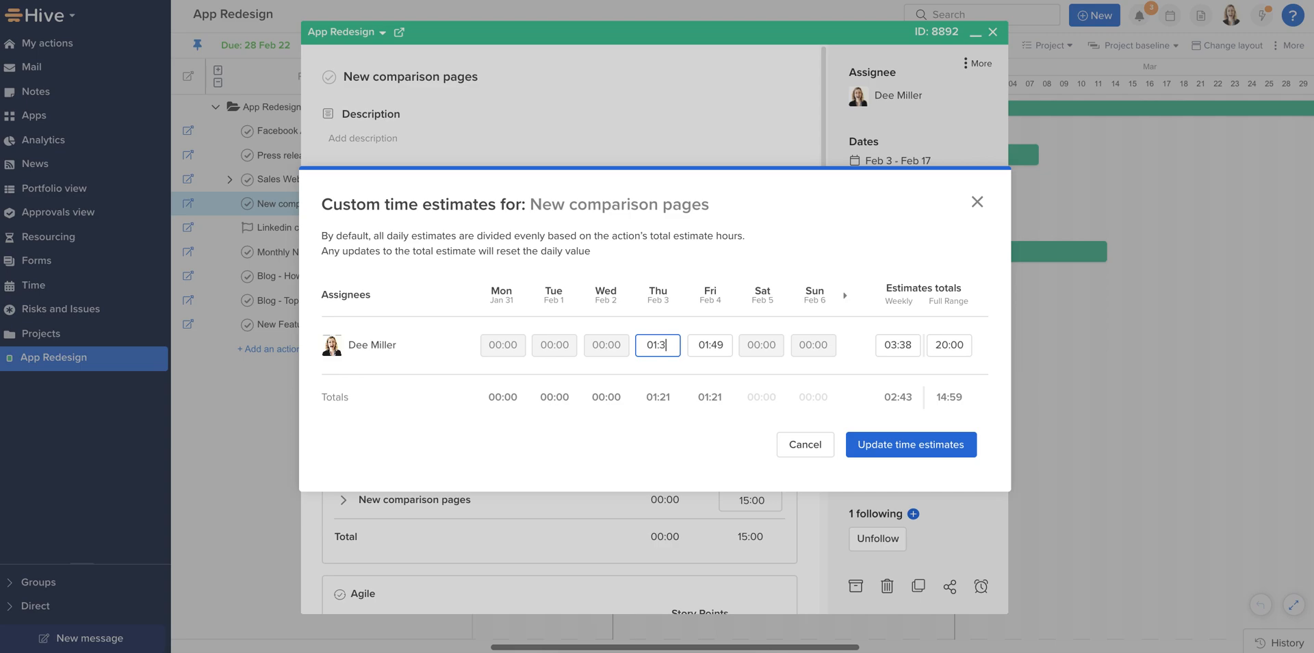
pyautogui.write('01:30')
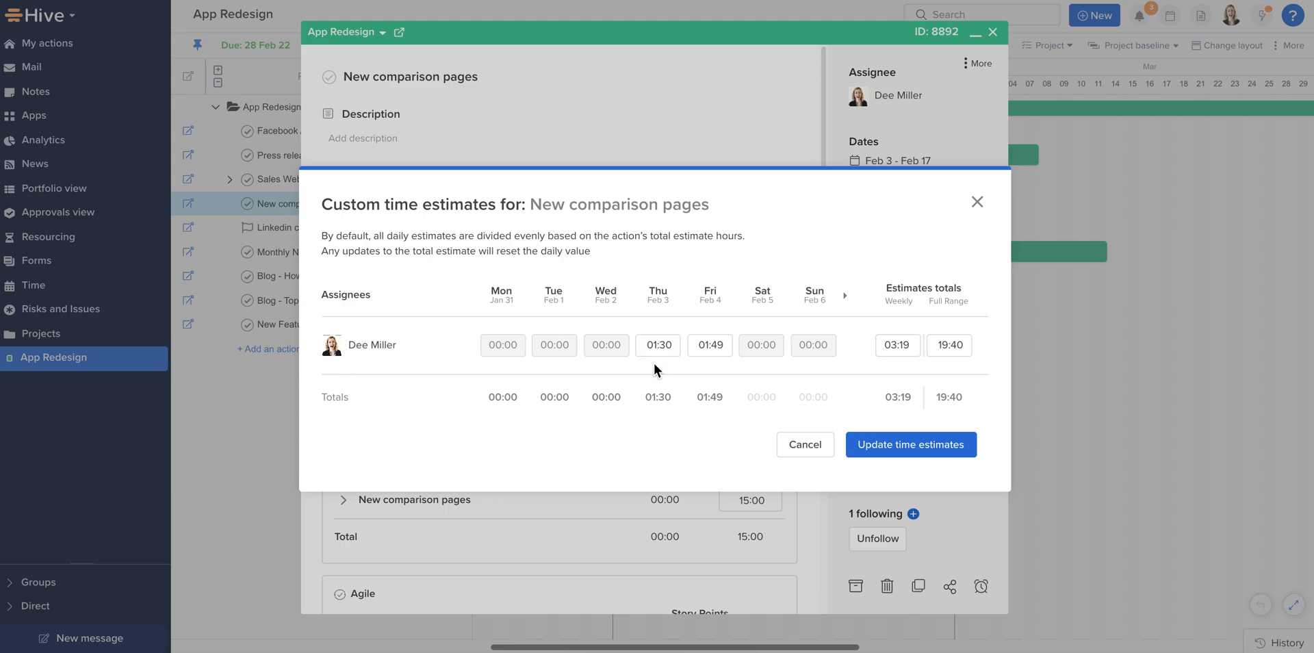
pyautogui.click(658, 345)
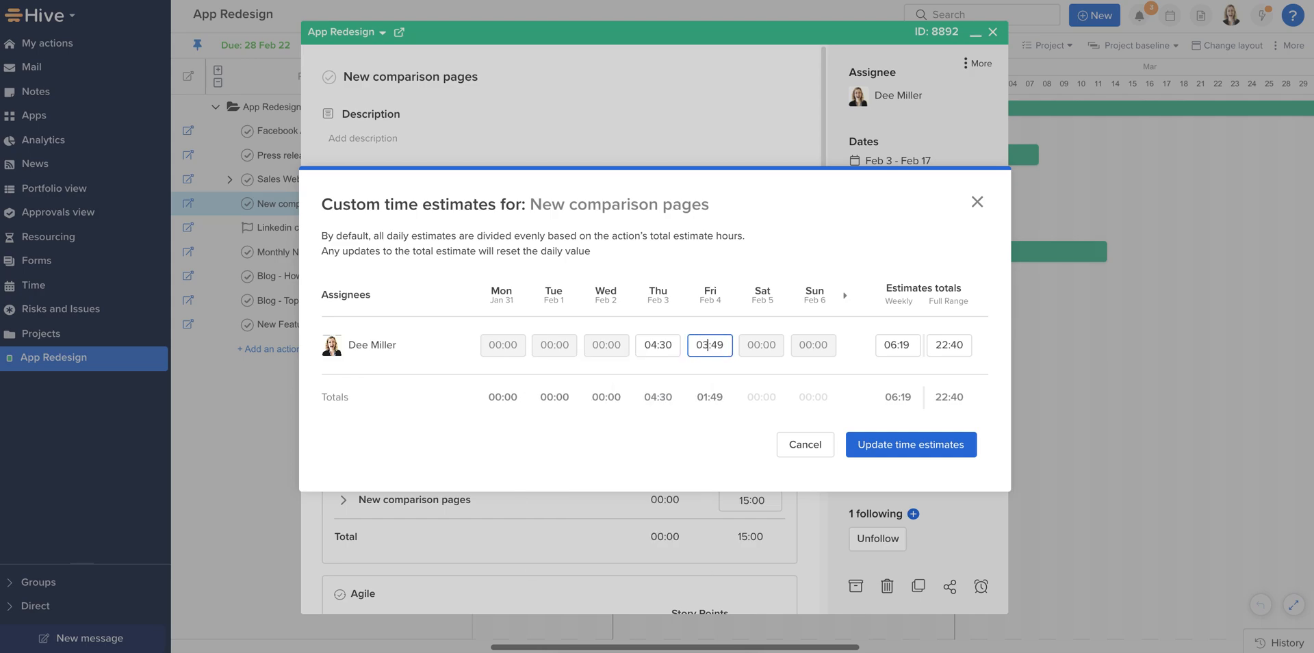
pyautogui.write('03:49')
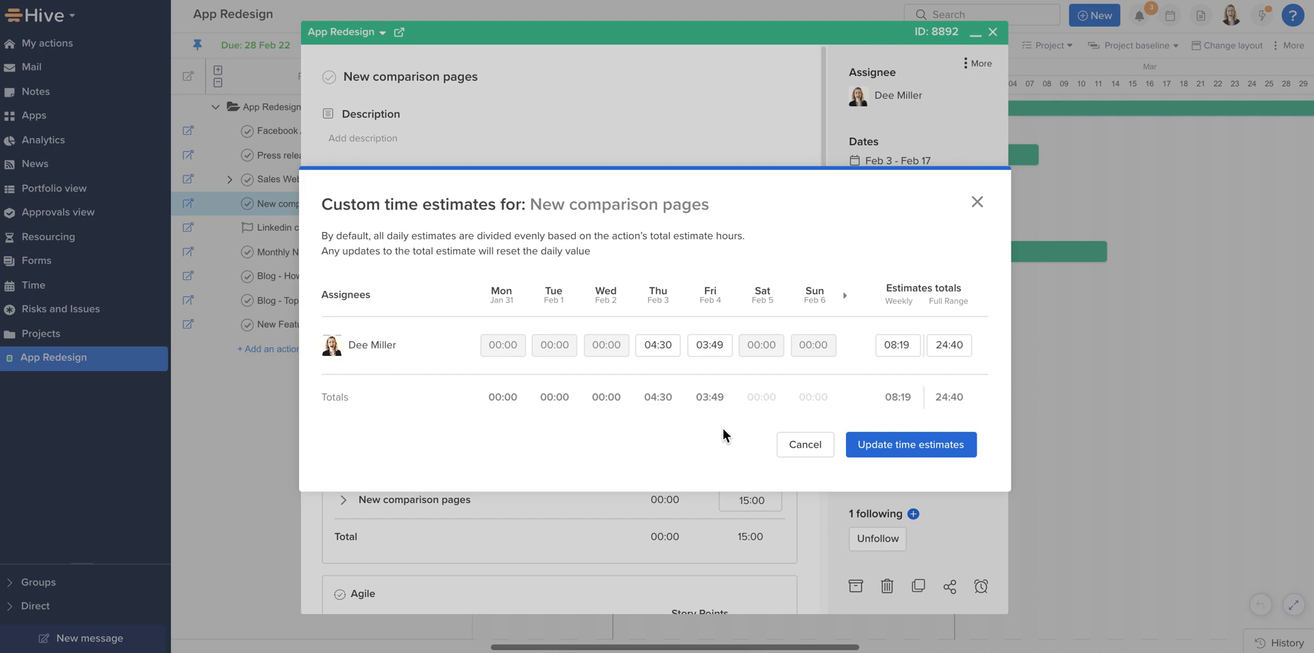
pyautogui.moveTo(845, 304)
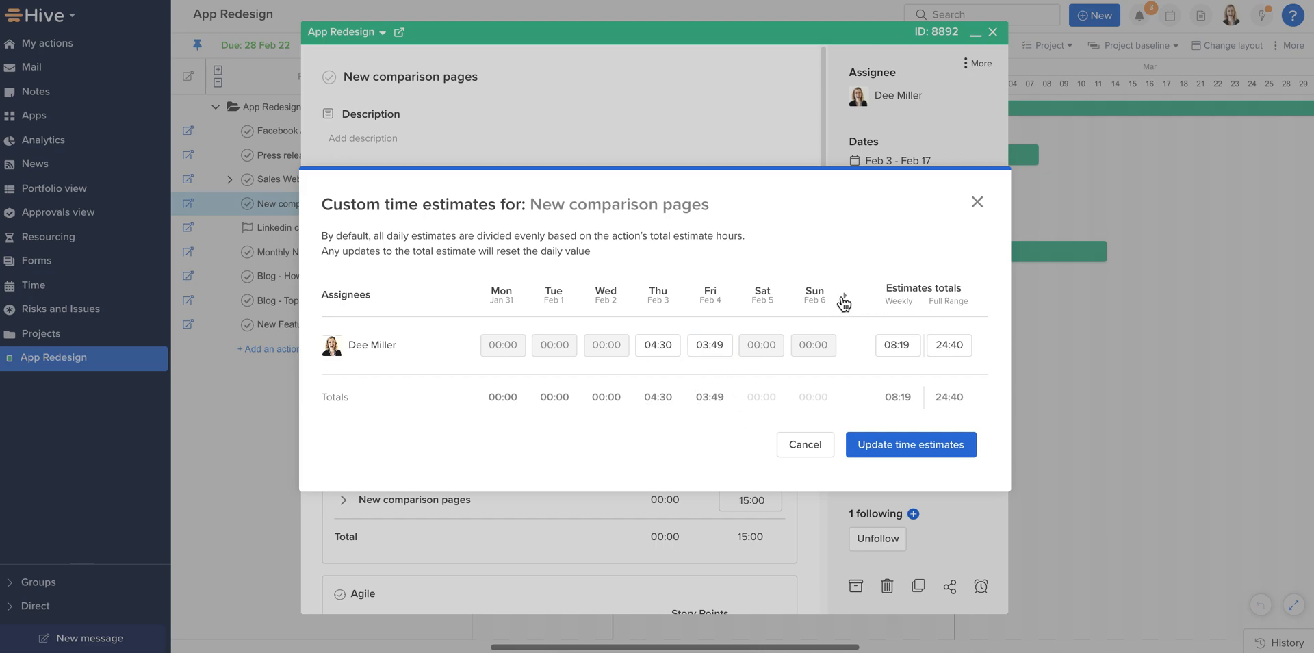
pyautogui.click(845, 297)
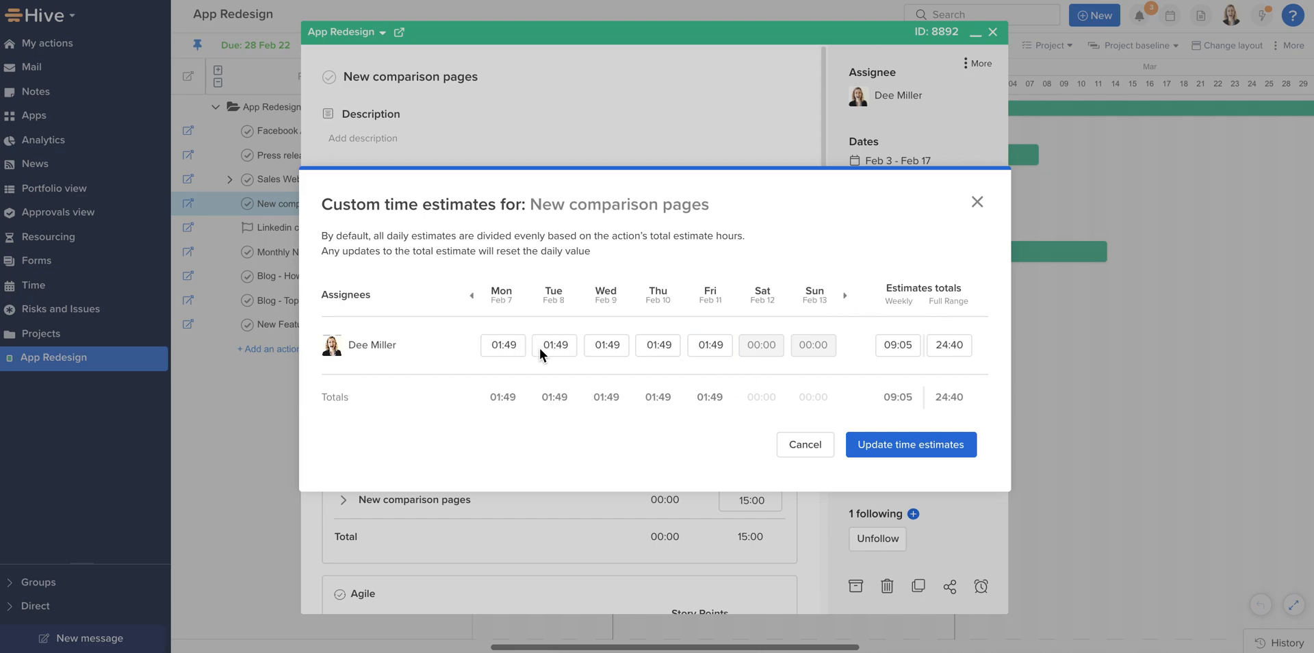
pyautogui.moveTo(813, 345)
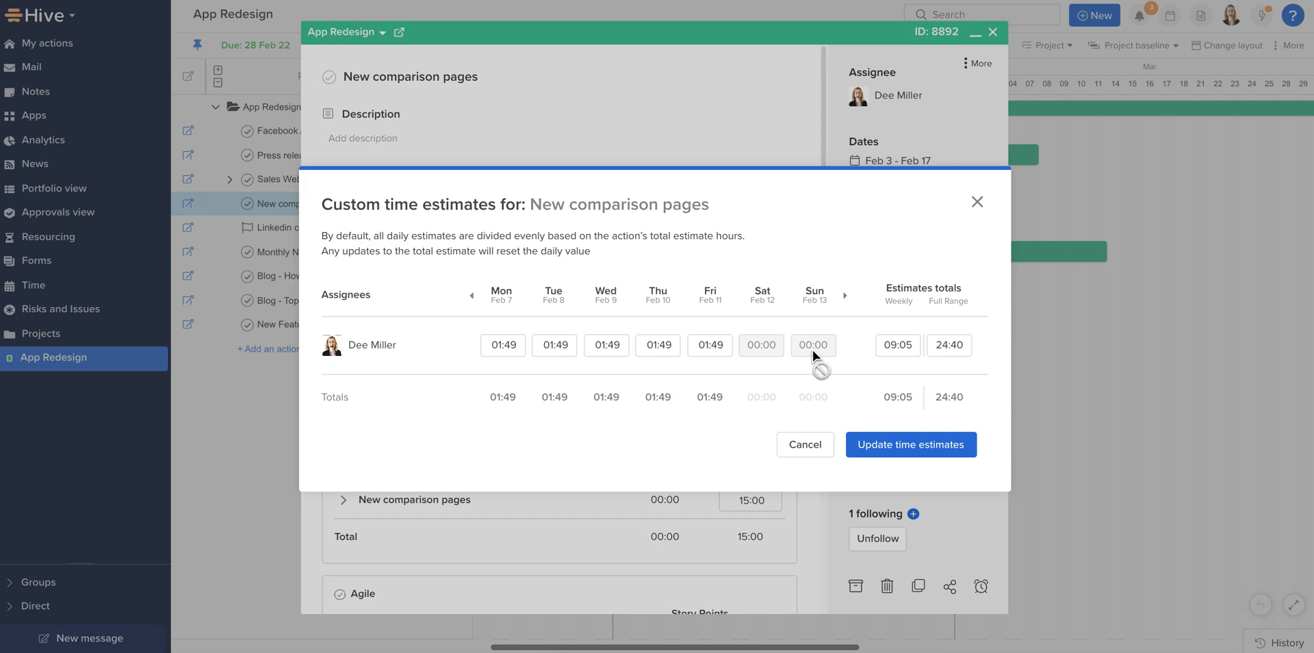
pyautogui.moveTo(943, 394)
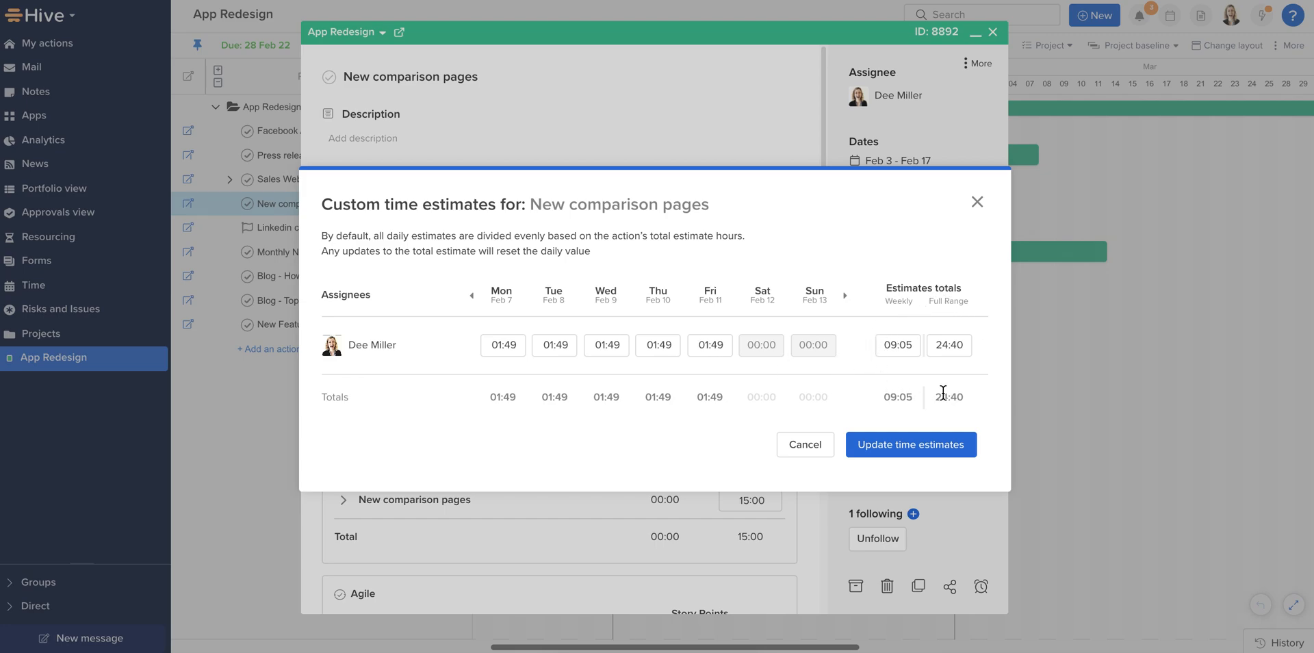
pyautogui.moveTo(909, 445)
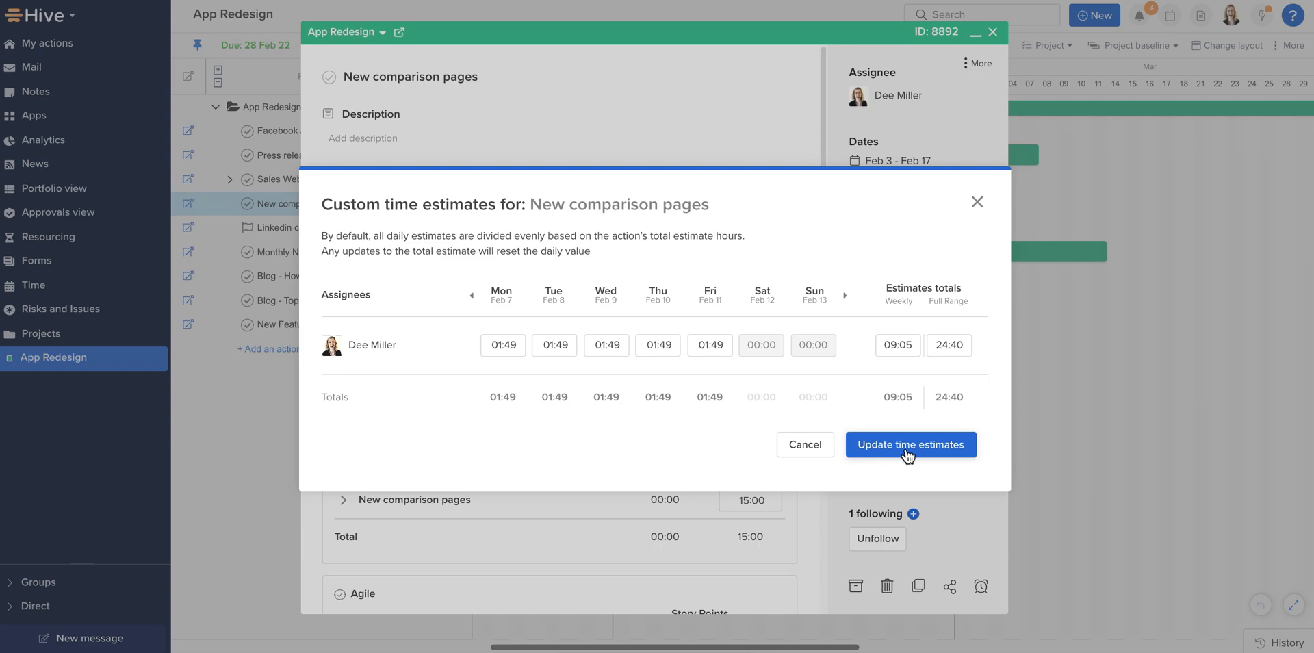
pyautogui.click(909, 445)
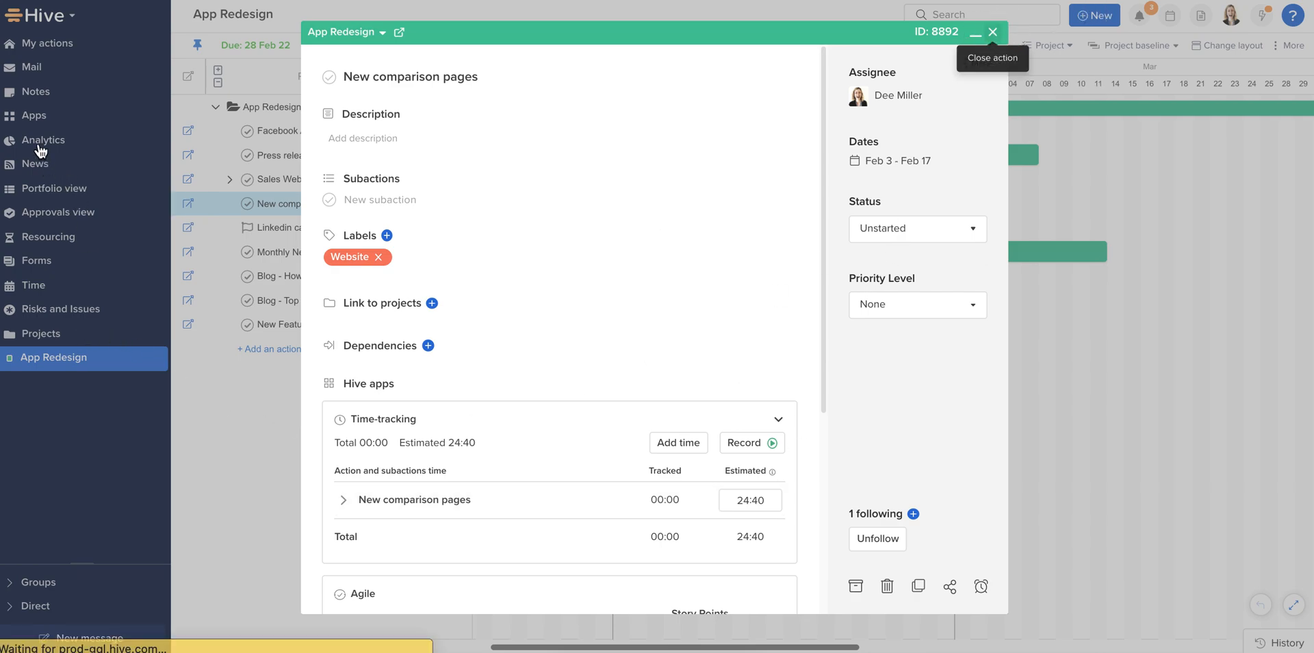
# - From Resourcing, change New comparison pages to run Feb 3–Feb 4 only
pyautogui.click(993, 32)
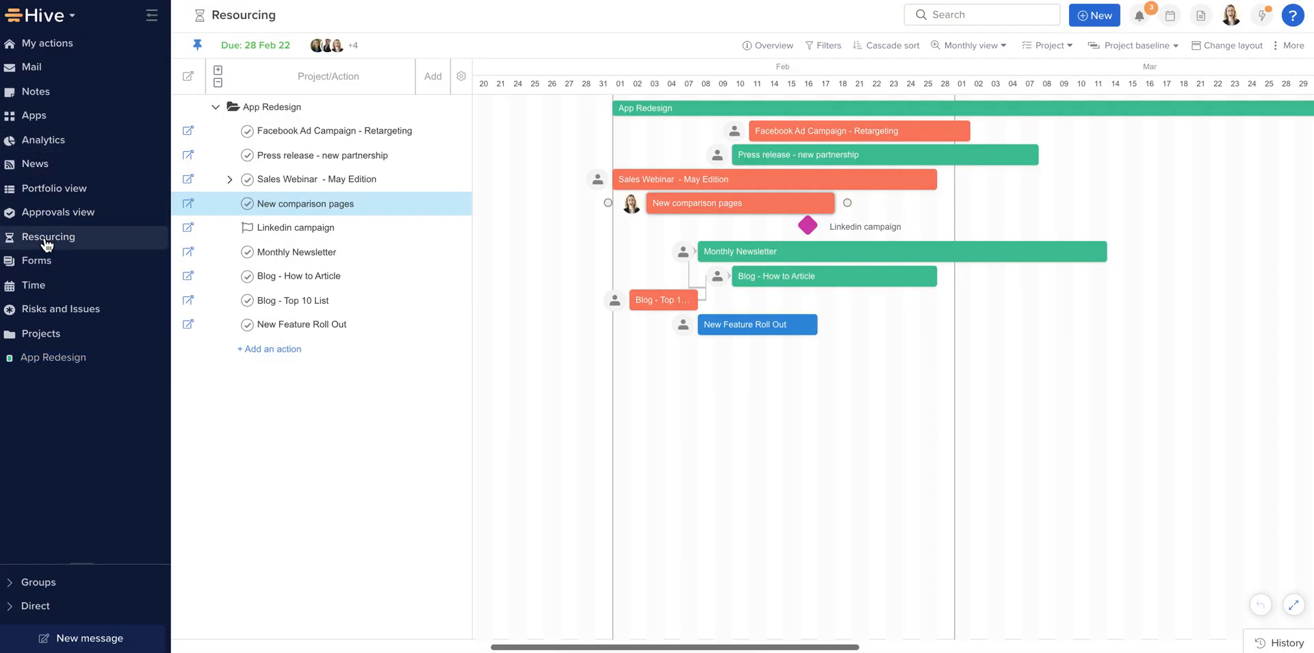
pyautogui.click(48, 237)
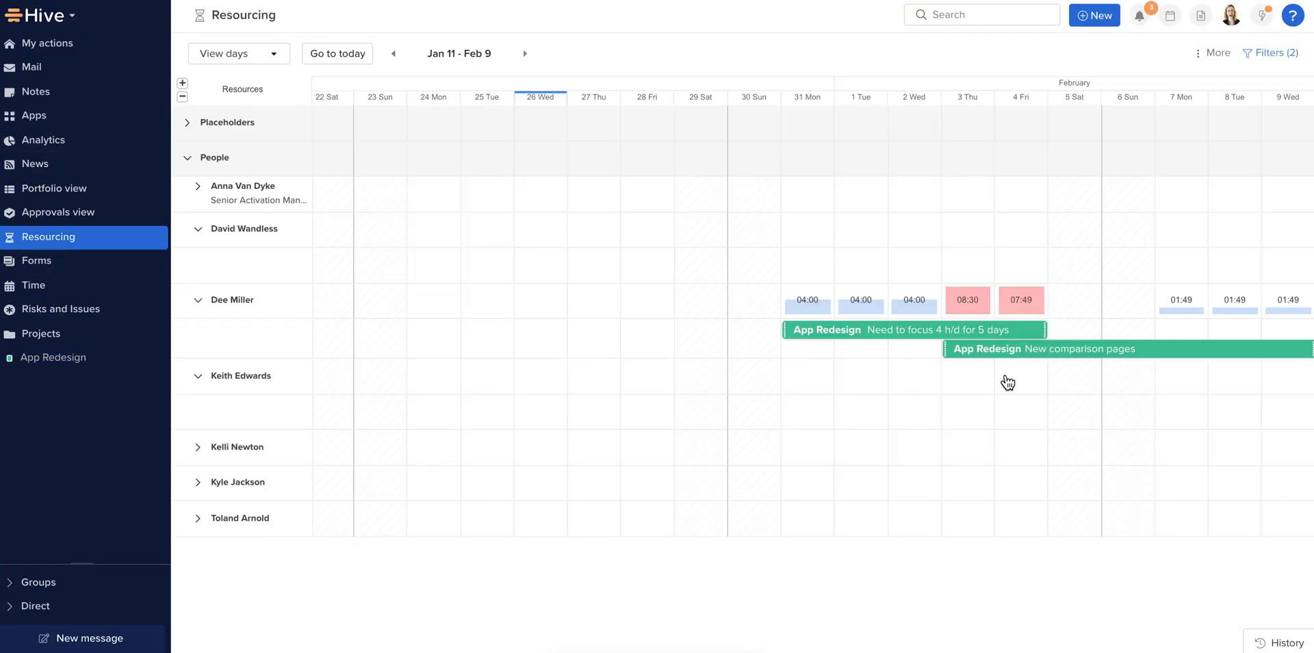
pyautogui.moveTo(983, 349)
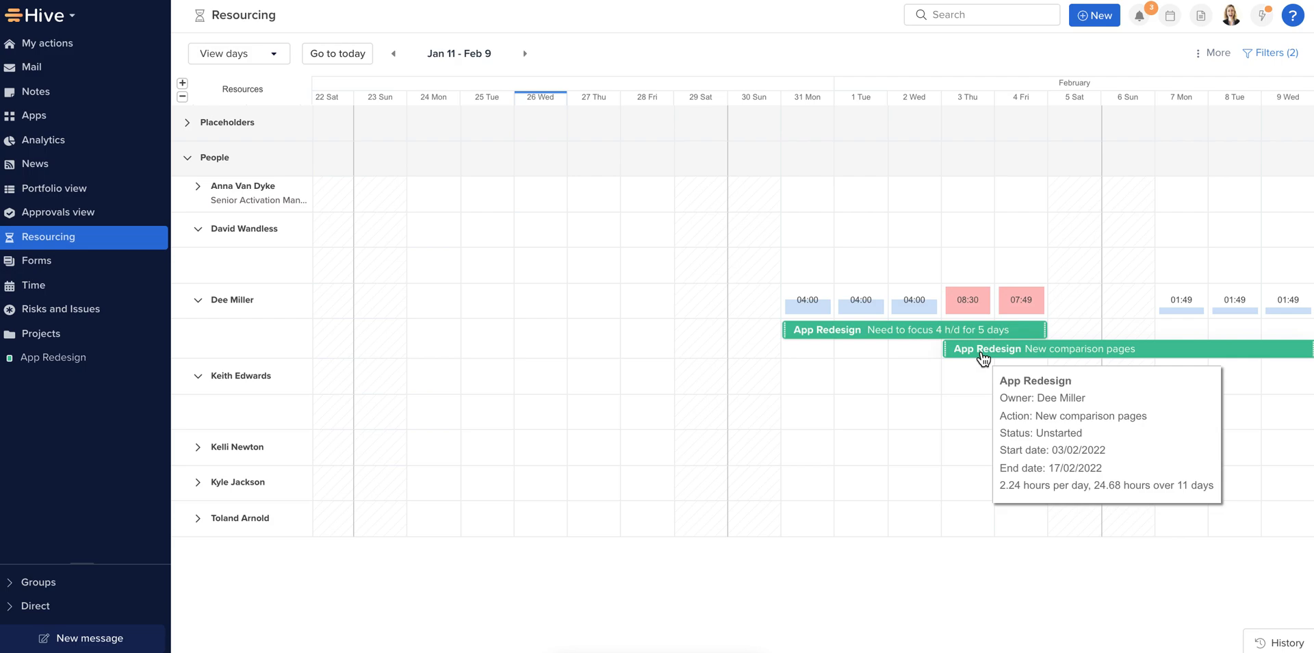
pyautogui.moveTo(983, 357)
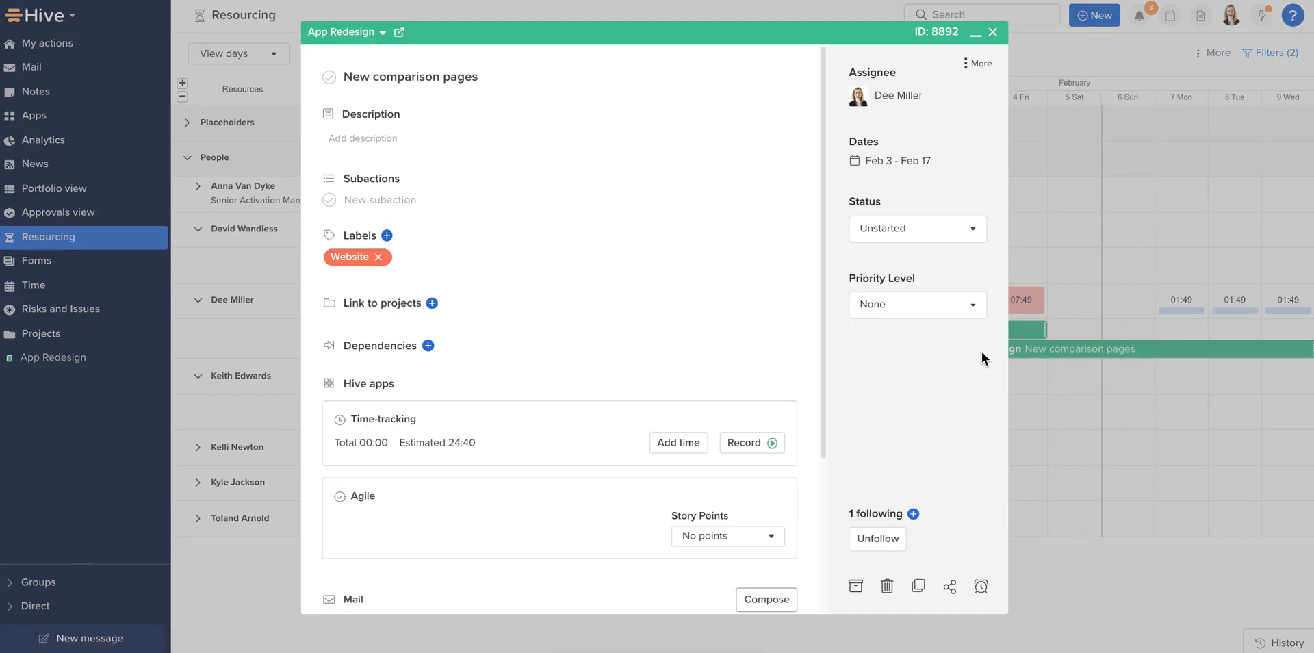
pyautogui.moveTo(906, 177)
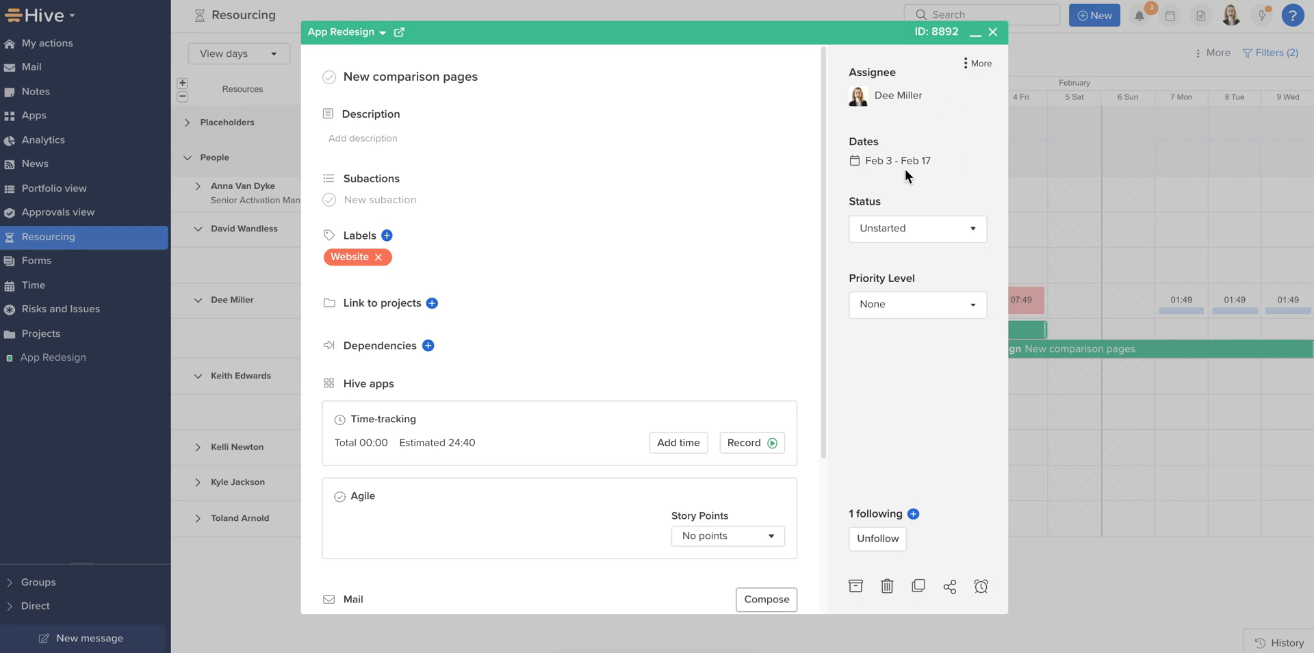
pyautogui.click(889, 161)
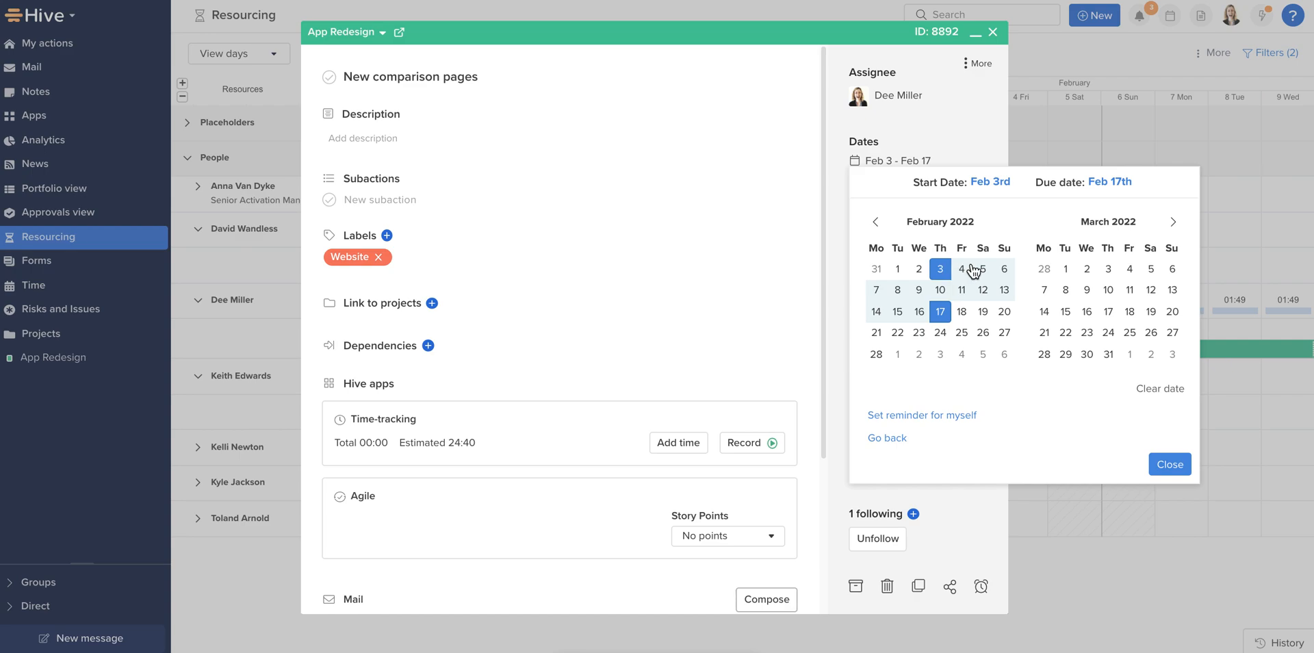
pyautogui.click(961, 270)
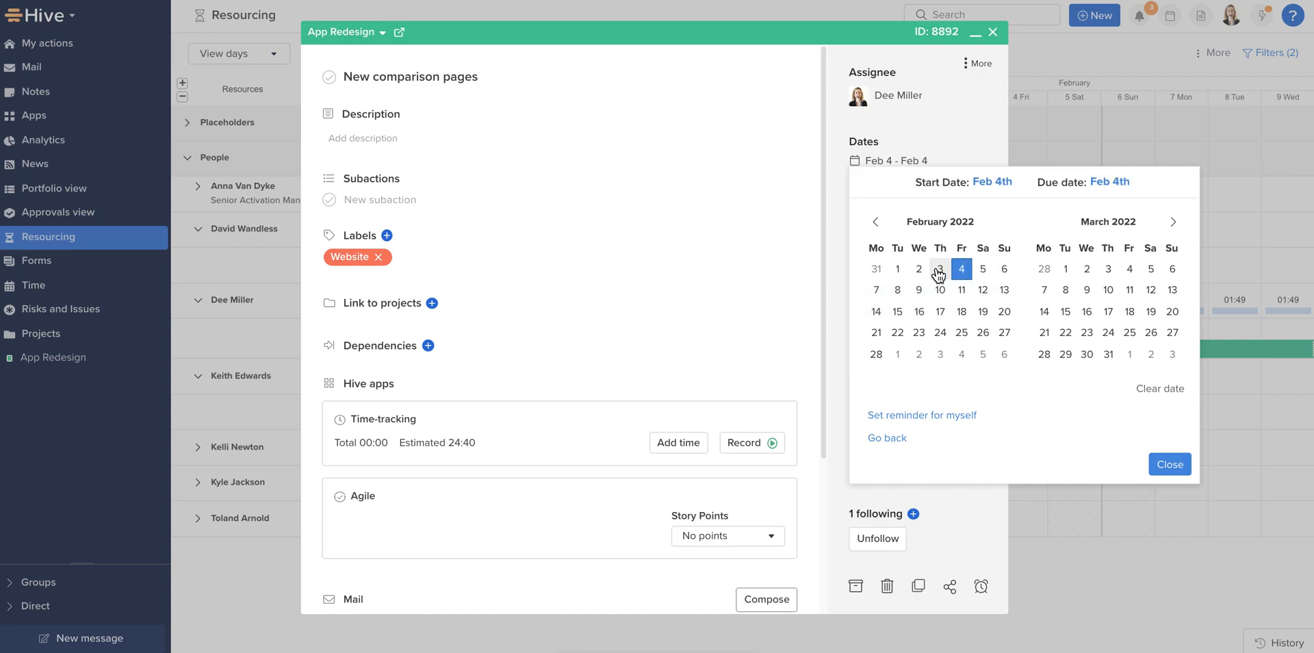
pyautogui.click(939, 269)
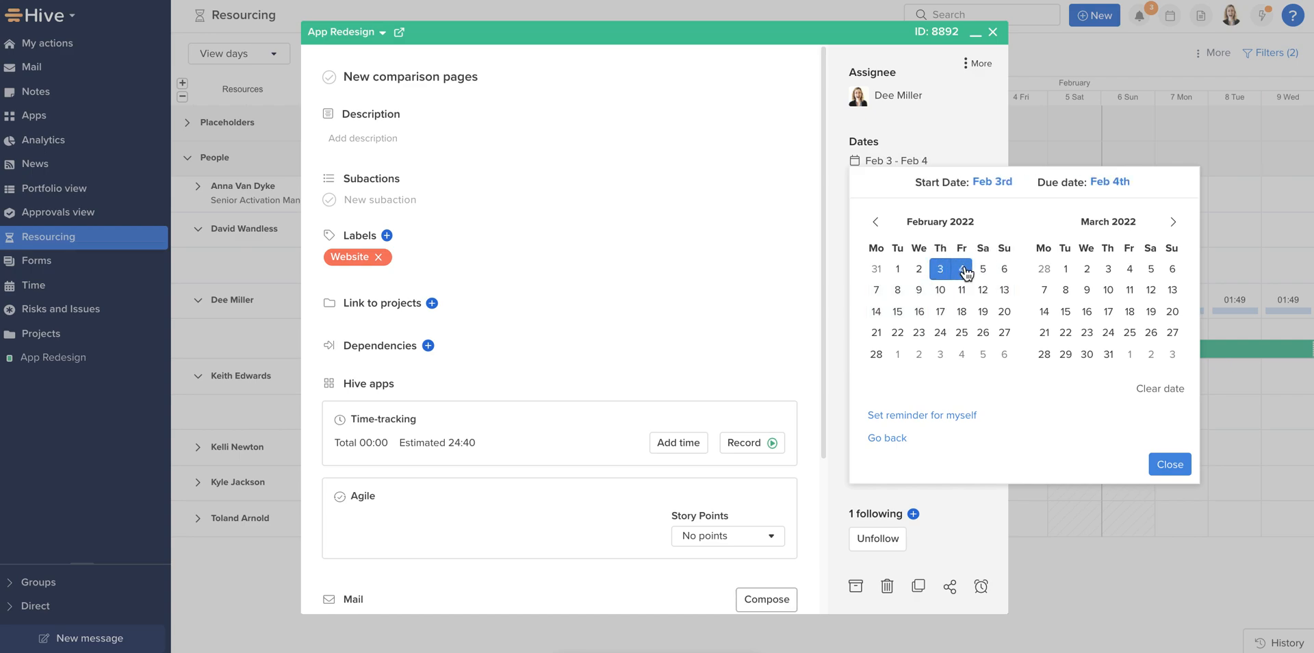
pyautogui.click(1168, 464)
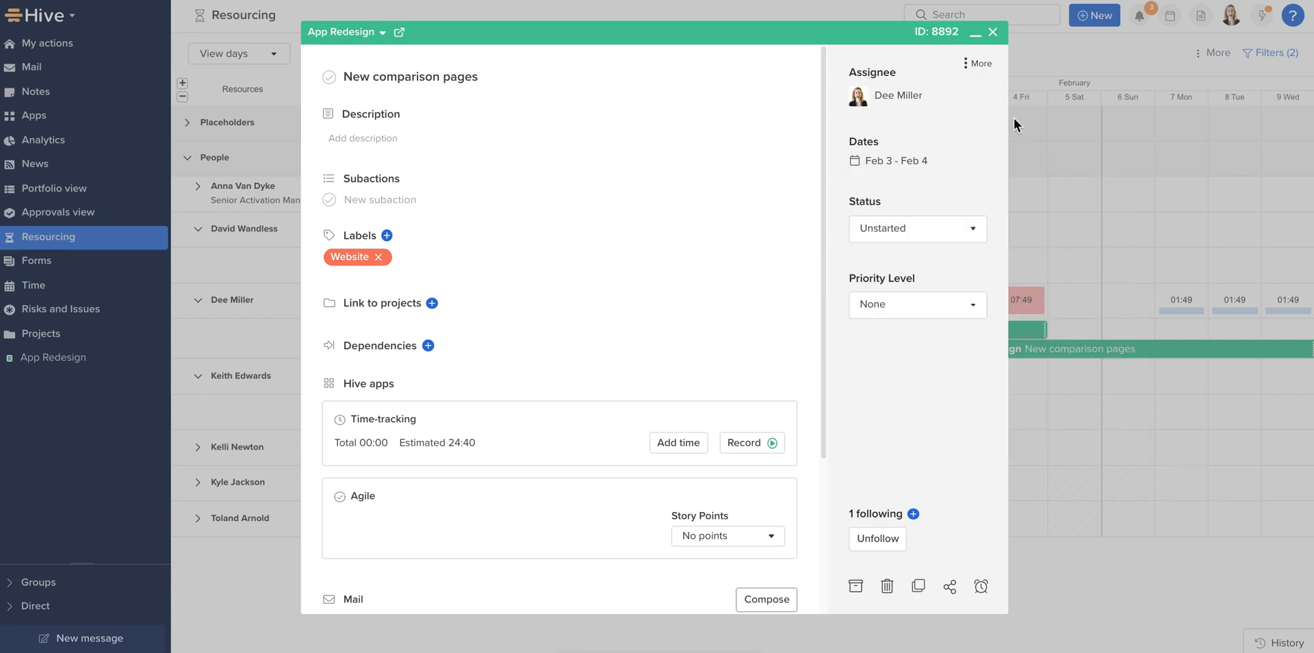
pyautogui.click(992, 32)
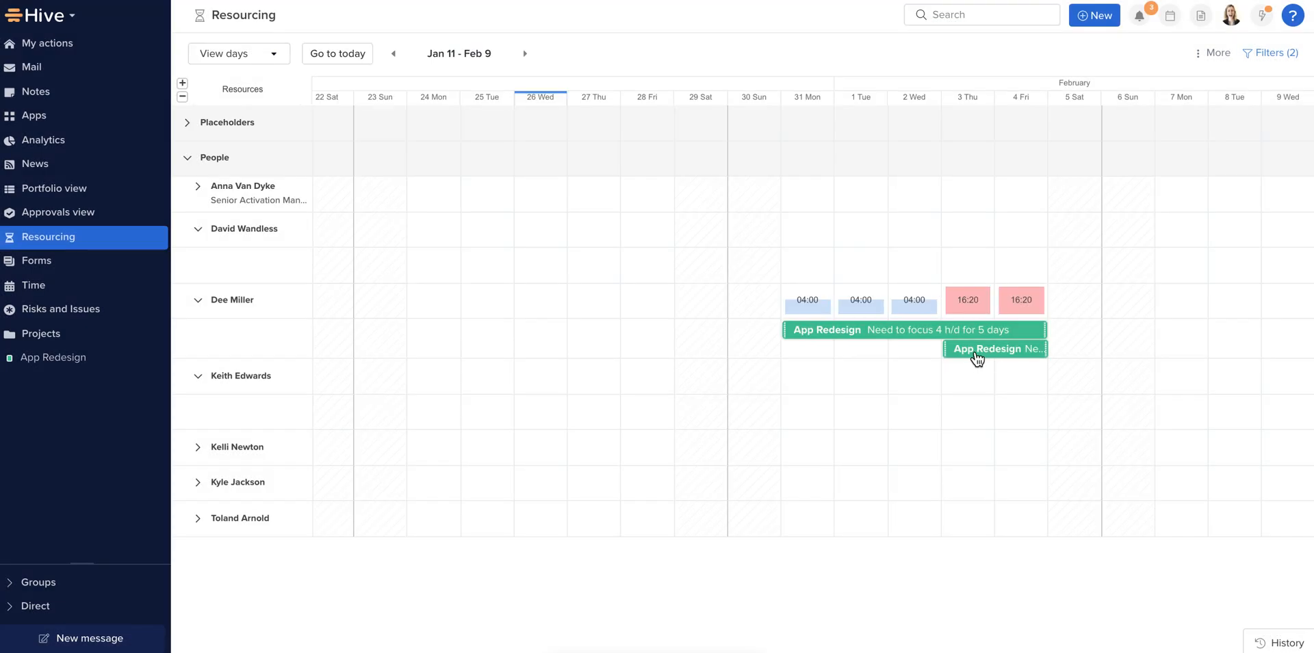
pyautogui.moveTo(995, 349)
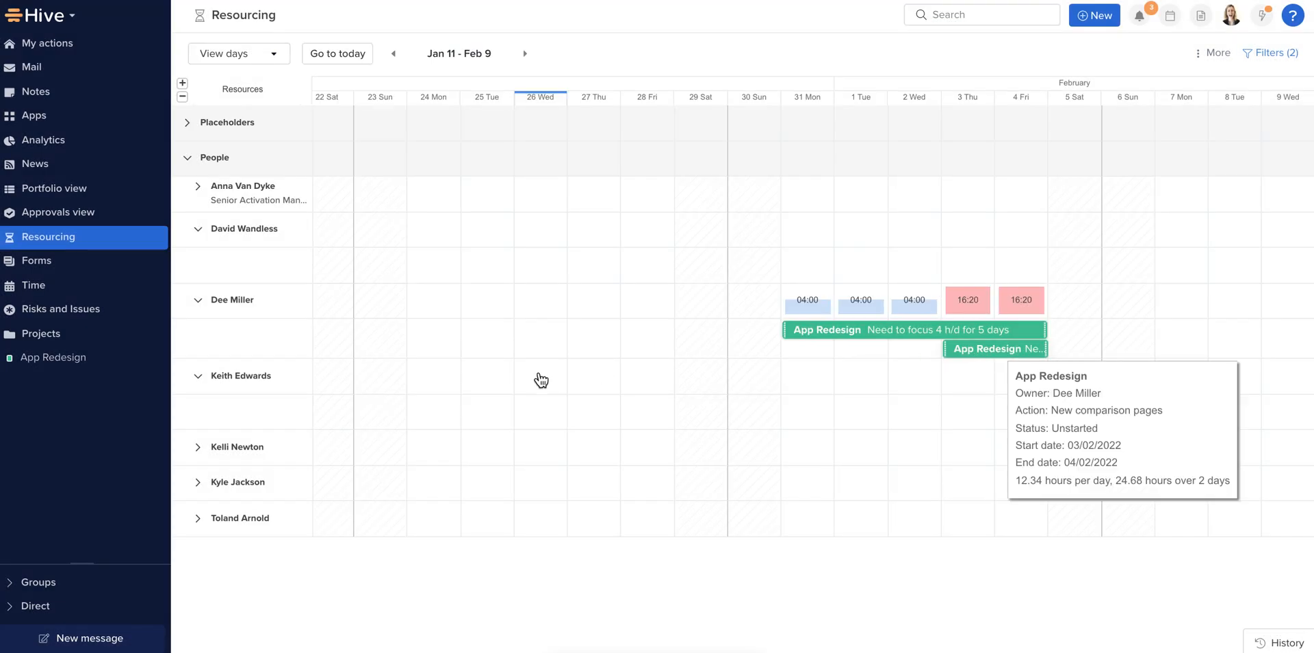
pyautogui.moveTo(541, 379)
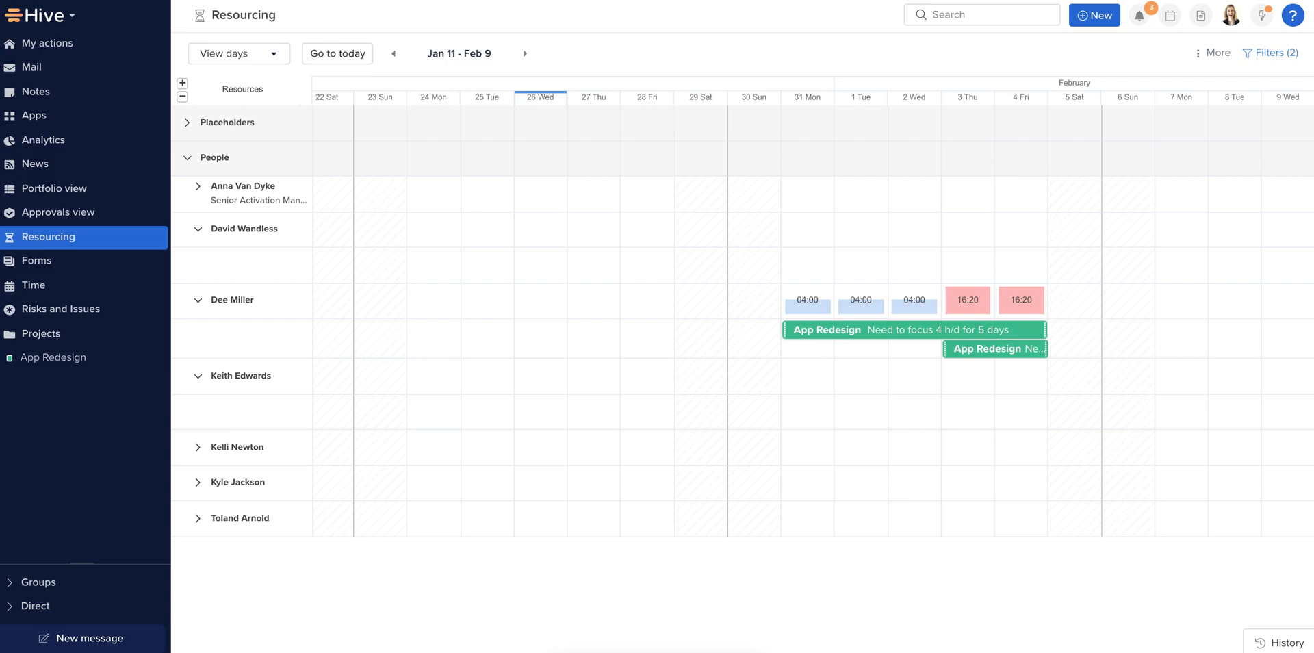
pyautogui.moveTo(208, 152)
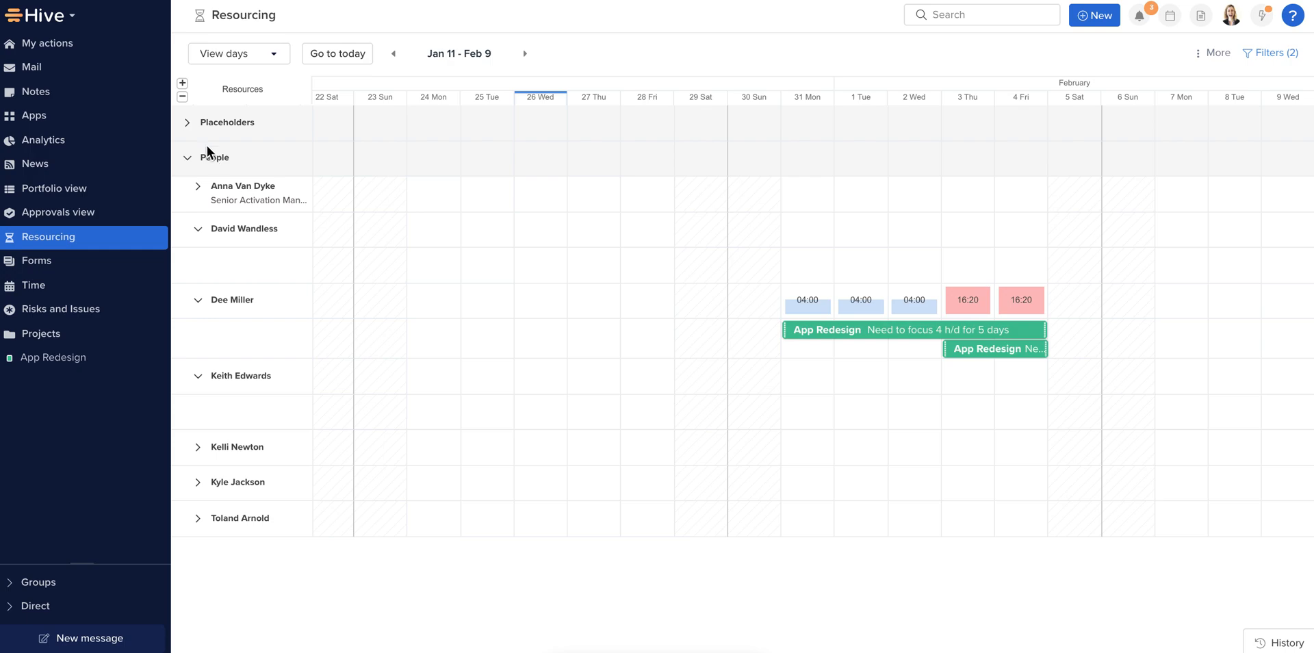
pyautogui.click(188, 122)
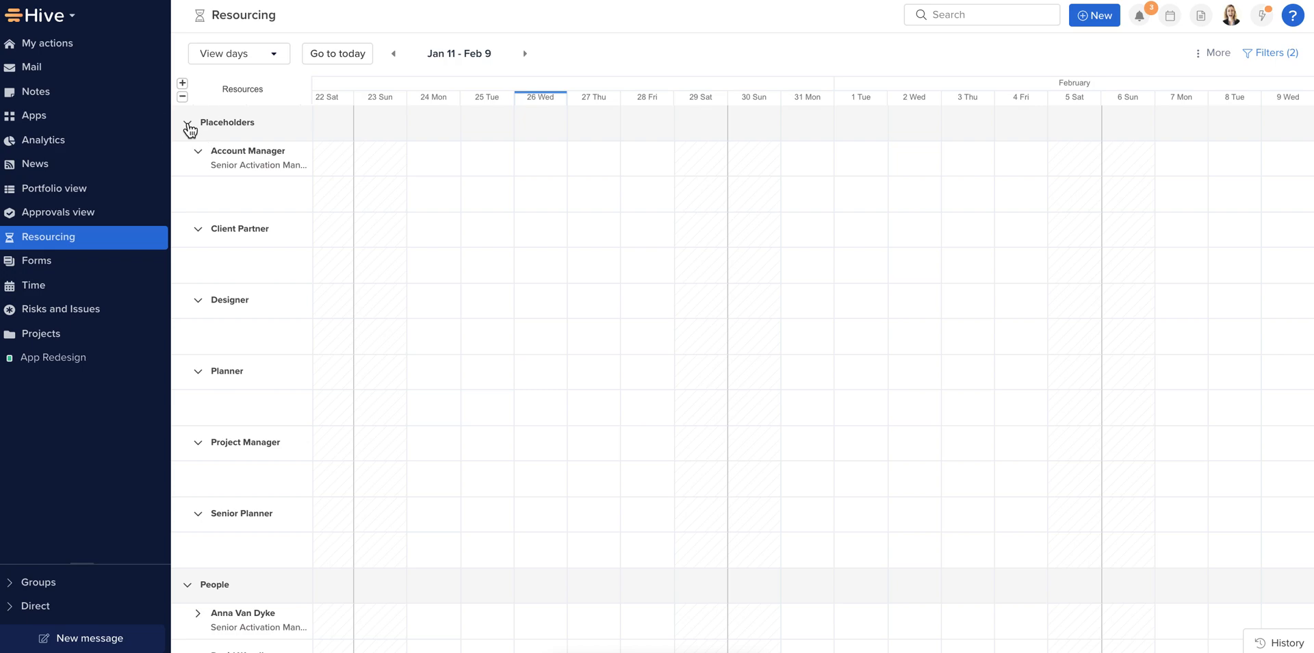
pyautogui.click(187, 122)
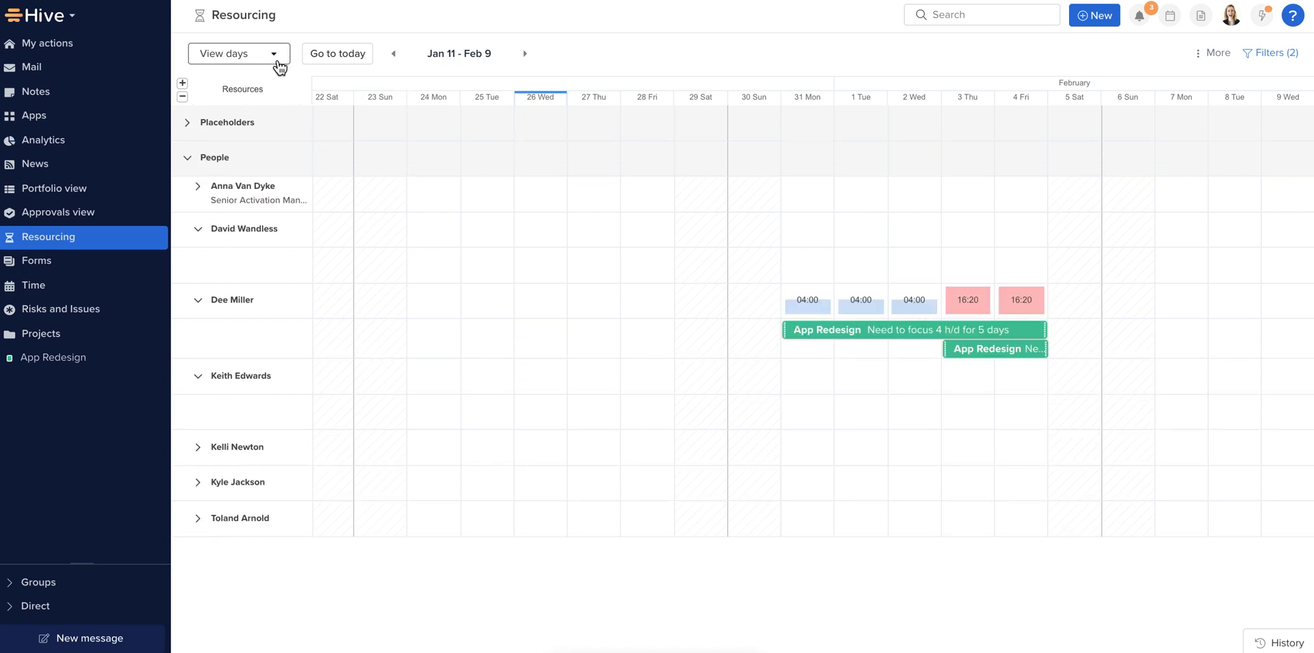
pyautogui.click(238, 53)
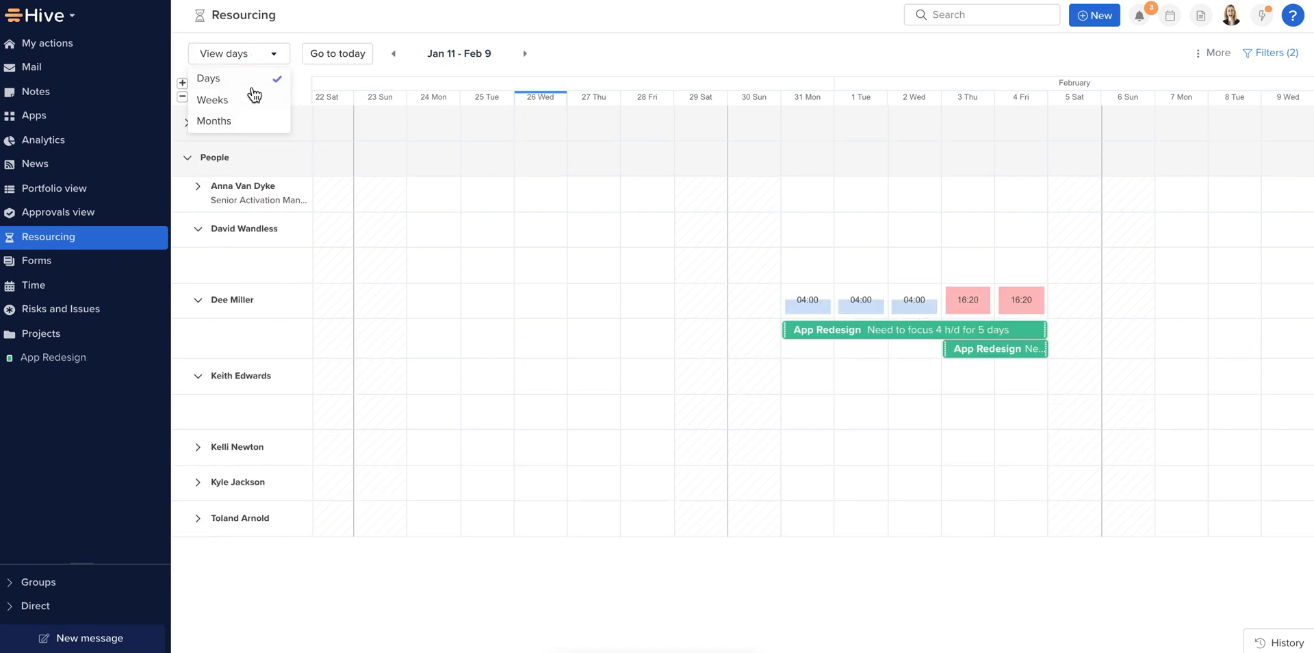
pyautogui.moveTo(337, 53)
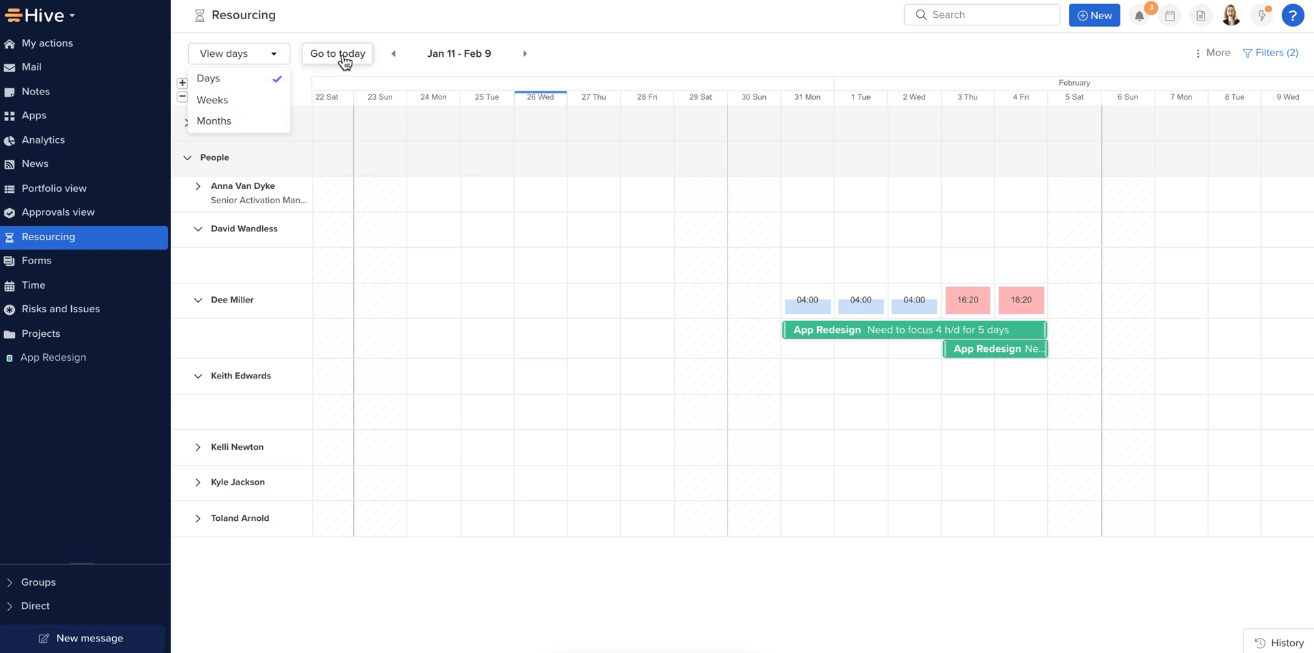
pyautogui.moveTo(583, 69)
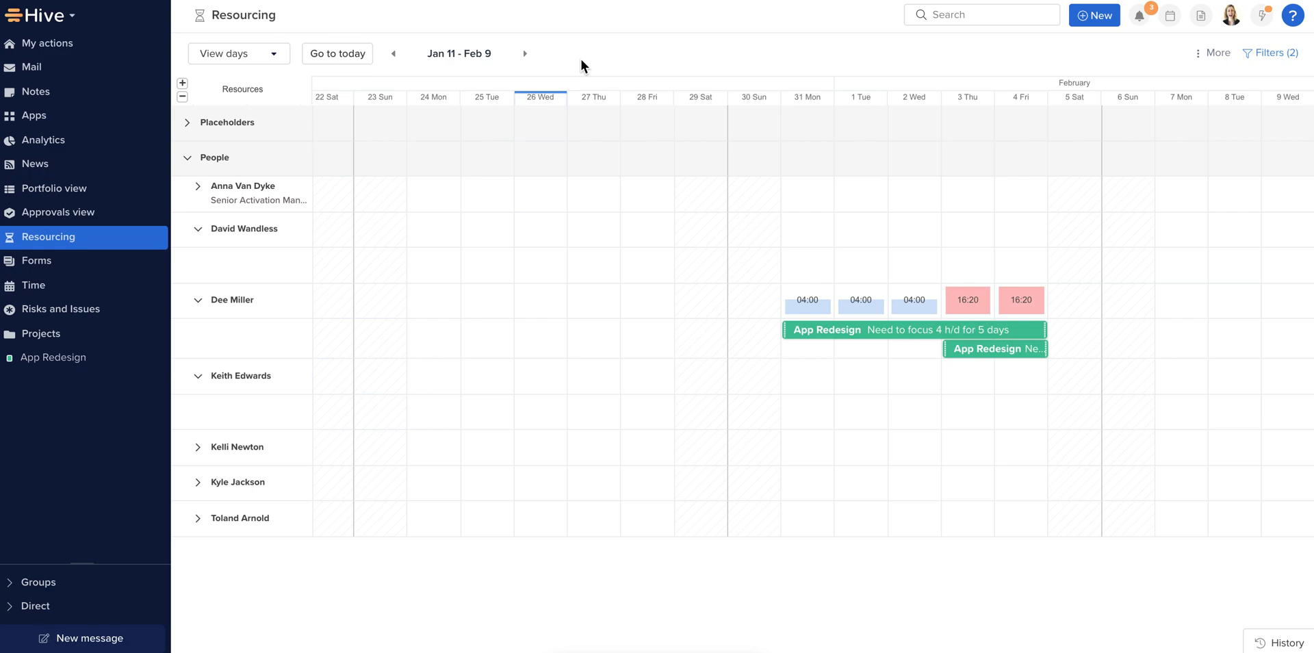
pyautogui.moveTo(605, 237)
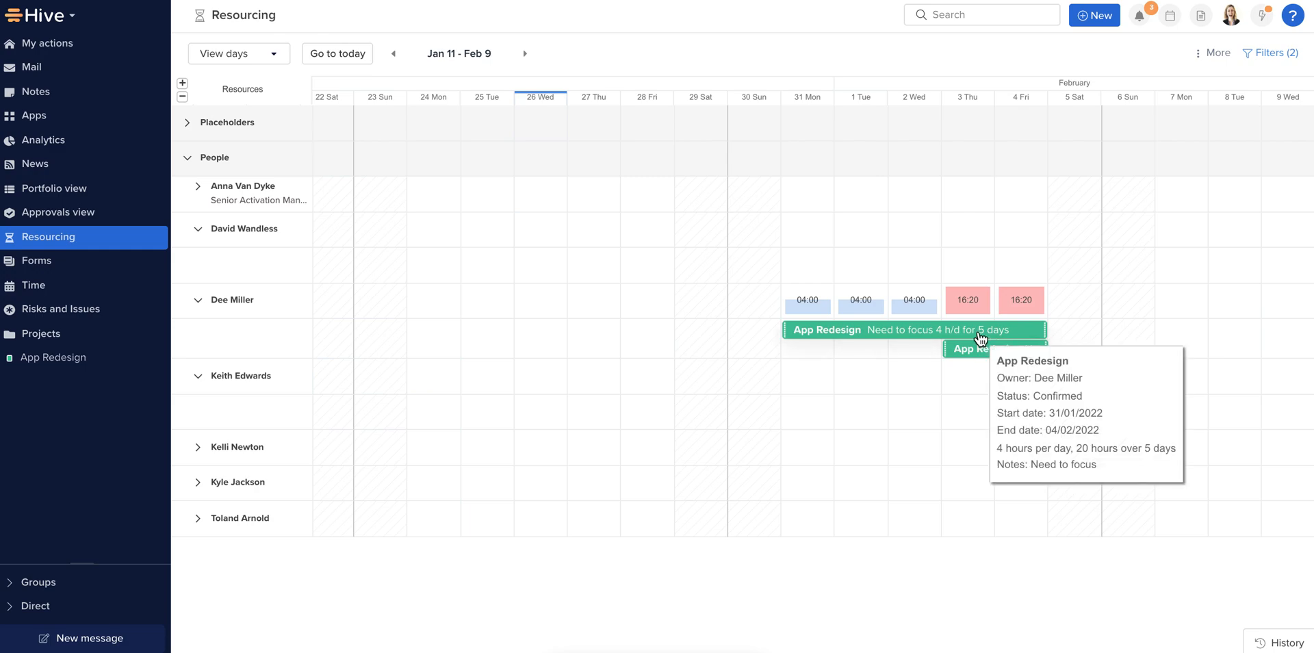
pyautogui.moveTo(968, 307)
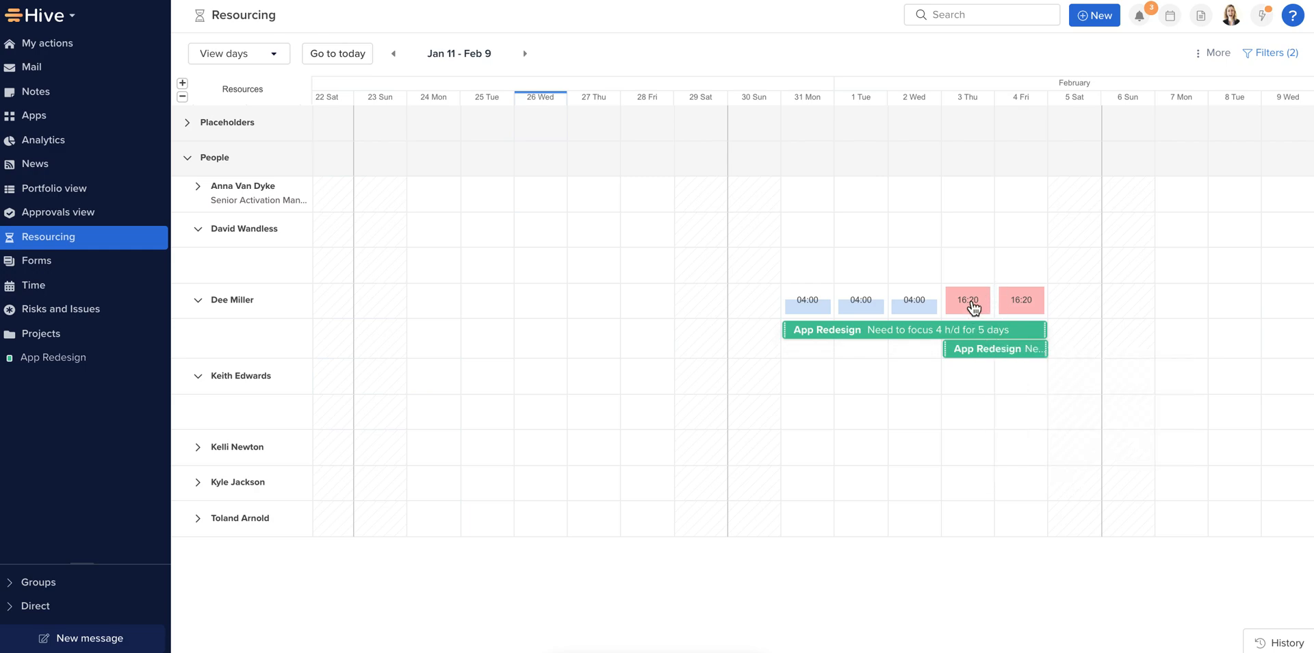
pyautogui.moveTo(858, 411)
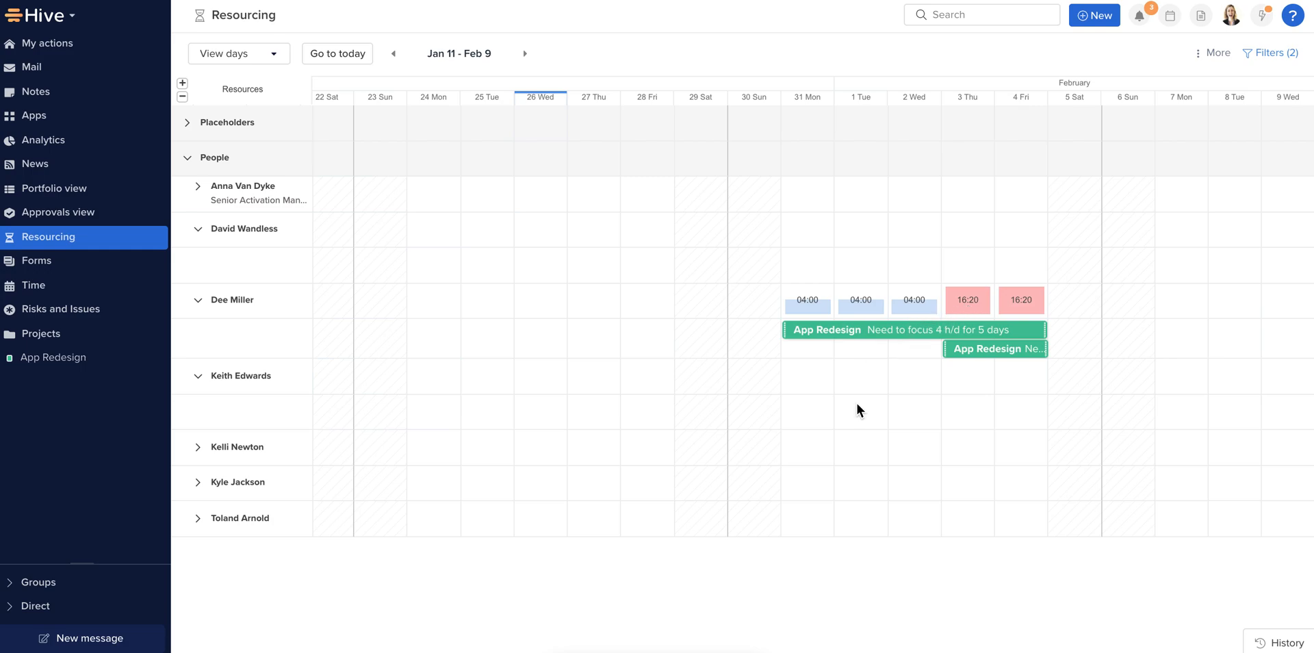
pyautogui.moveTo(864, 412)
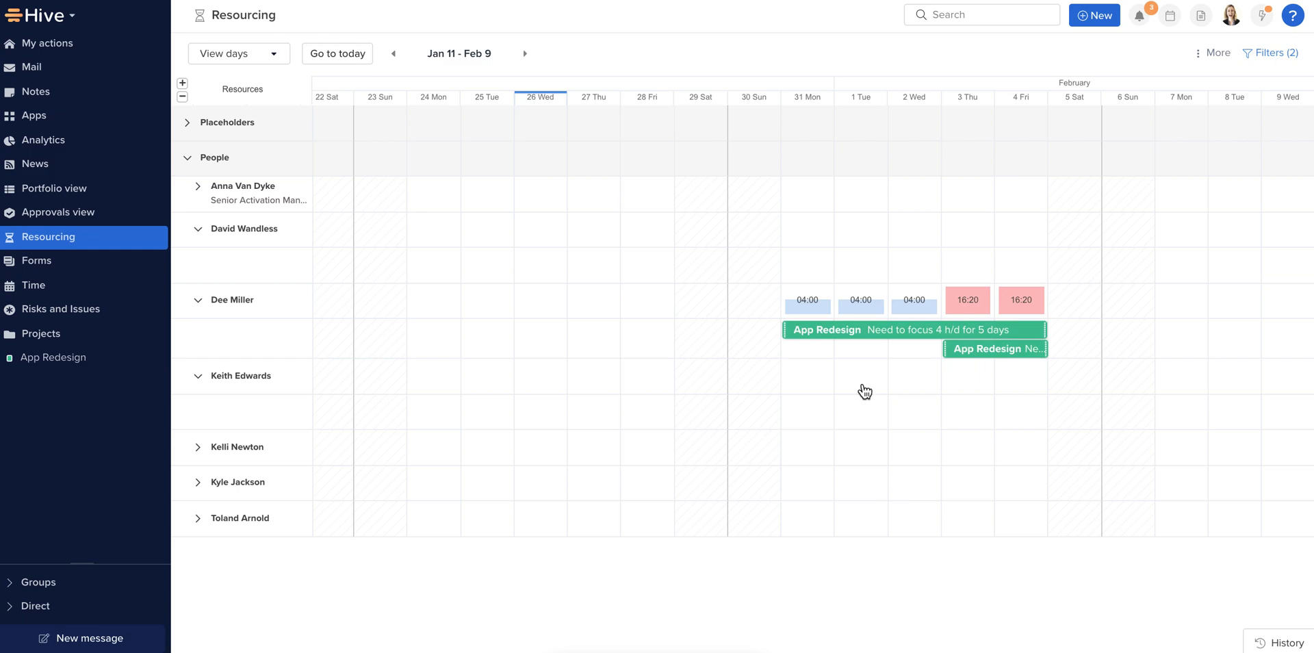
pyautogui.moveTo(942, 308)
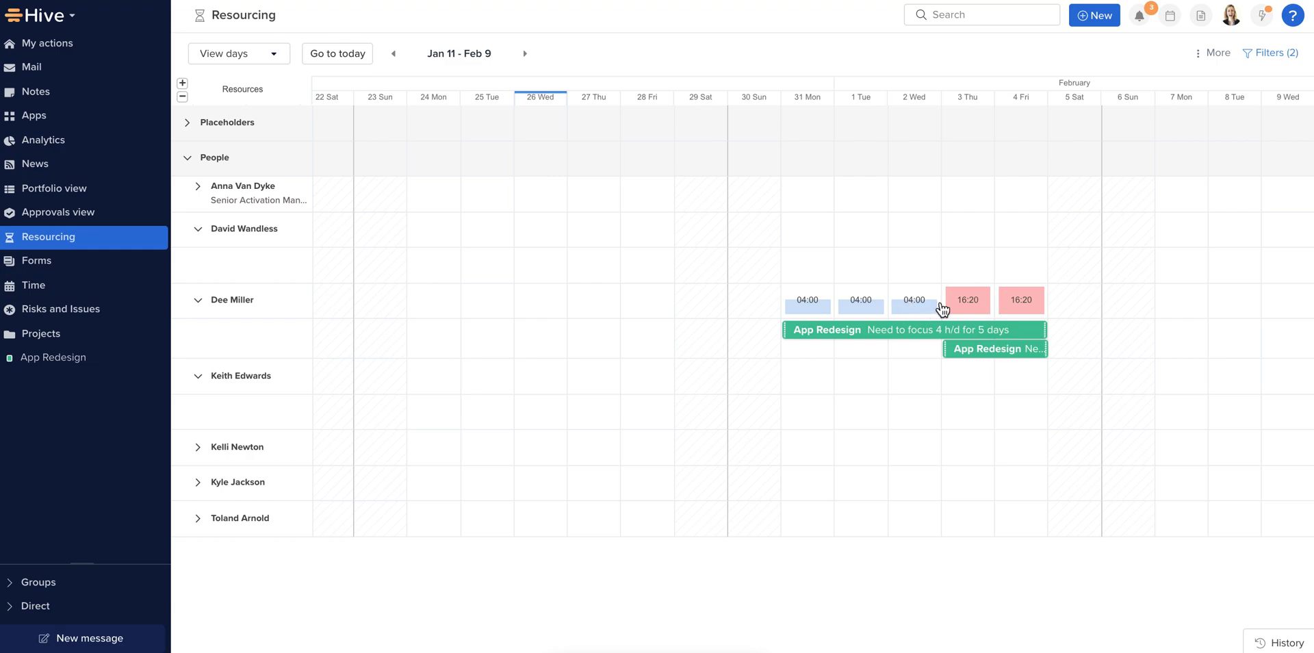
# - In Resourcing settings, switch Show utilization by to Utilization percentage
pyautogui.click(1217, 52)
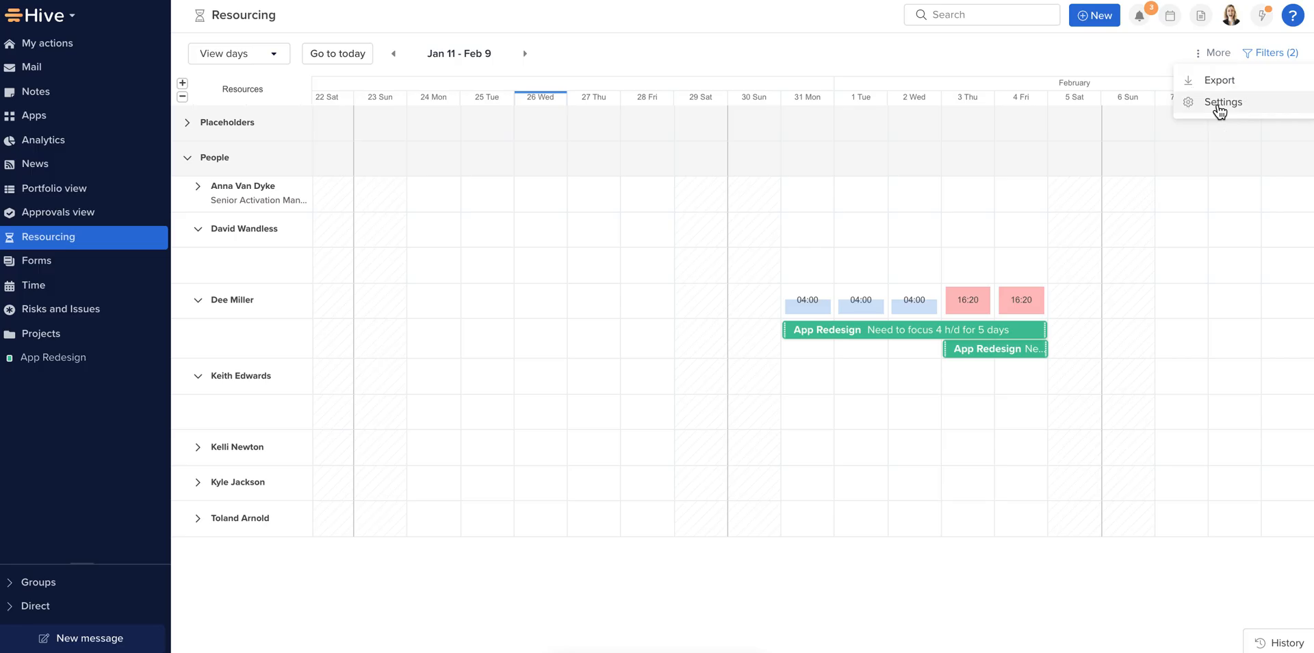
pyautogui.click(1223, 101)
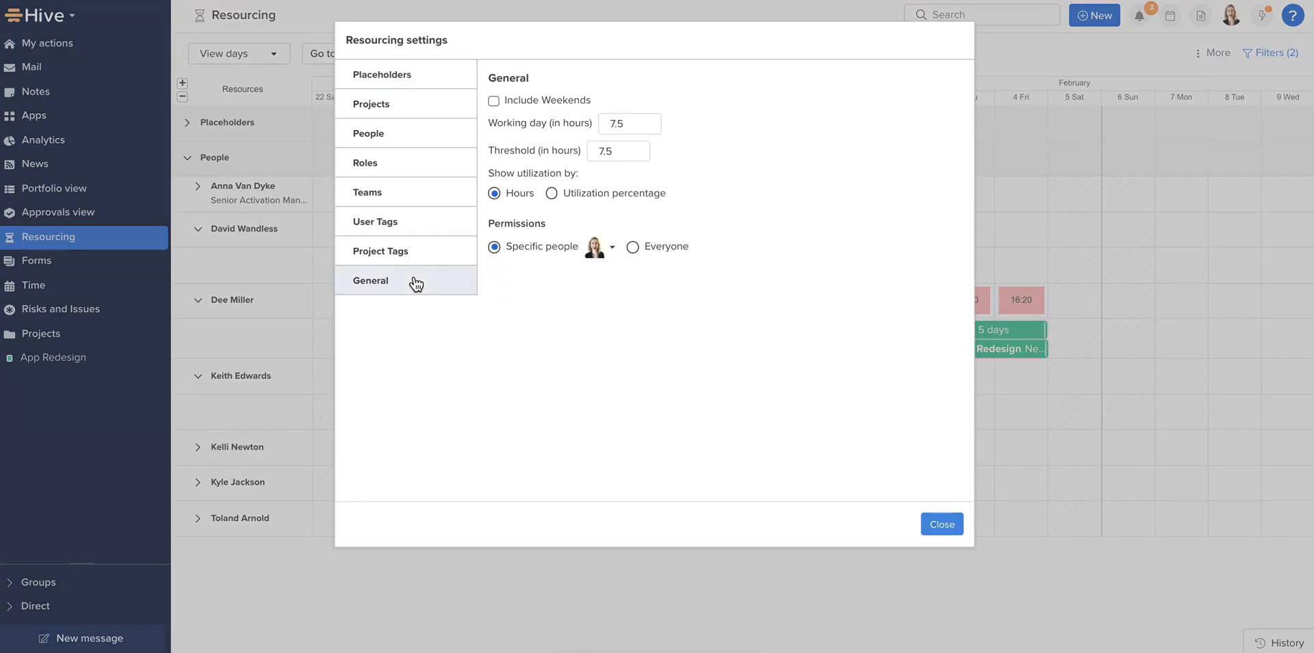
pyautogui.click(621, 123)
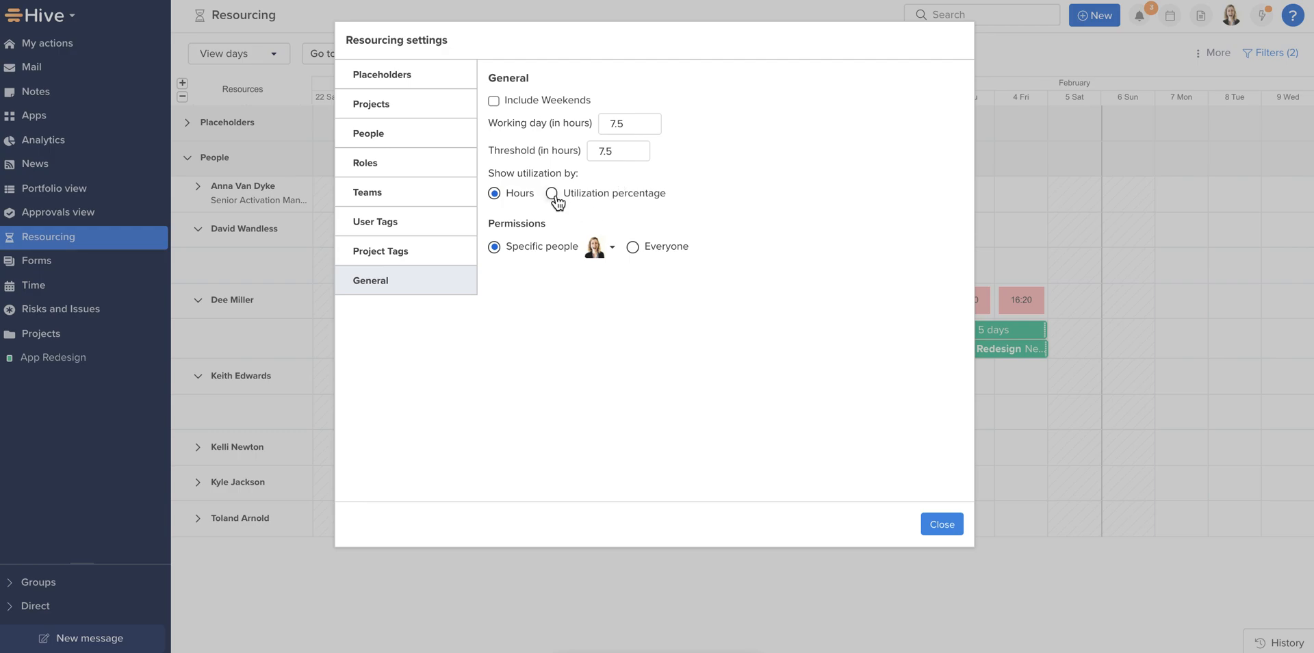
pyautogui.click(552, 193)
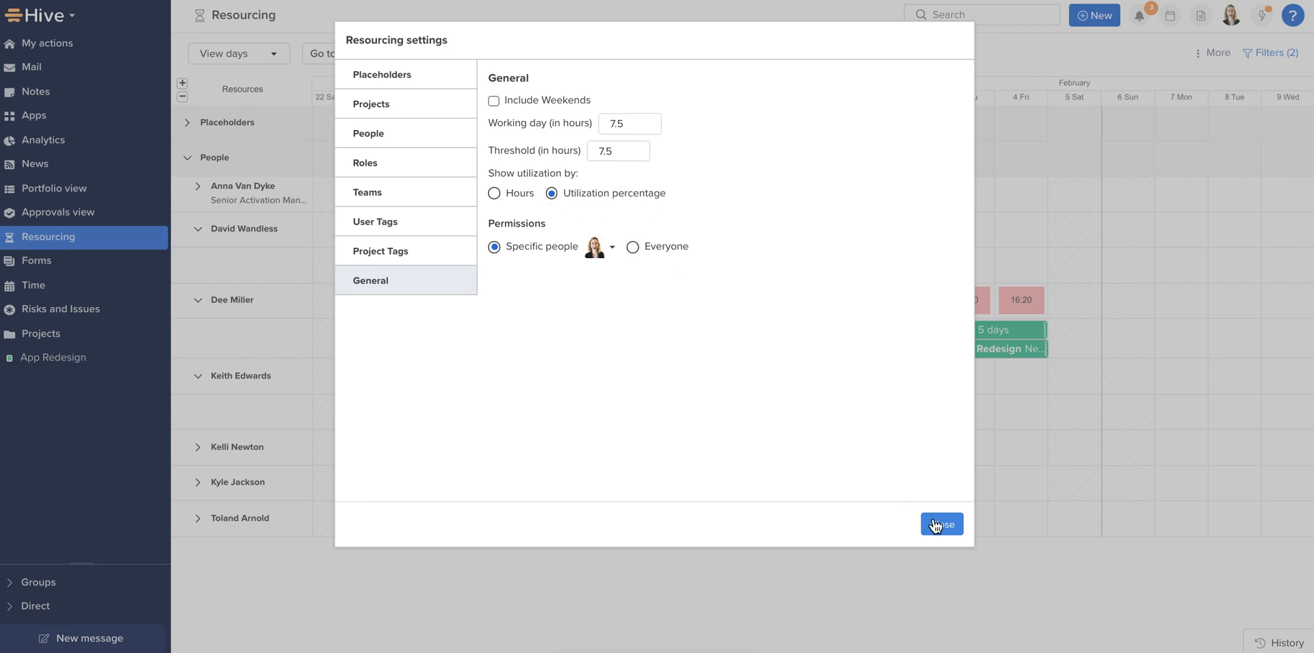
pyautogui.click(941, 525)
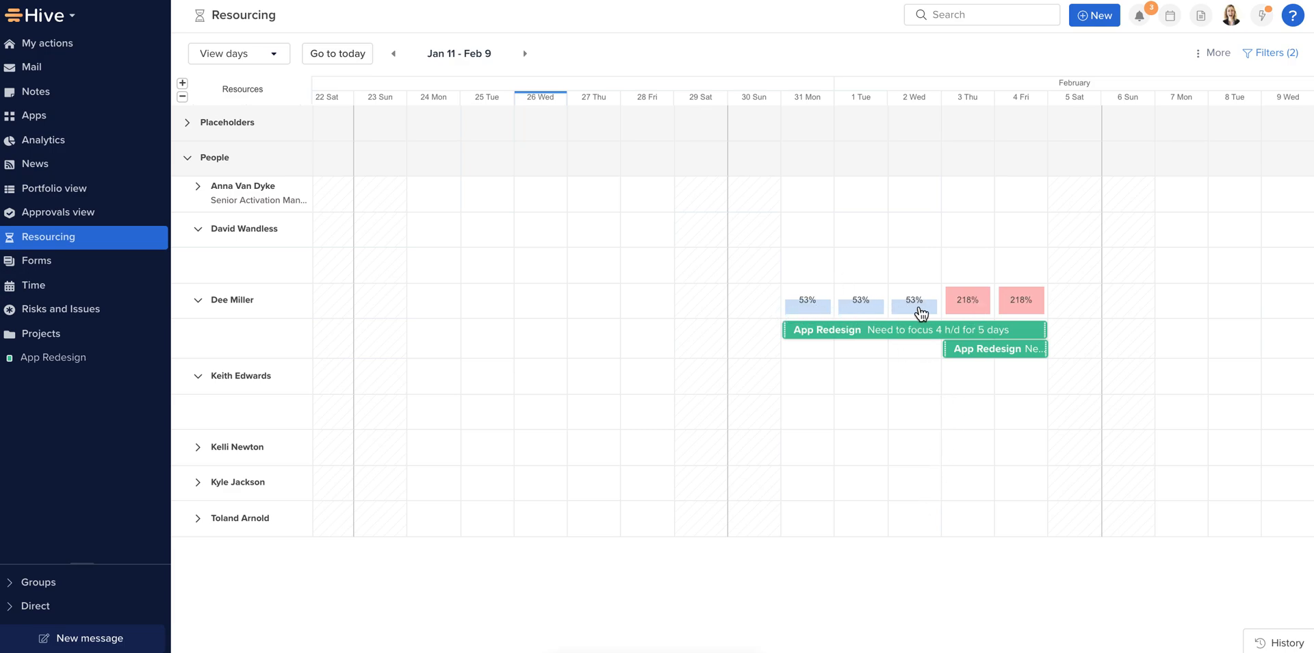
pyautogui.moveTo(1198, 57)
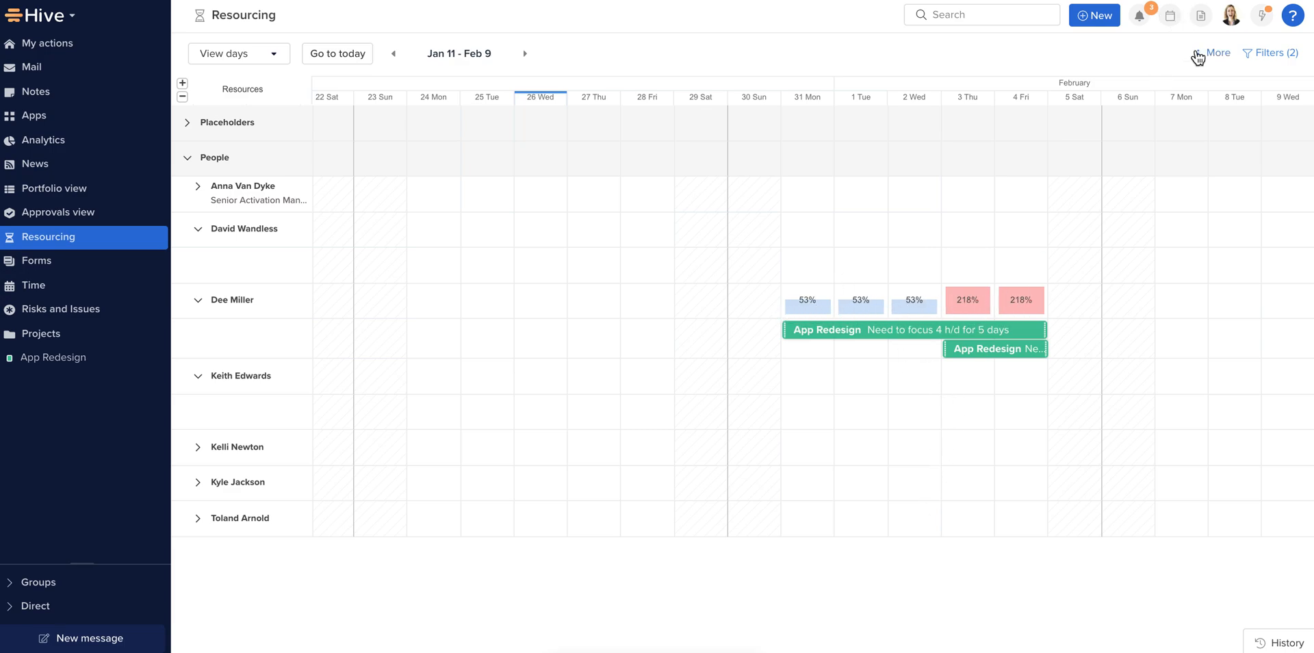
pyautogui.click(1215, 53)
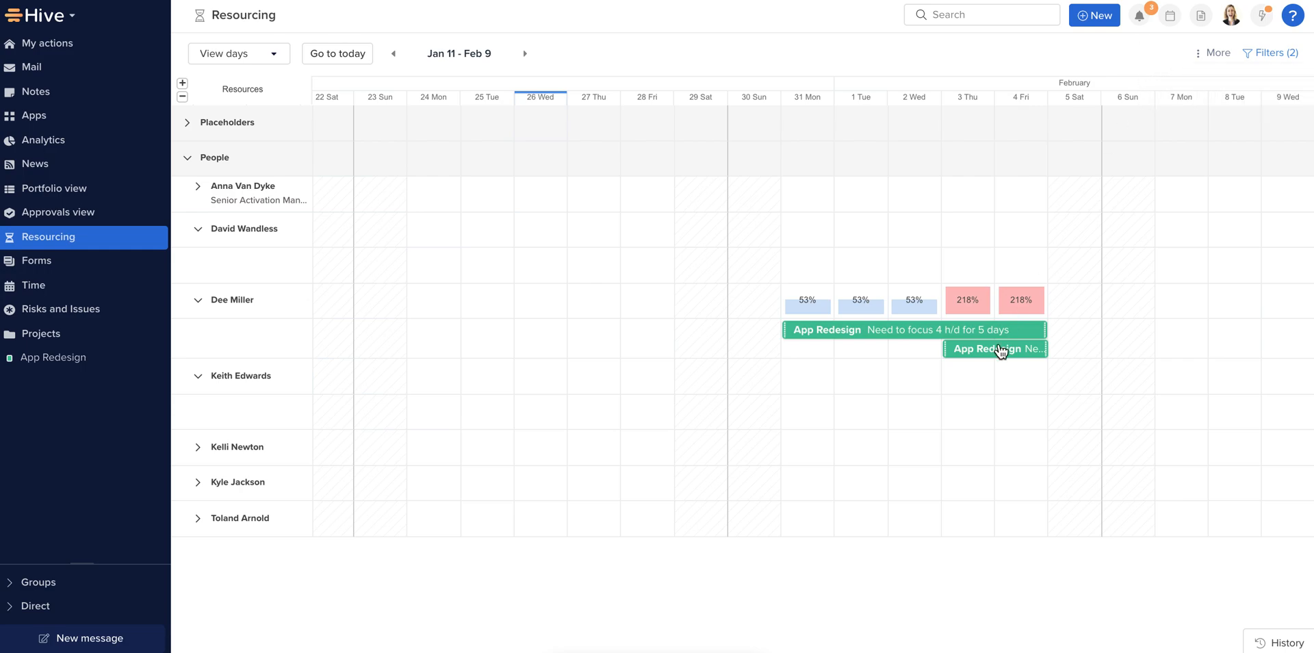
pyautogui.moveTo(853, 341)
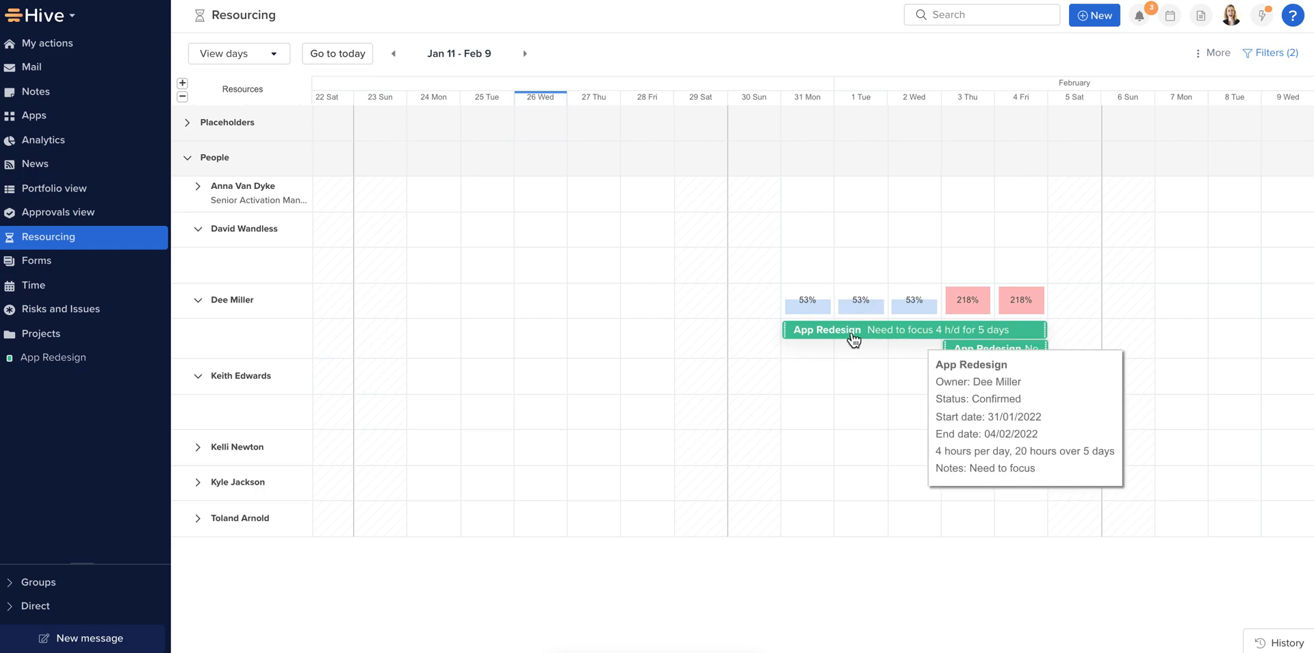
pyautogui.moveTo(843, 351)
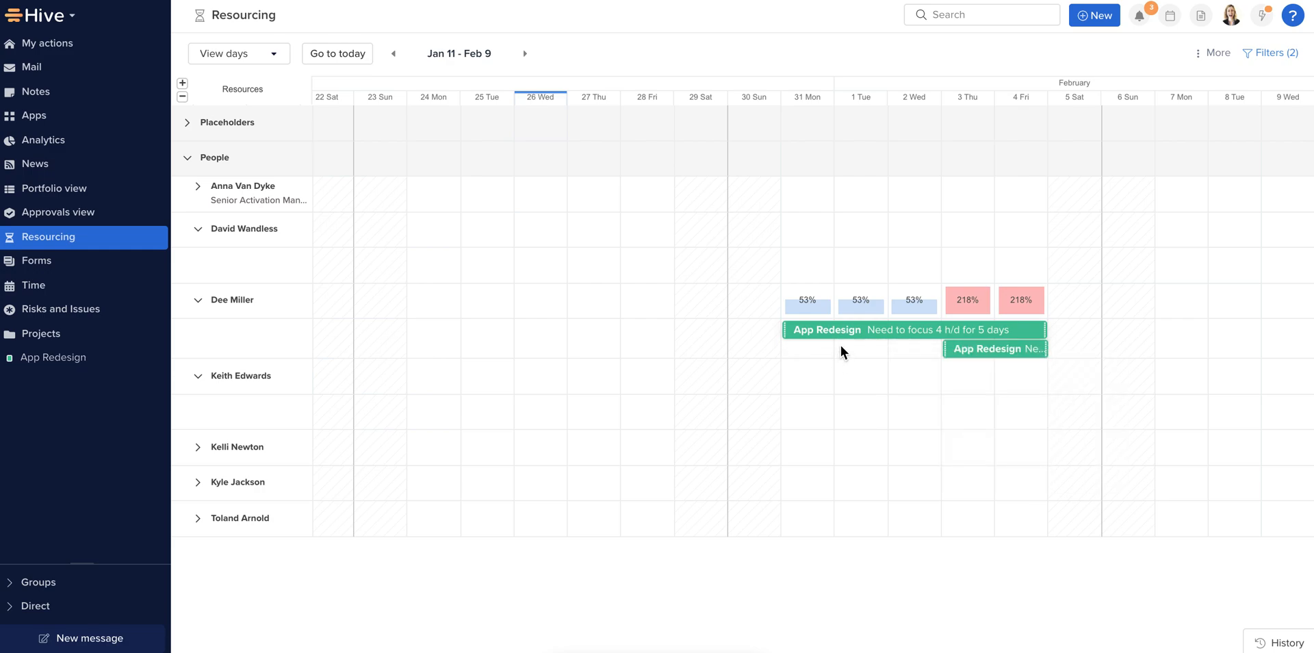
pyautogui.moveTo(826, 330)
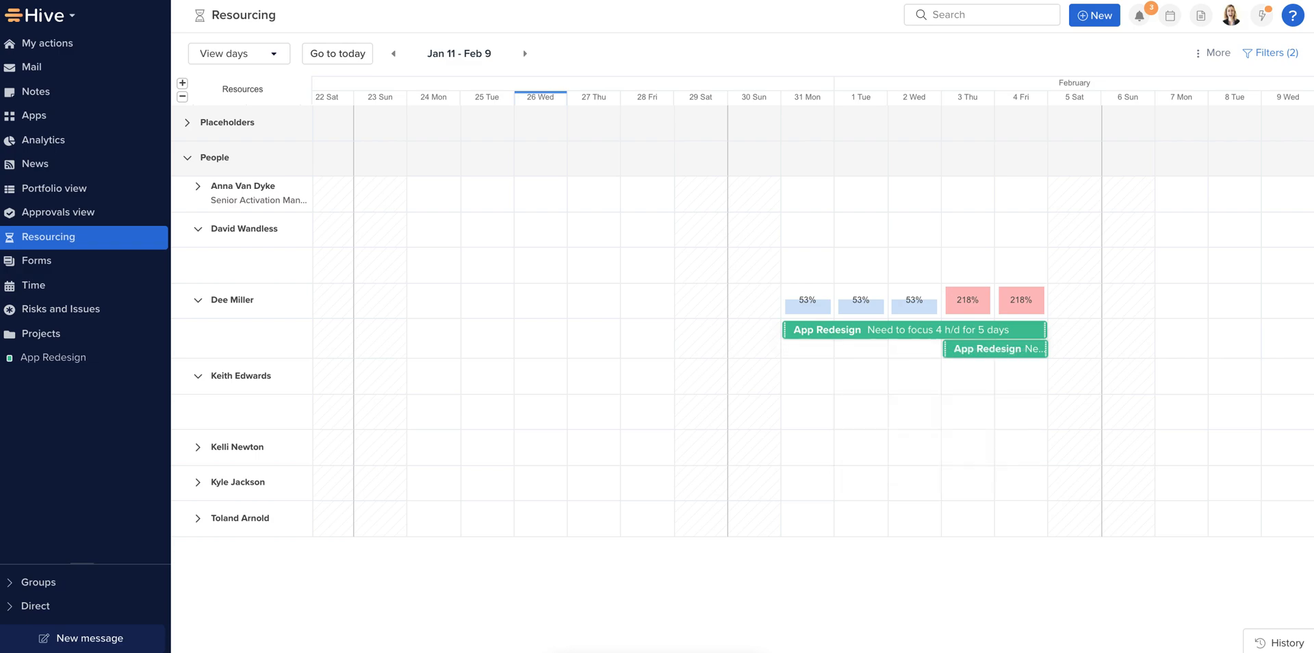
pyautogui.moveTo(725, 418)
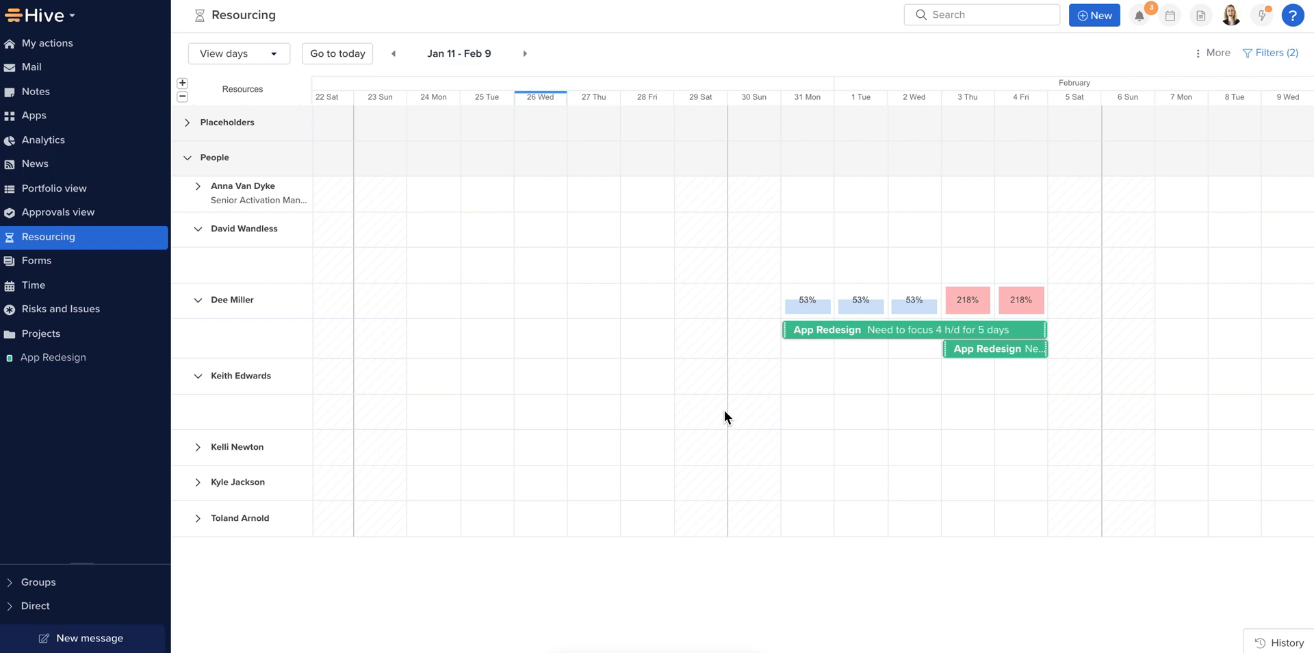
pyautogui.moveTo(1270, 54)
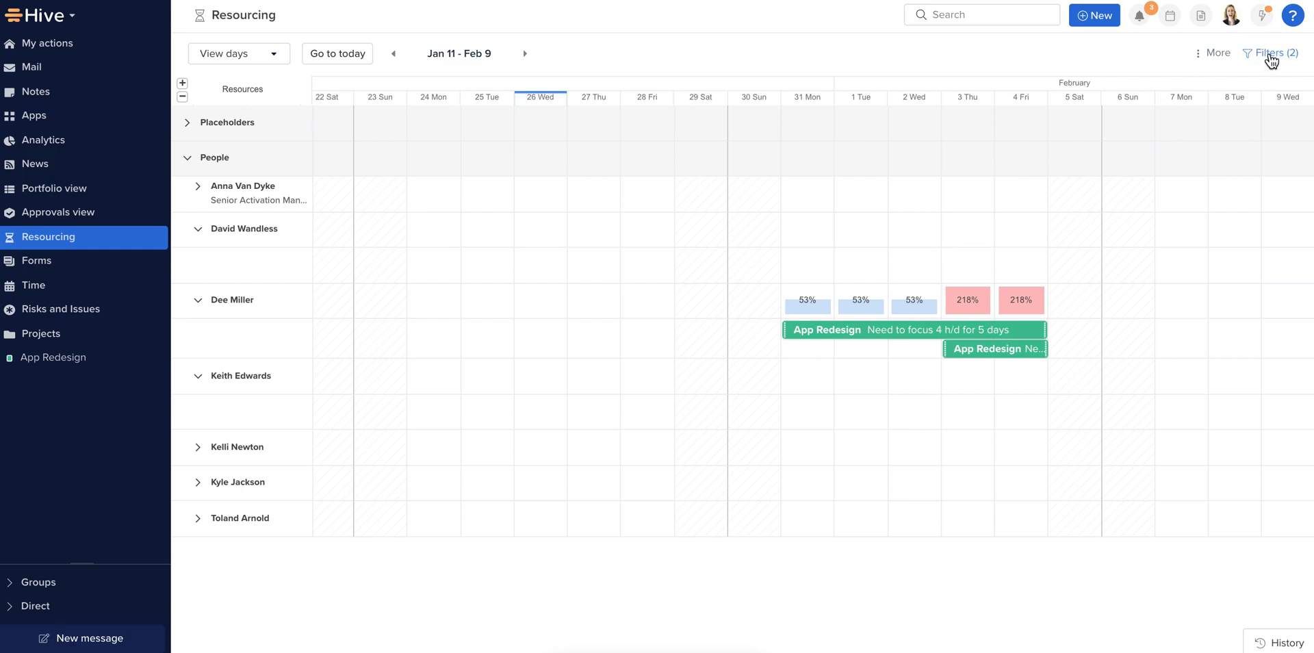
# - Bring up the Resourcing filters panel and review the Types and Projects filter lists
pyautogui.click(1271, 54)
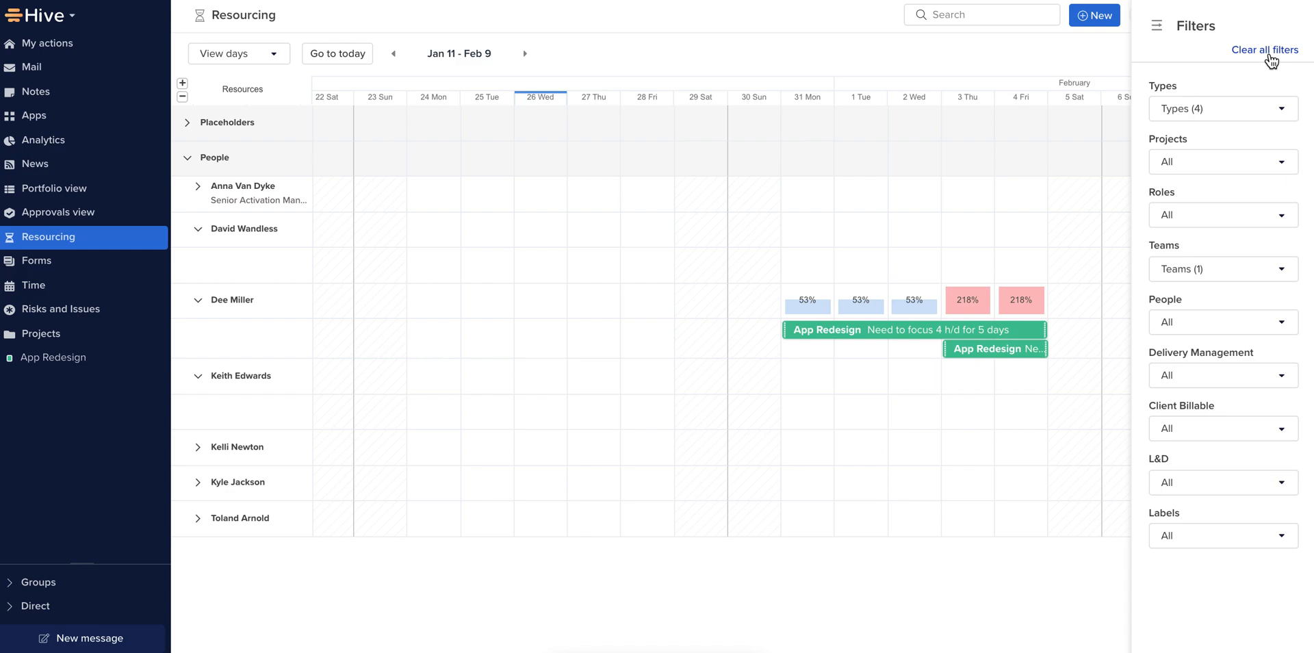
pyautogui.moveTo(1275, 74)
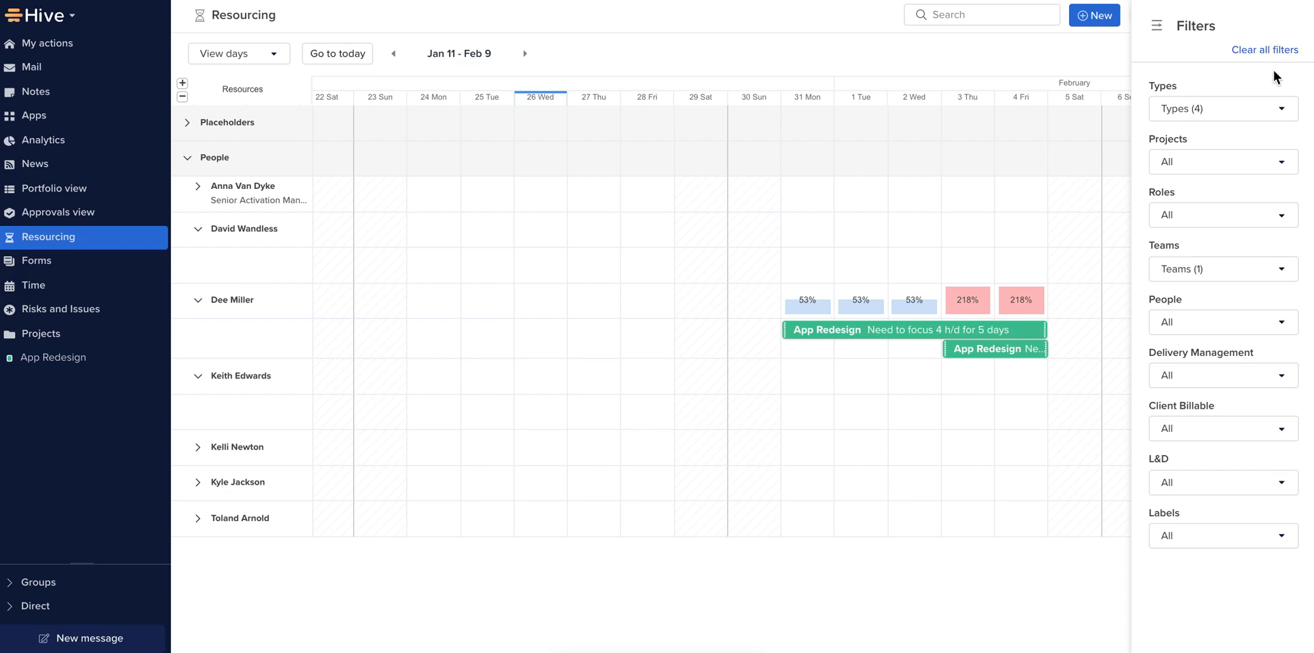
pyautogui.click(1221, 108)
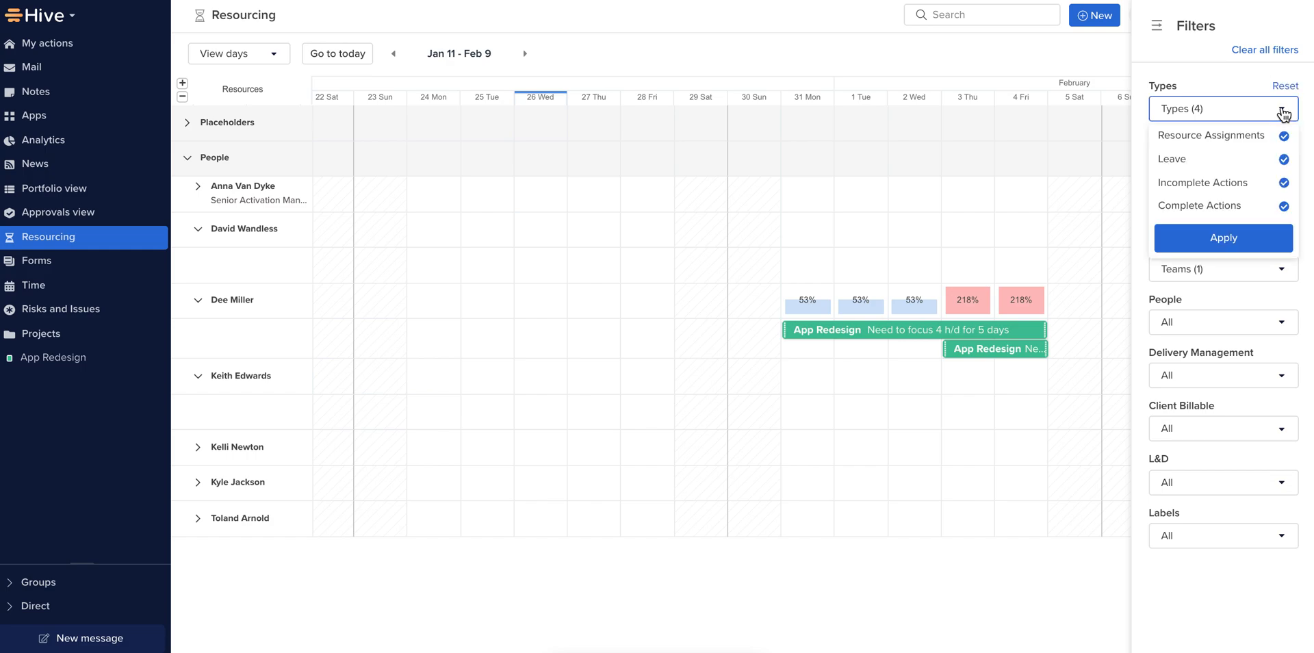
pyautogui.click(1220, 108)
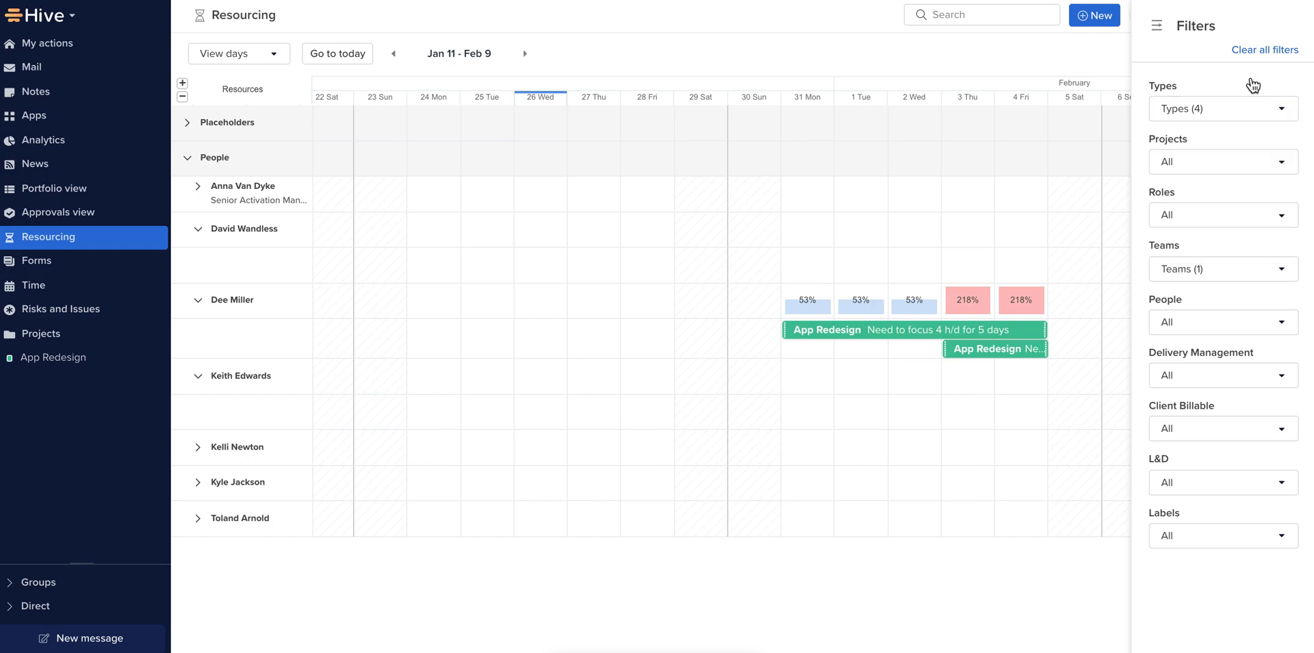
pyautogui.click(1221, 162)
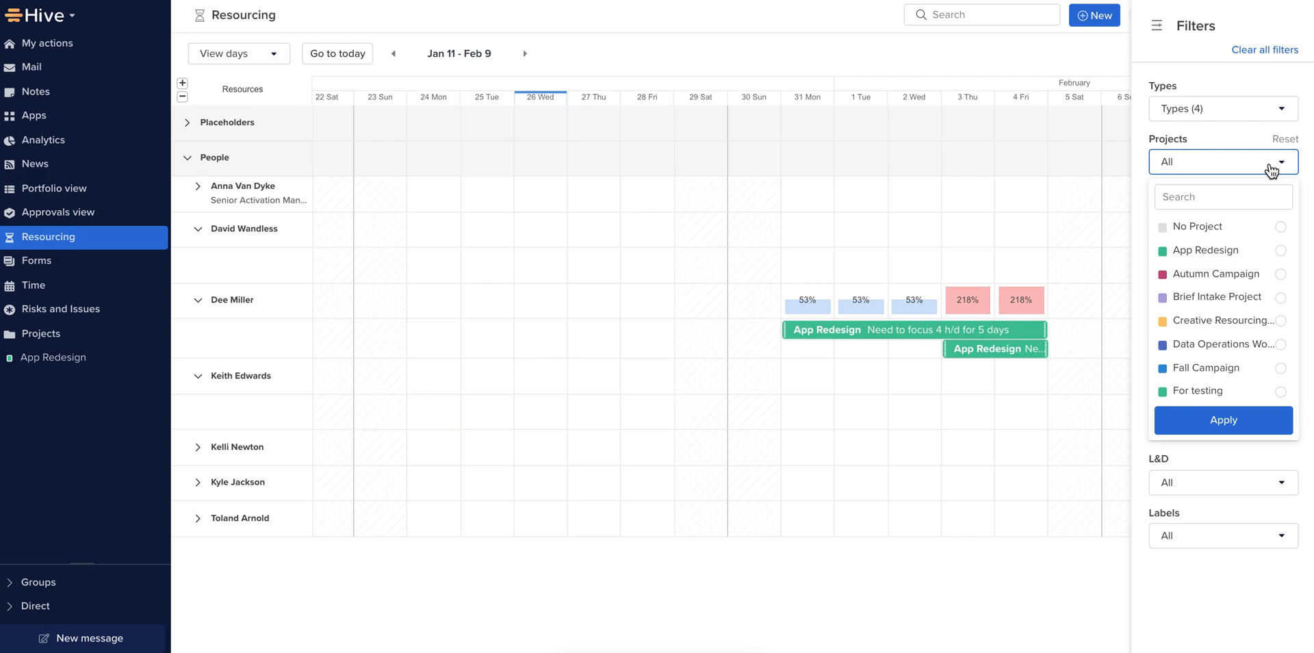
pyautogui.click(1224, 146)
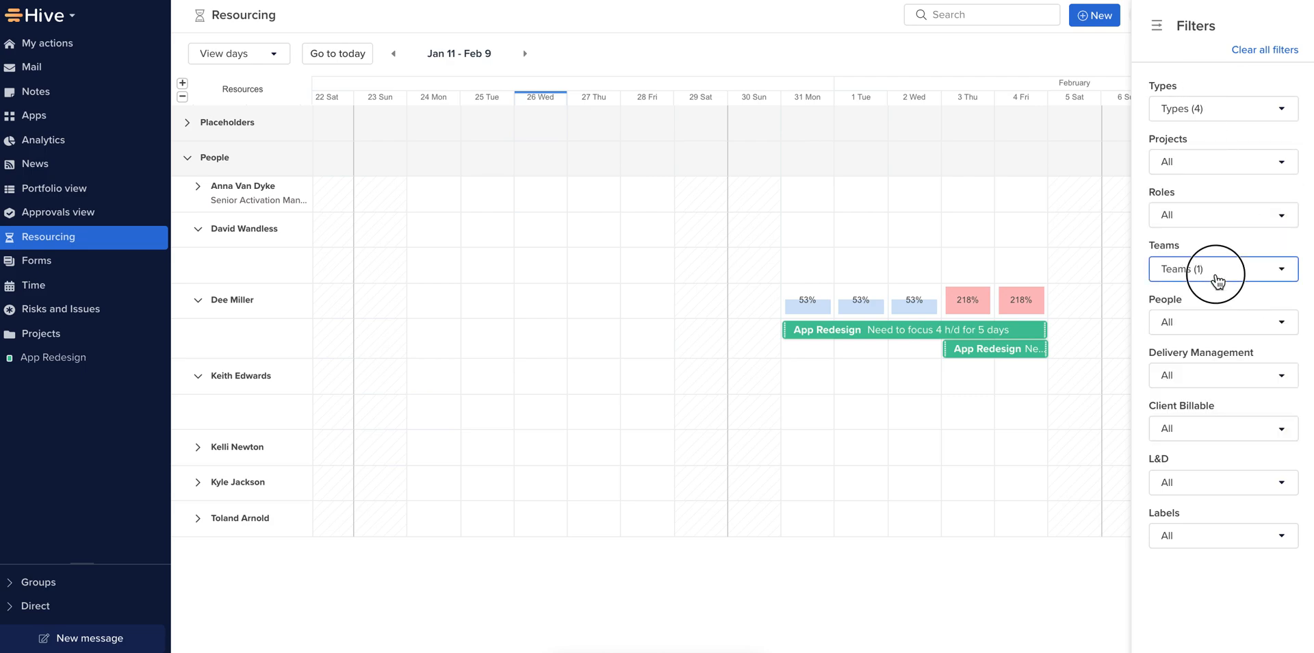
# - Review the Teams filter list and leave the Labels options expanded
pyautogui.click(1219, 269)
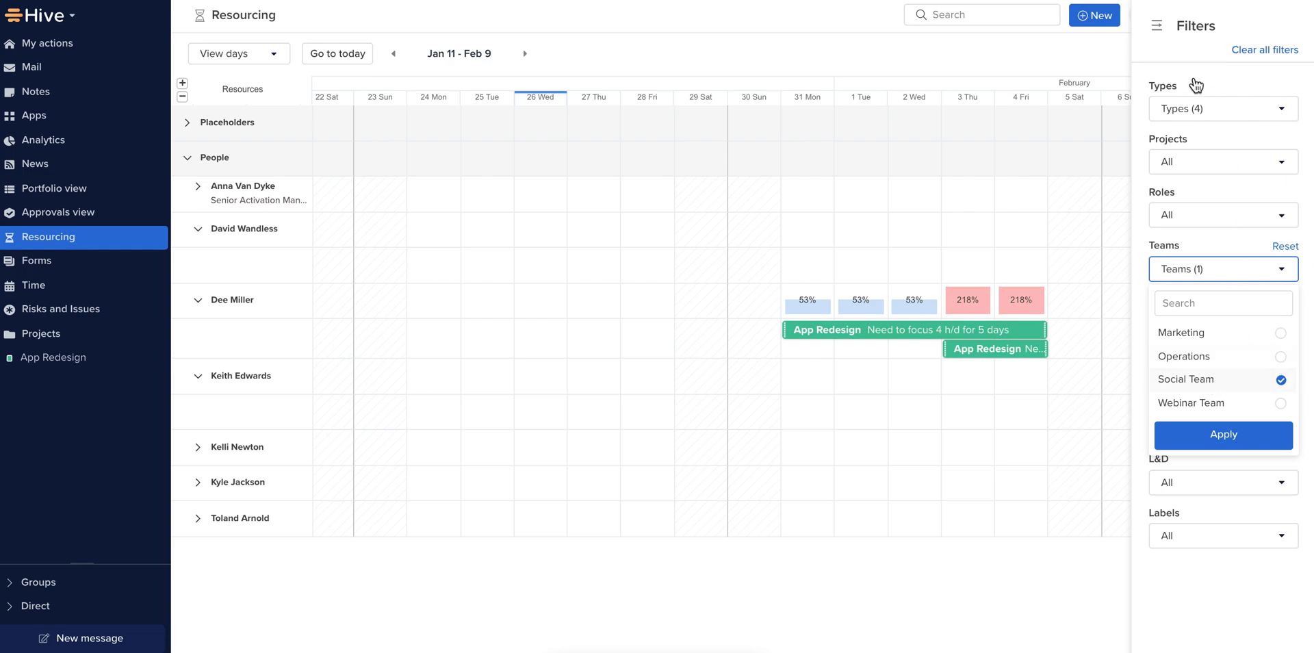
pyautogui.click(1221, 269)
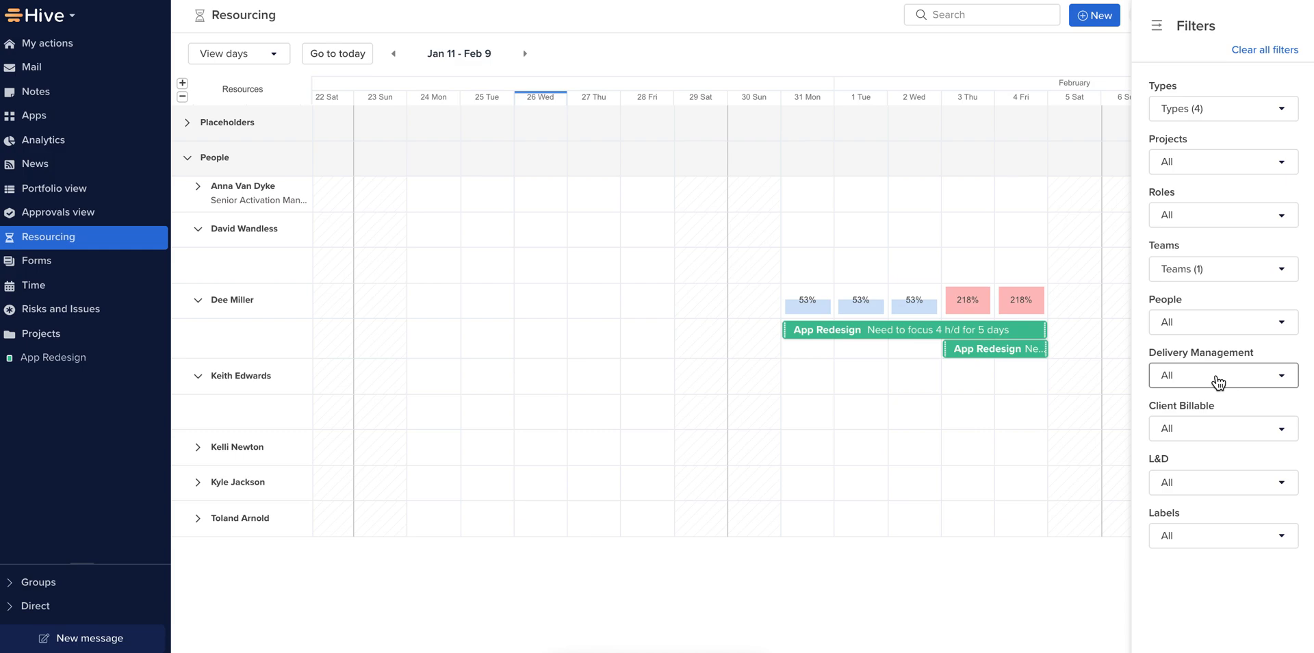
pyautogui.click(1223, 535)
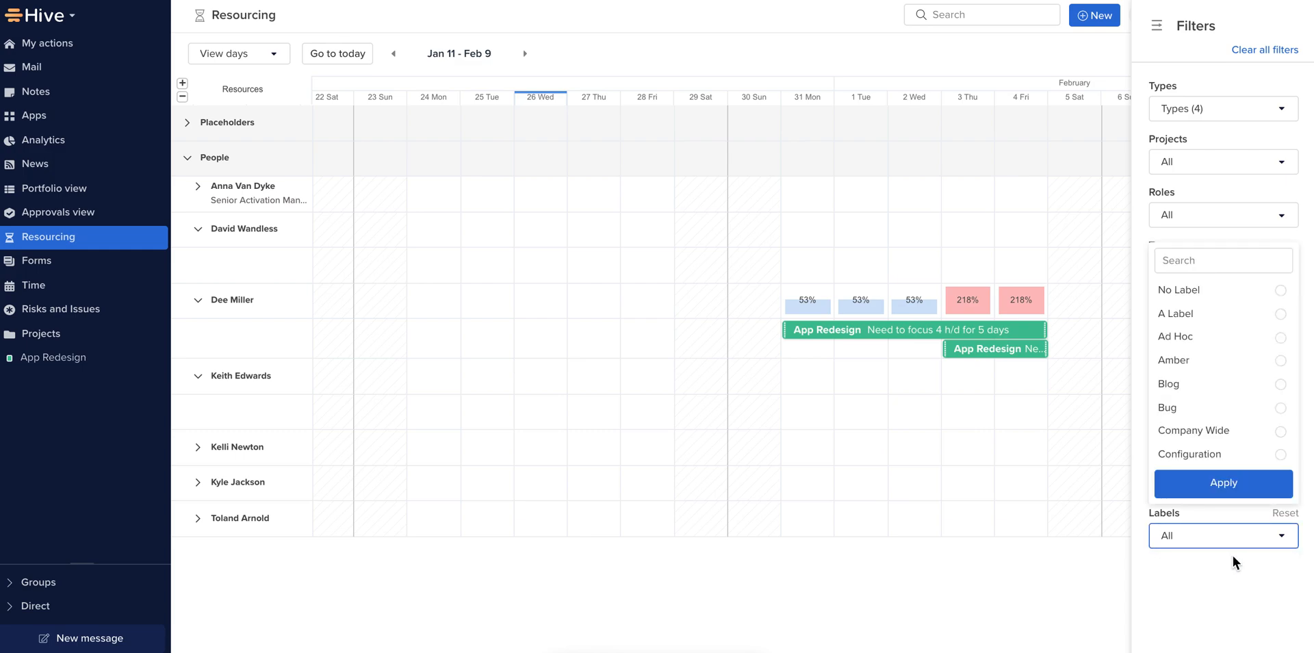